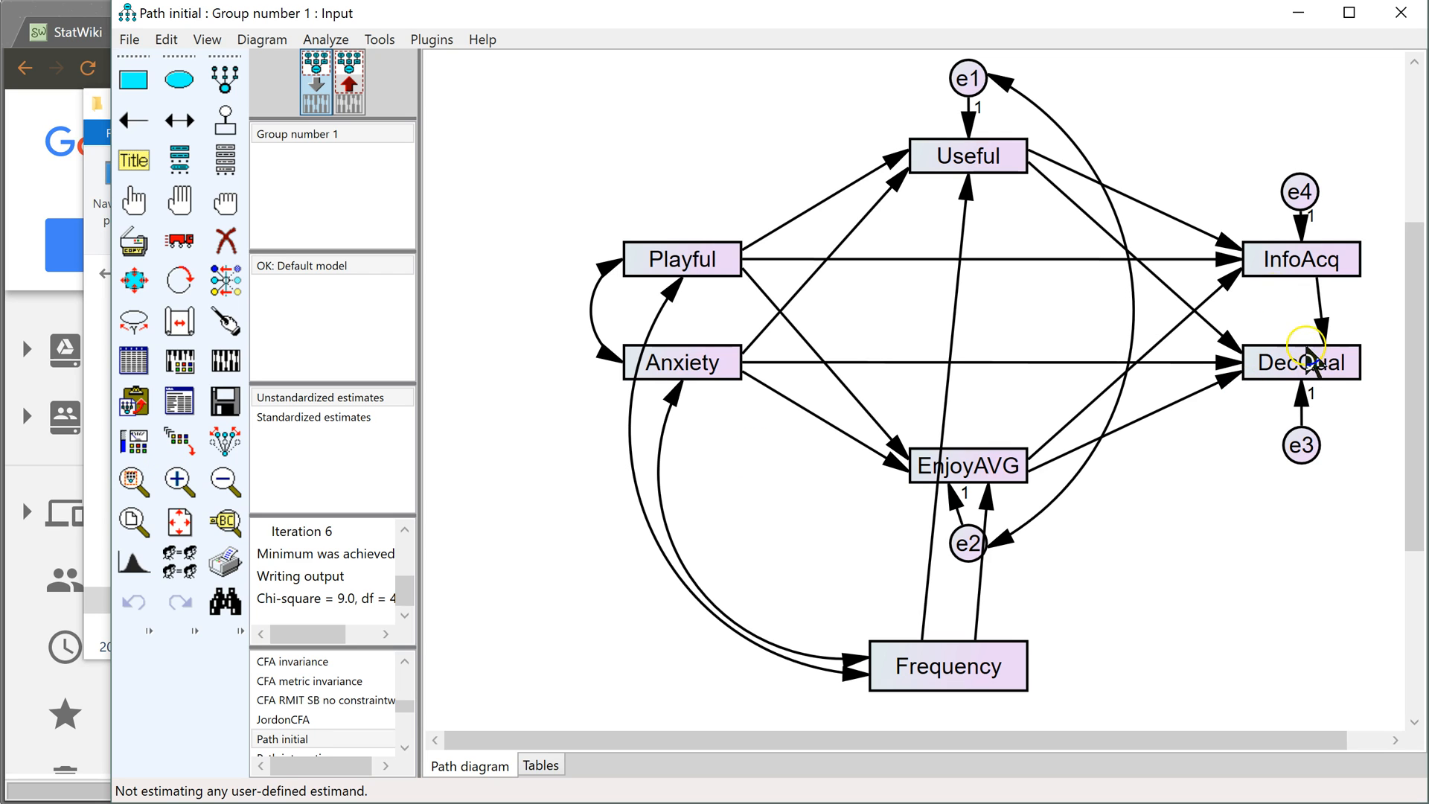
mouse_move(1040, 241)
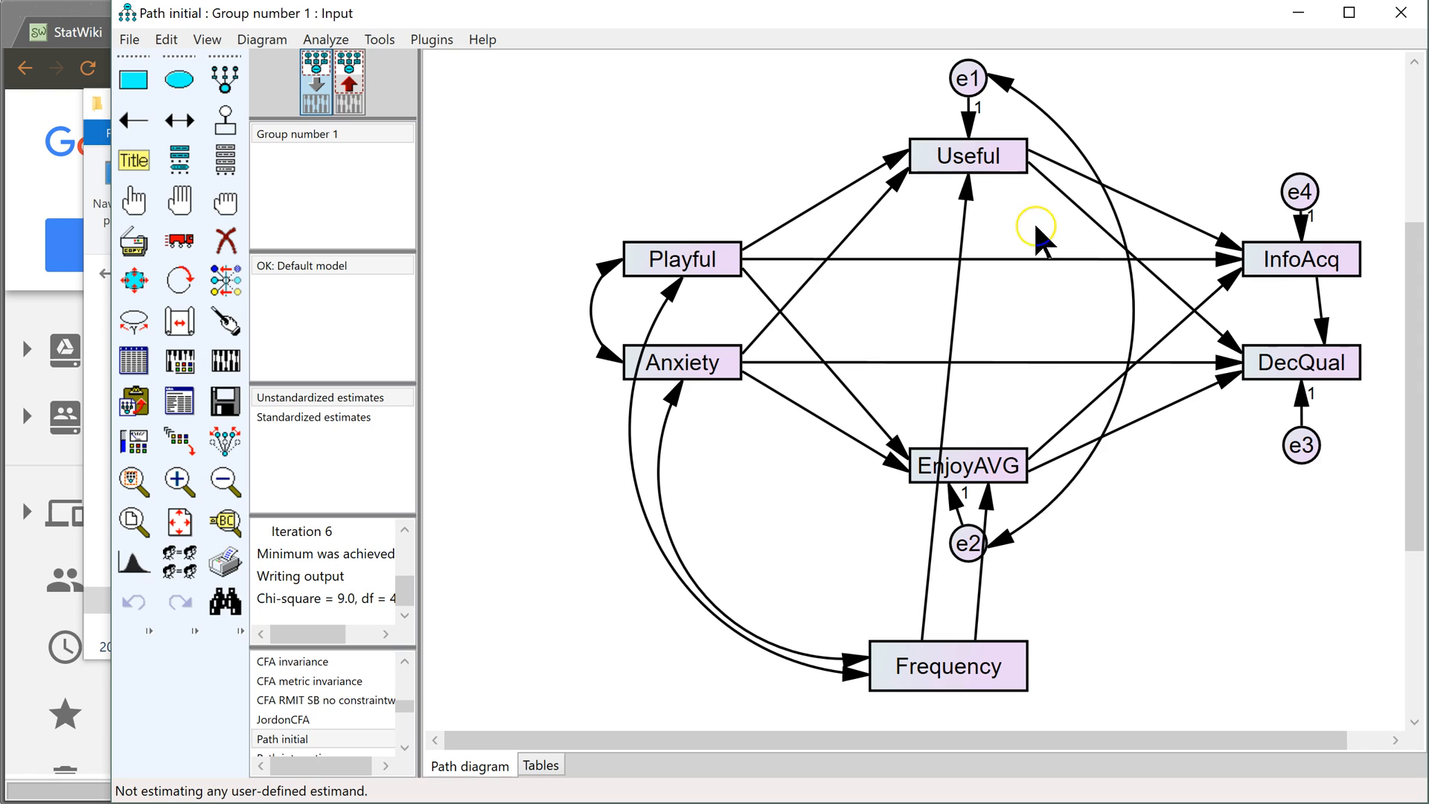
mouse_move(1039, 396)
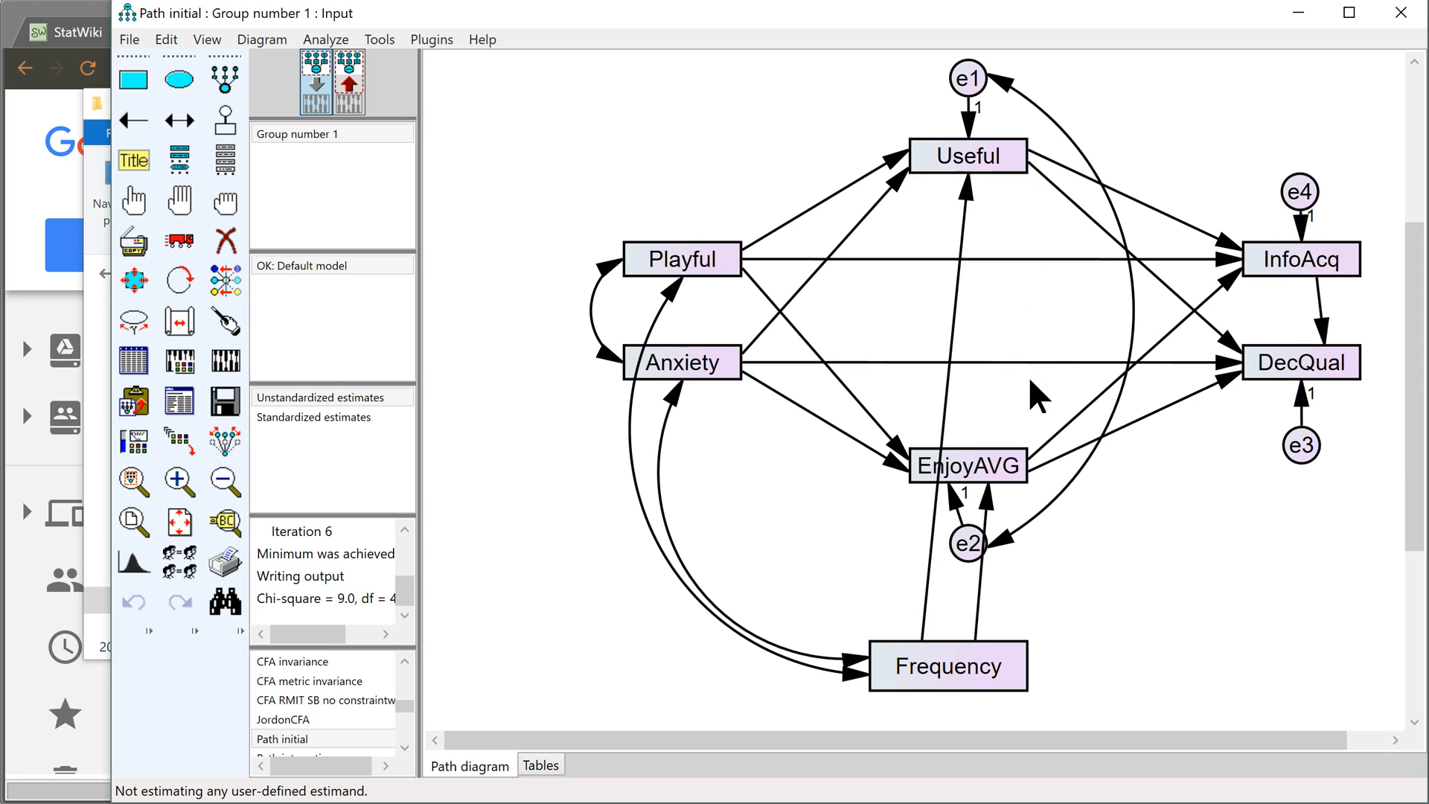
mouse_move(928, 402)
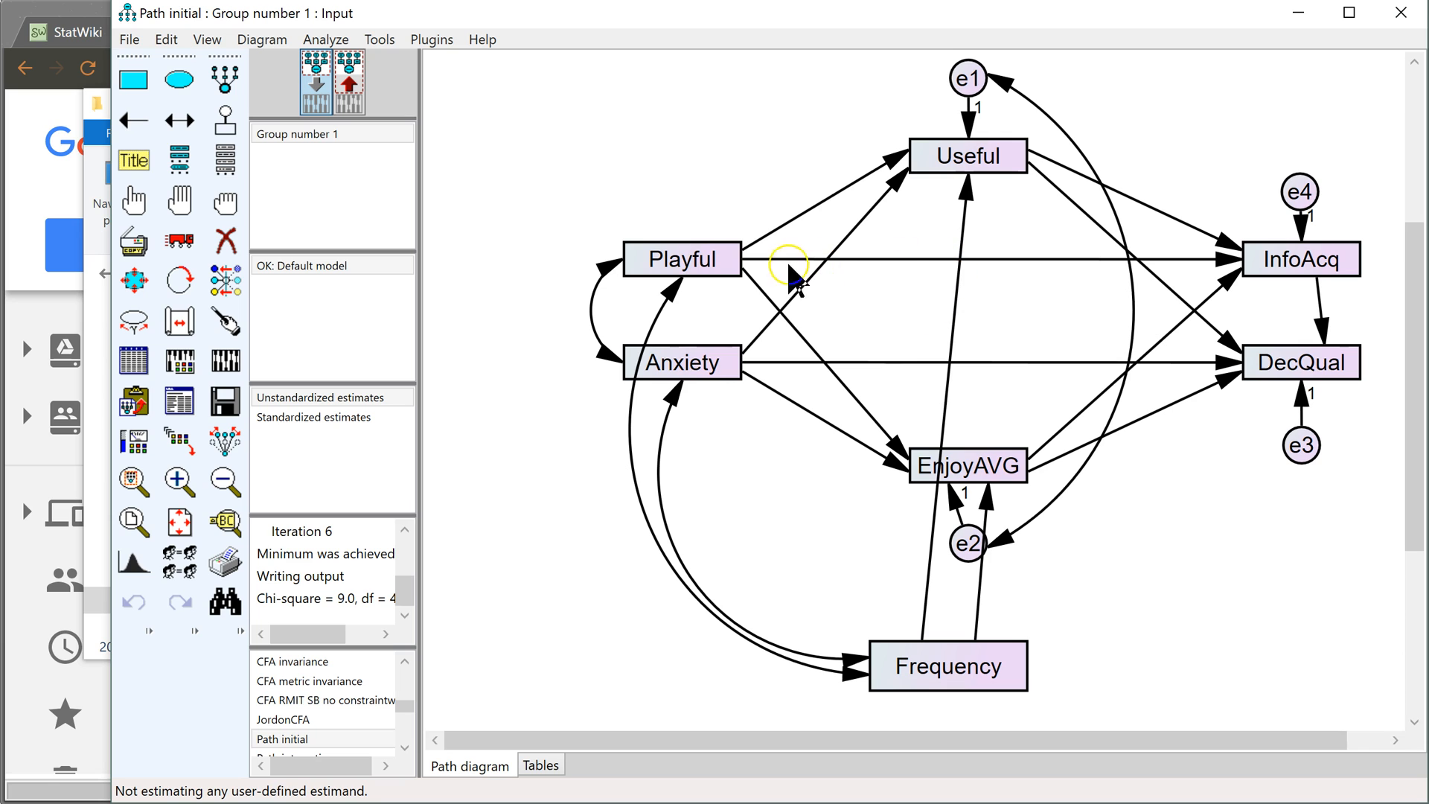
mouse_move(748, 274)
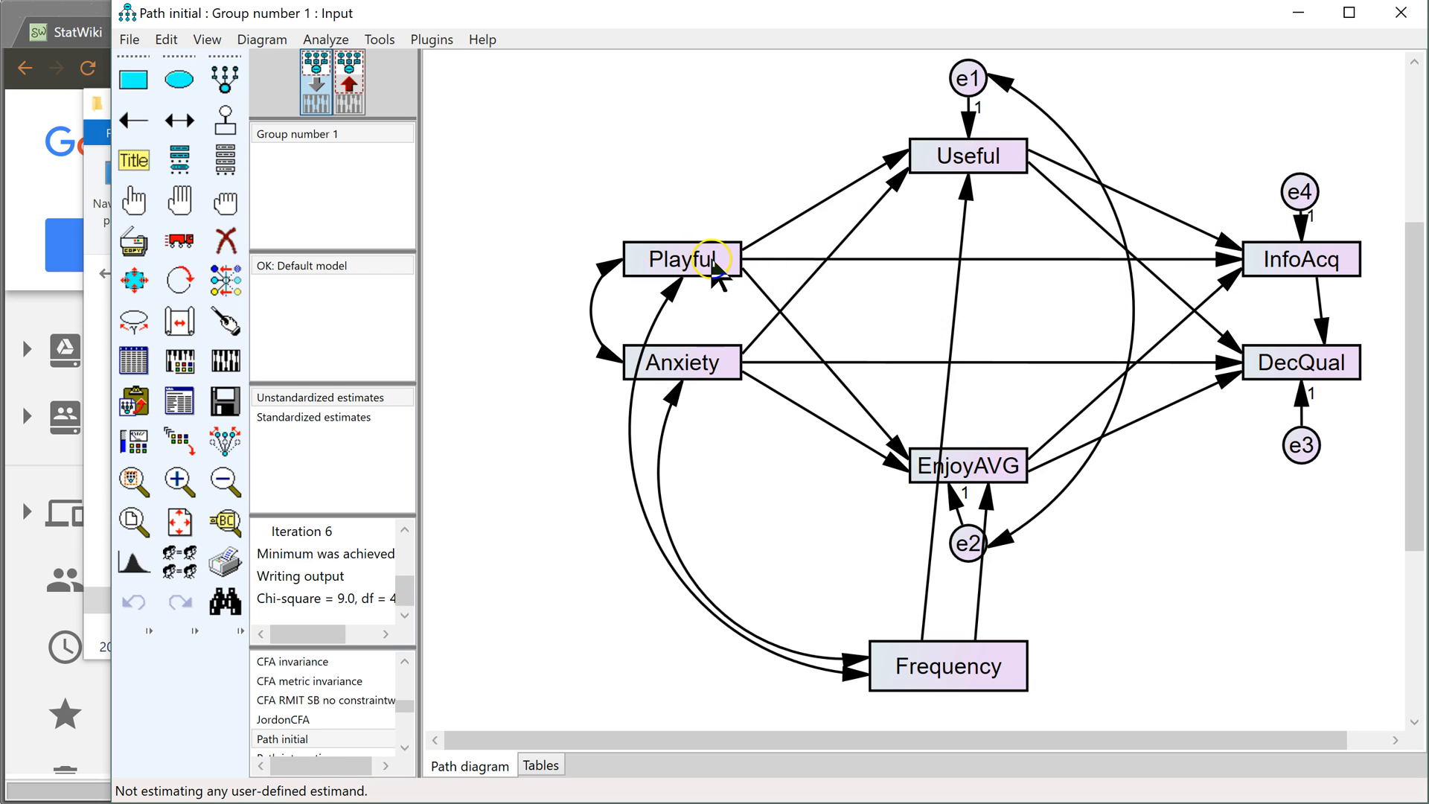
mouse_move(1314, 270)
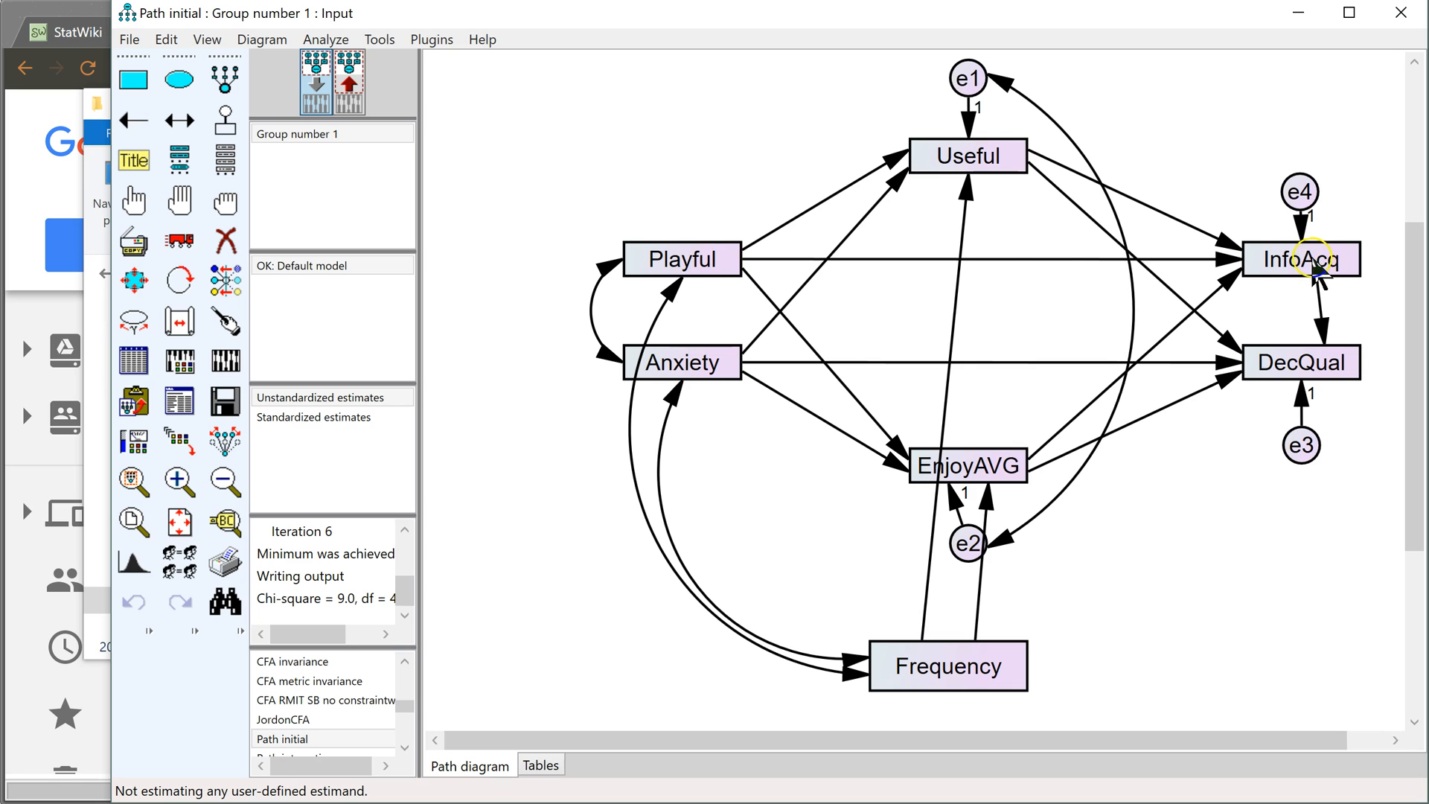
mouse_move(993, 493)
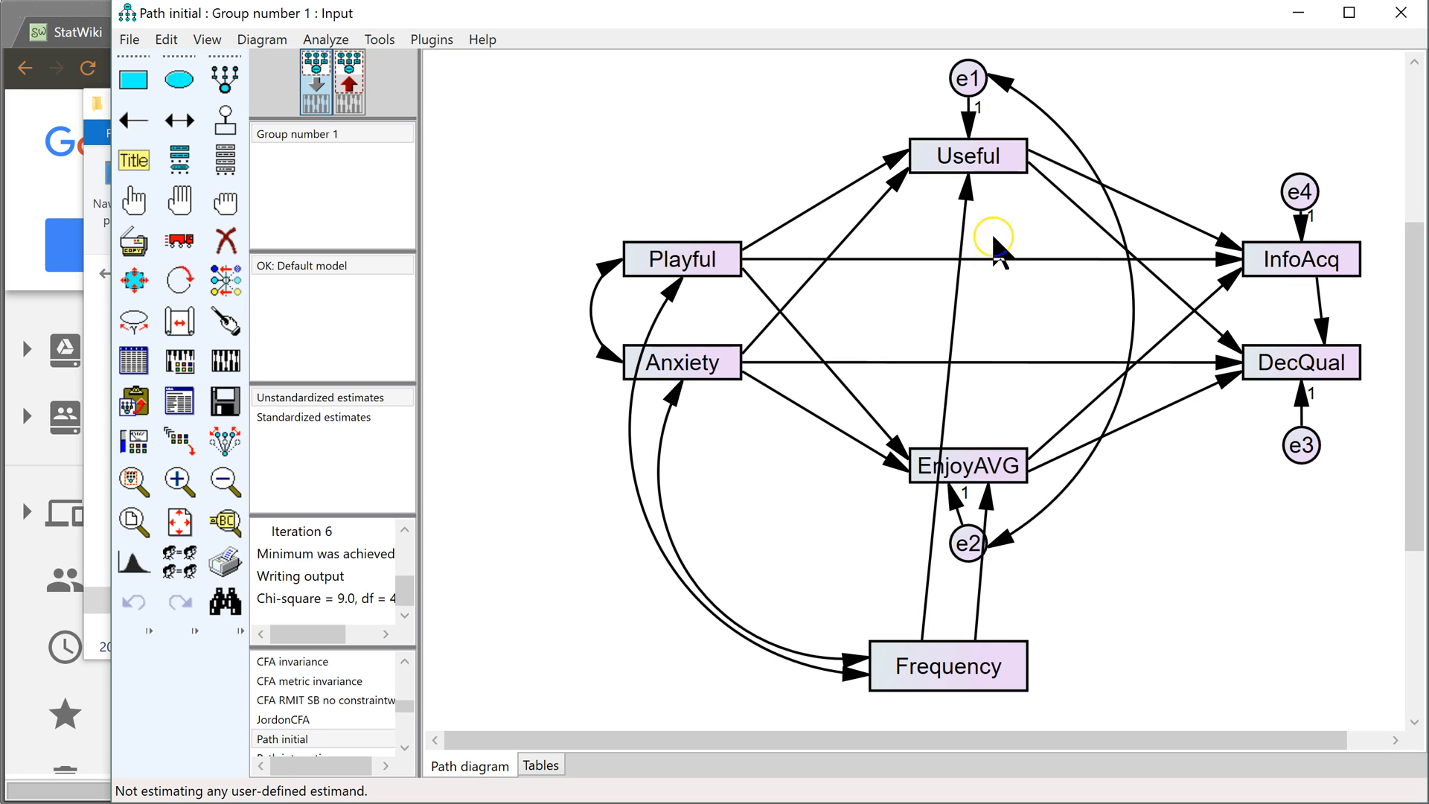
mouse_move(944, 300)
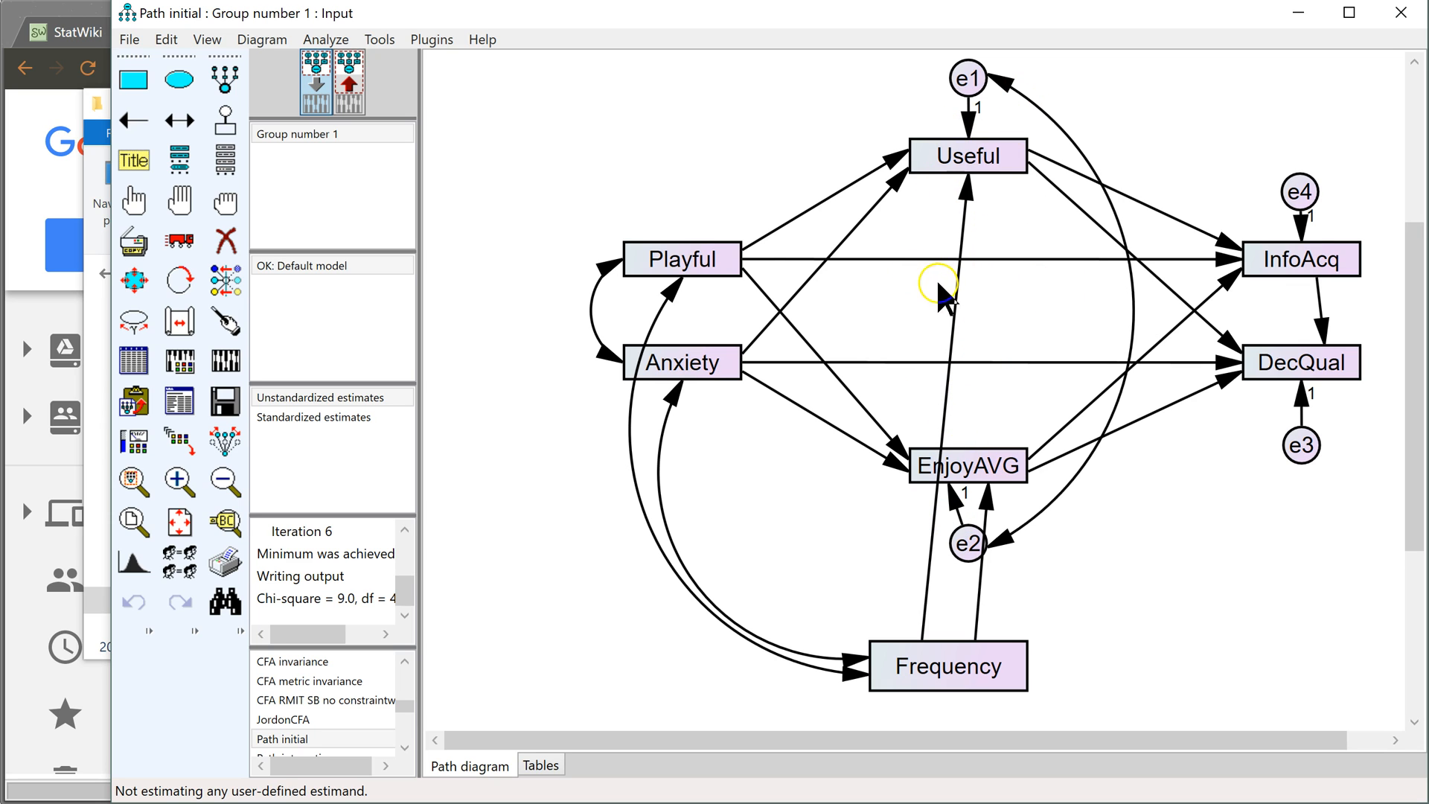
mouse_move(661, 274)
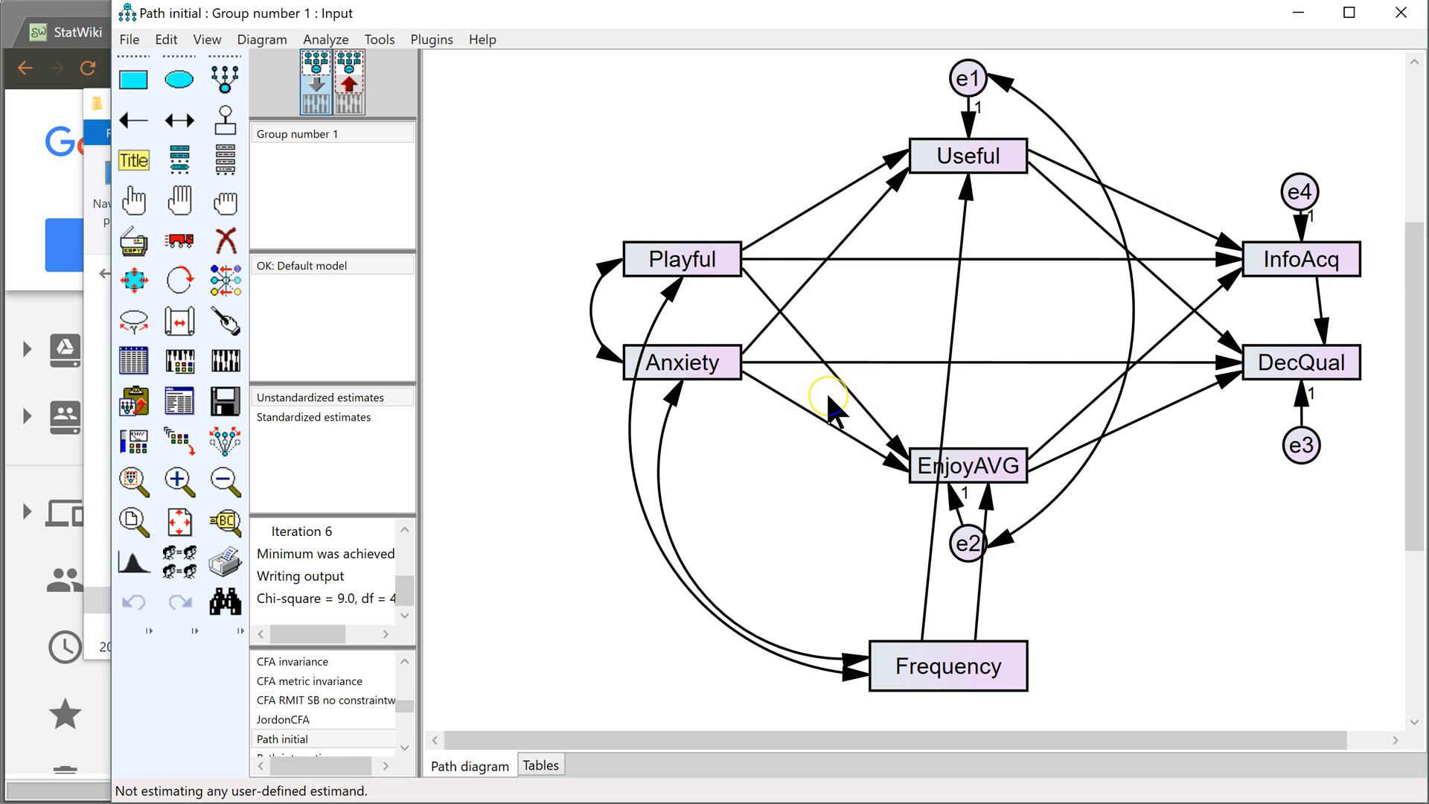
mouse_move(831, 411)
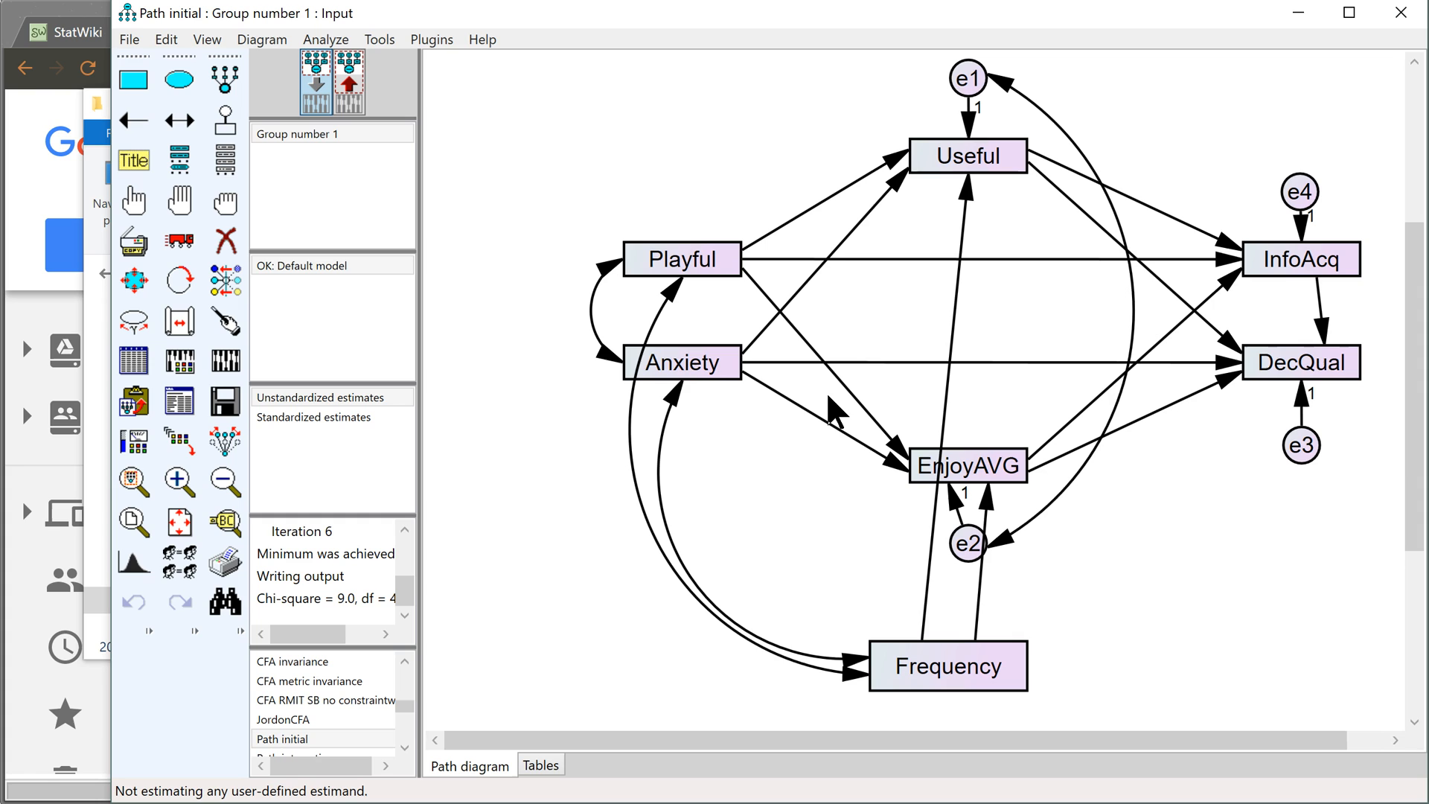
mouse_move(812, 433)
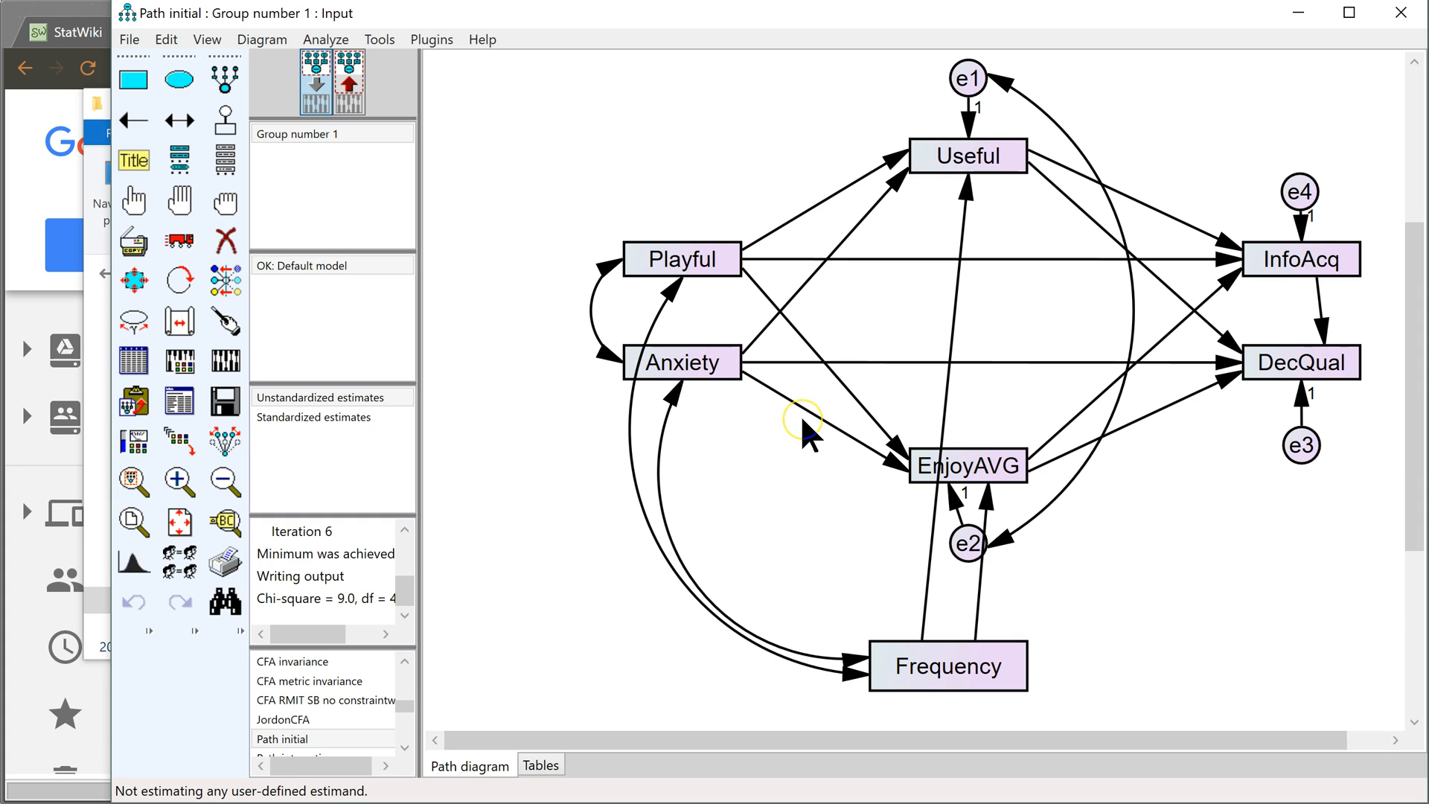
mouse_move(818, 442)
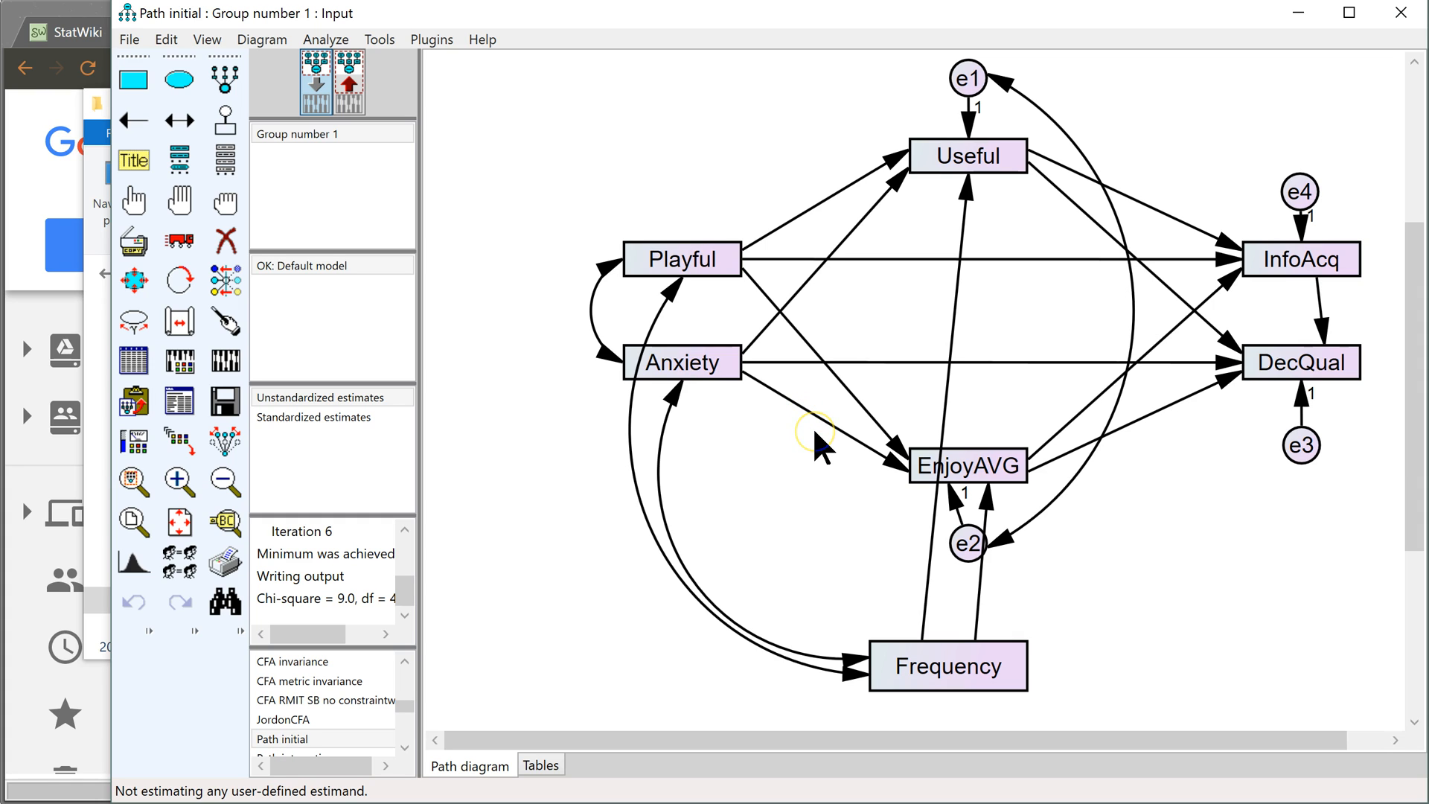
mouse_move(820, 447)
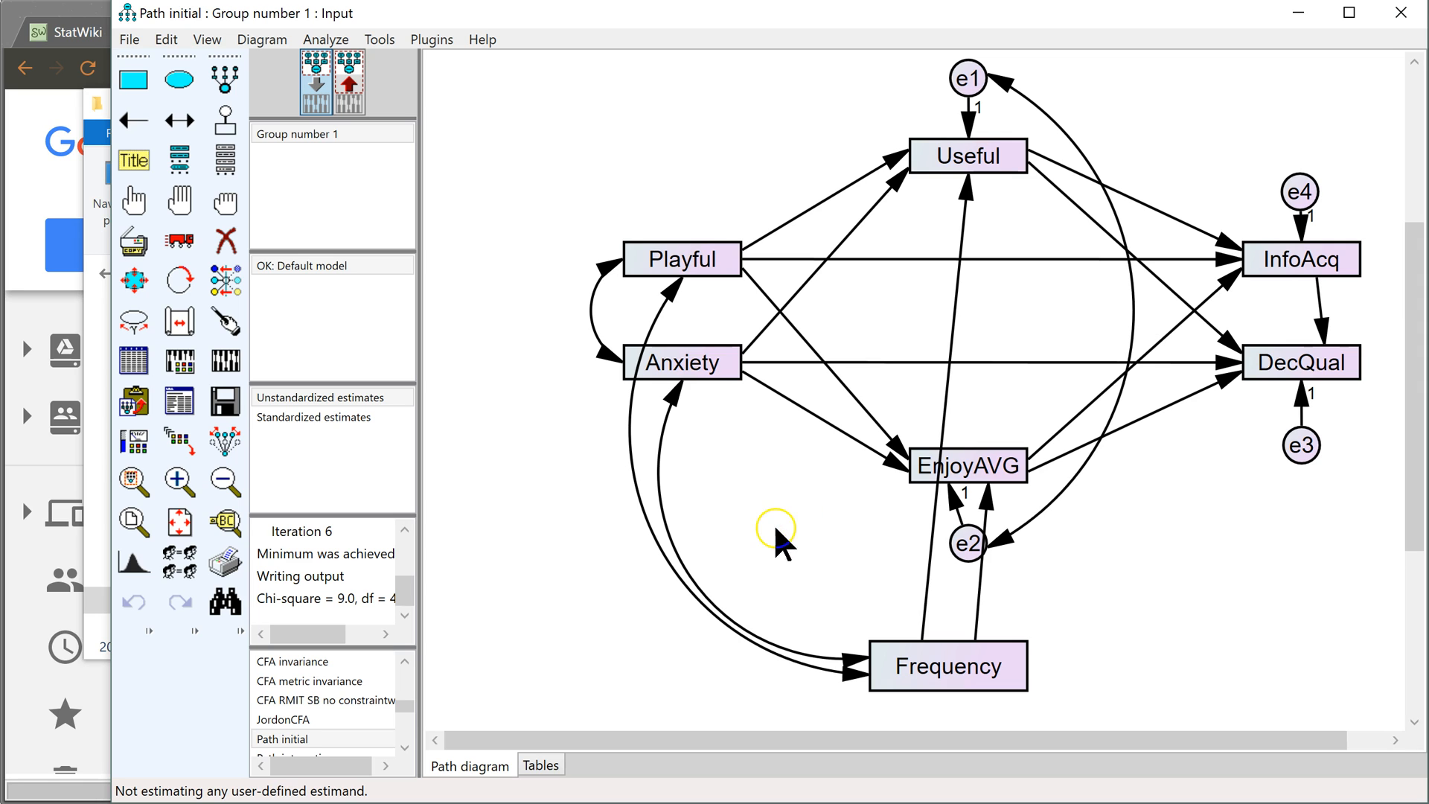
mouse_move(1271, 255)
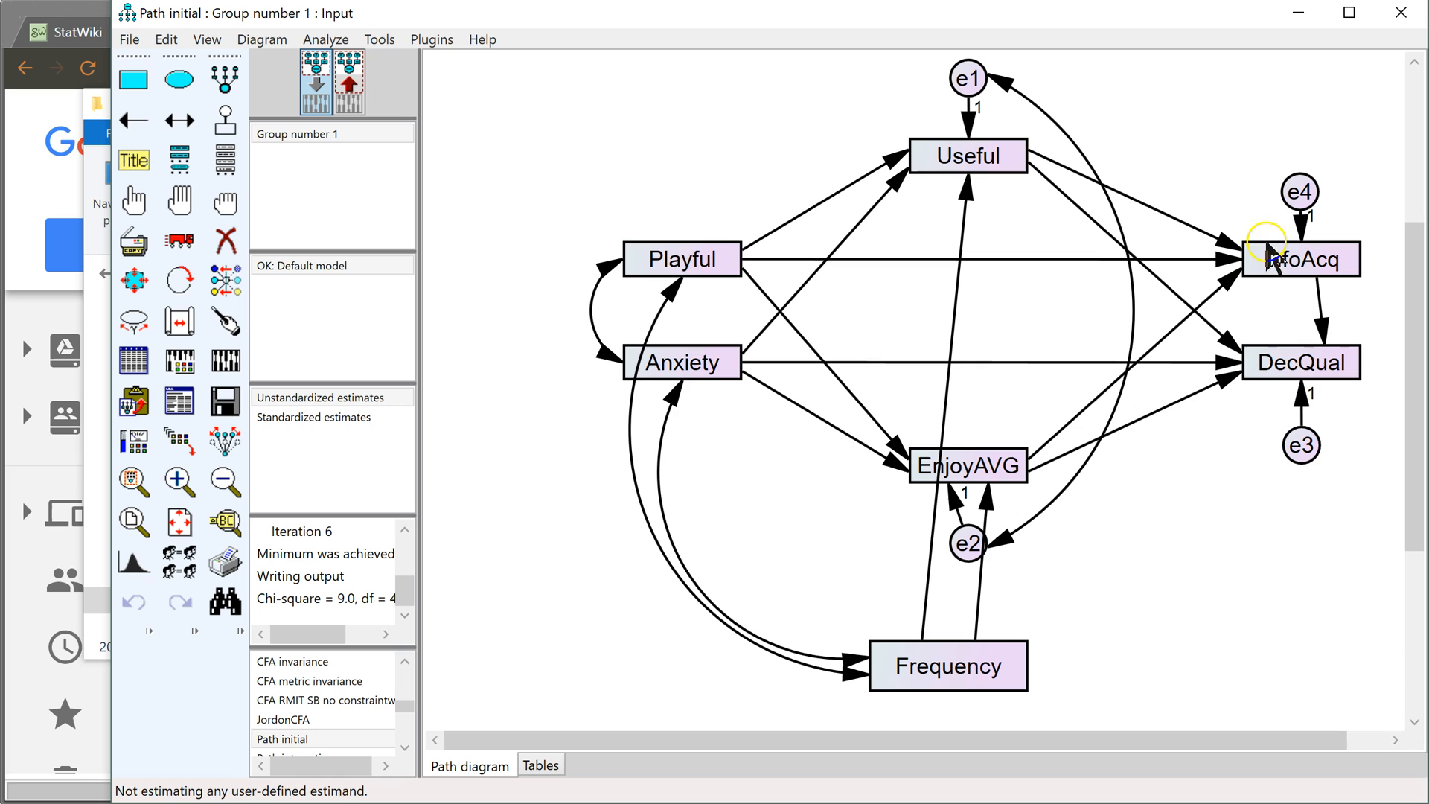
mouse_move(803, 267)
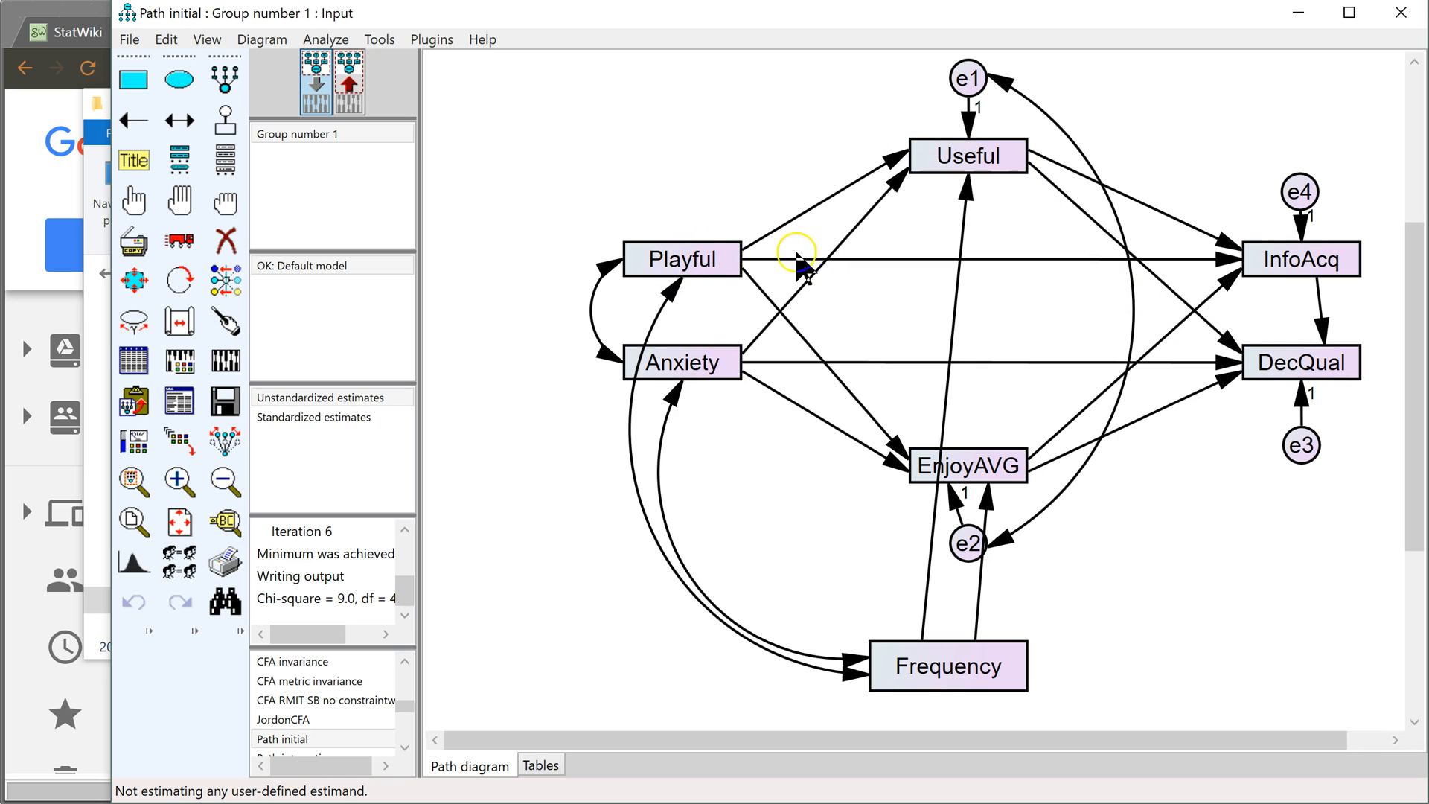
mouse_move(641, 356)
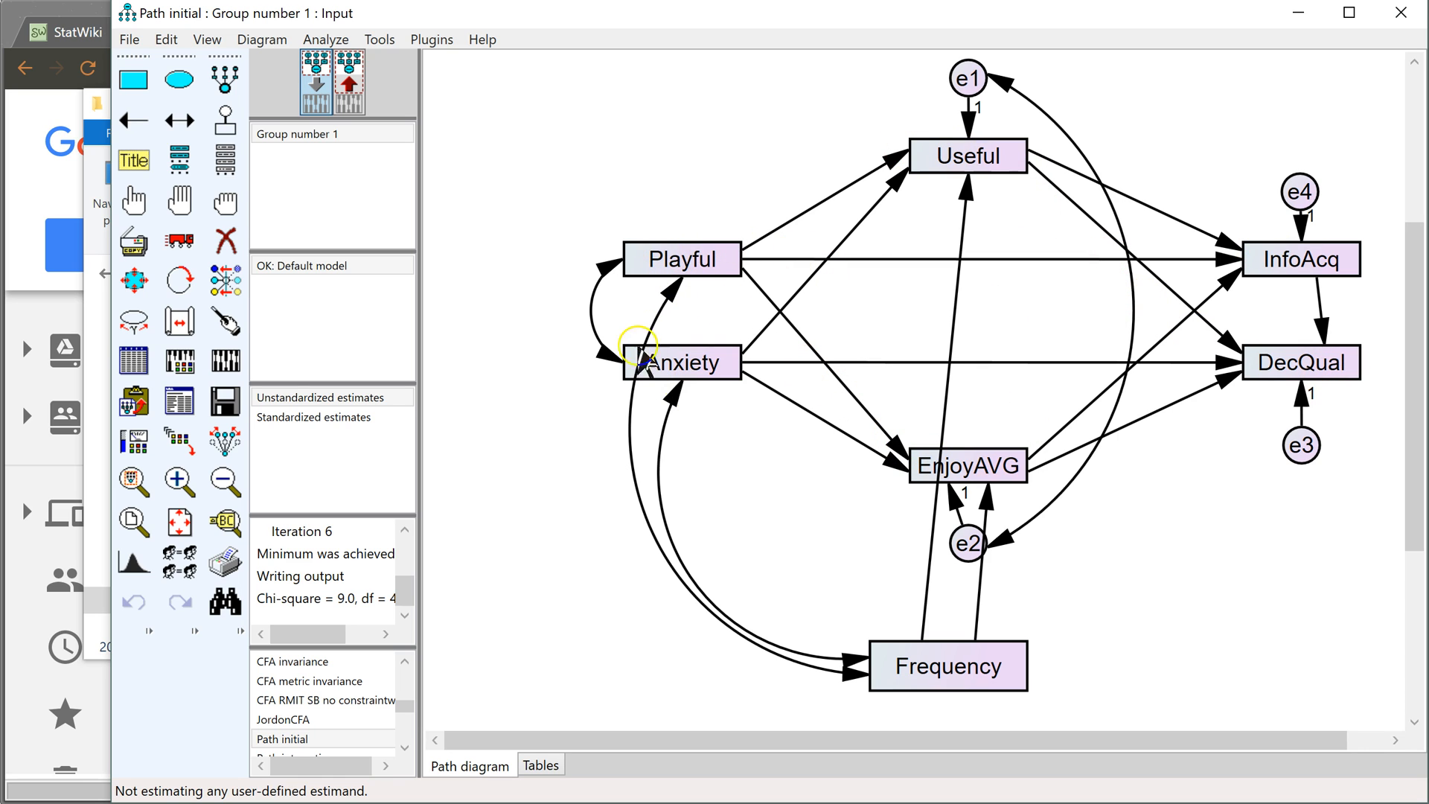
mouse_move(615, 478)
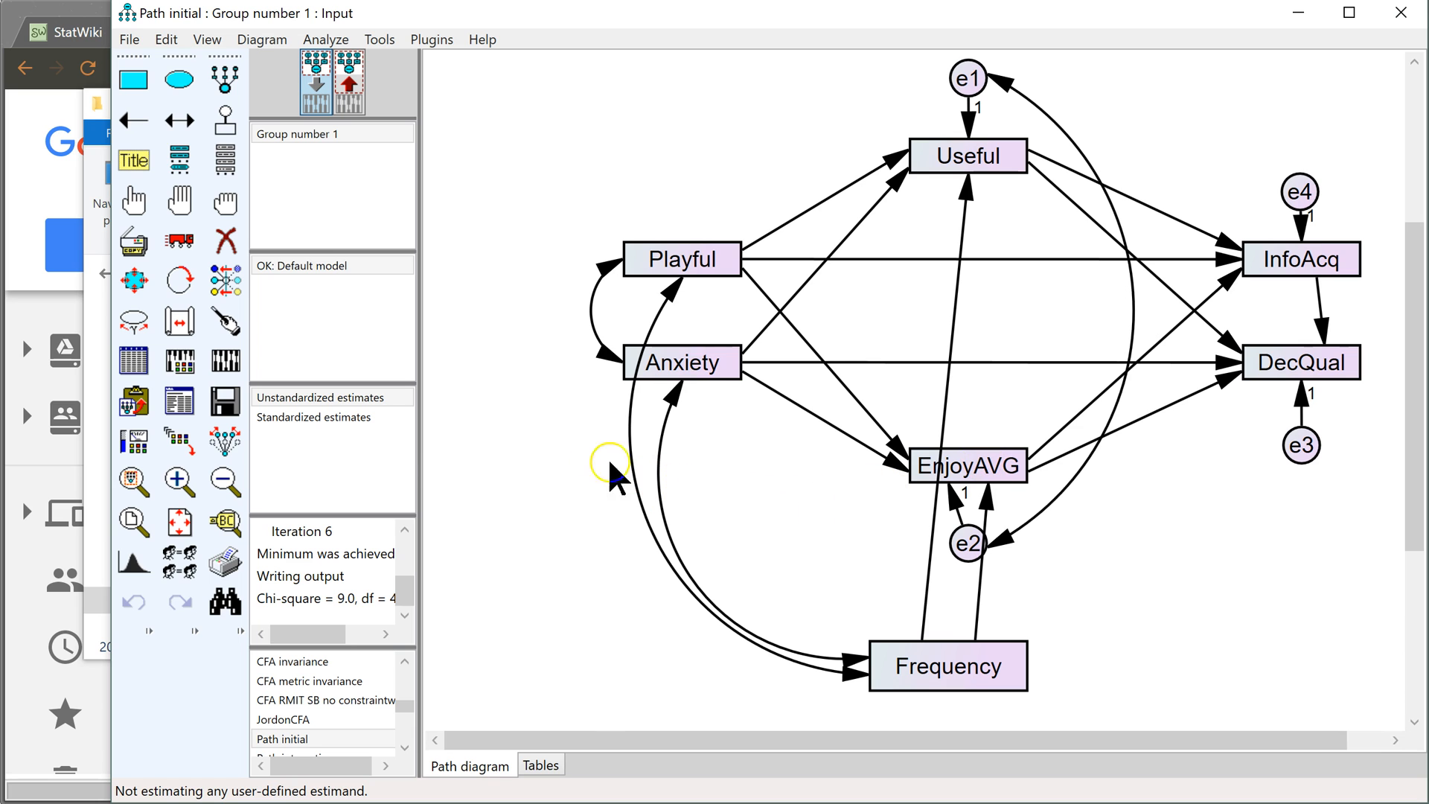
mouse_move(460, 431)
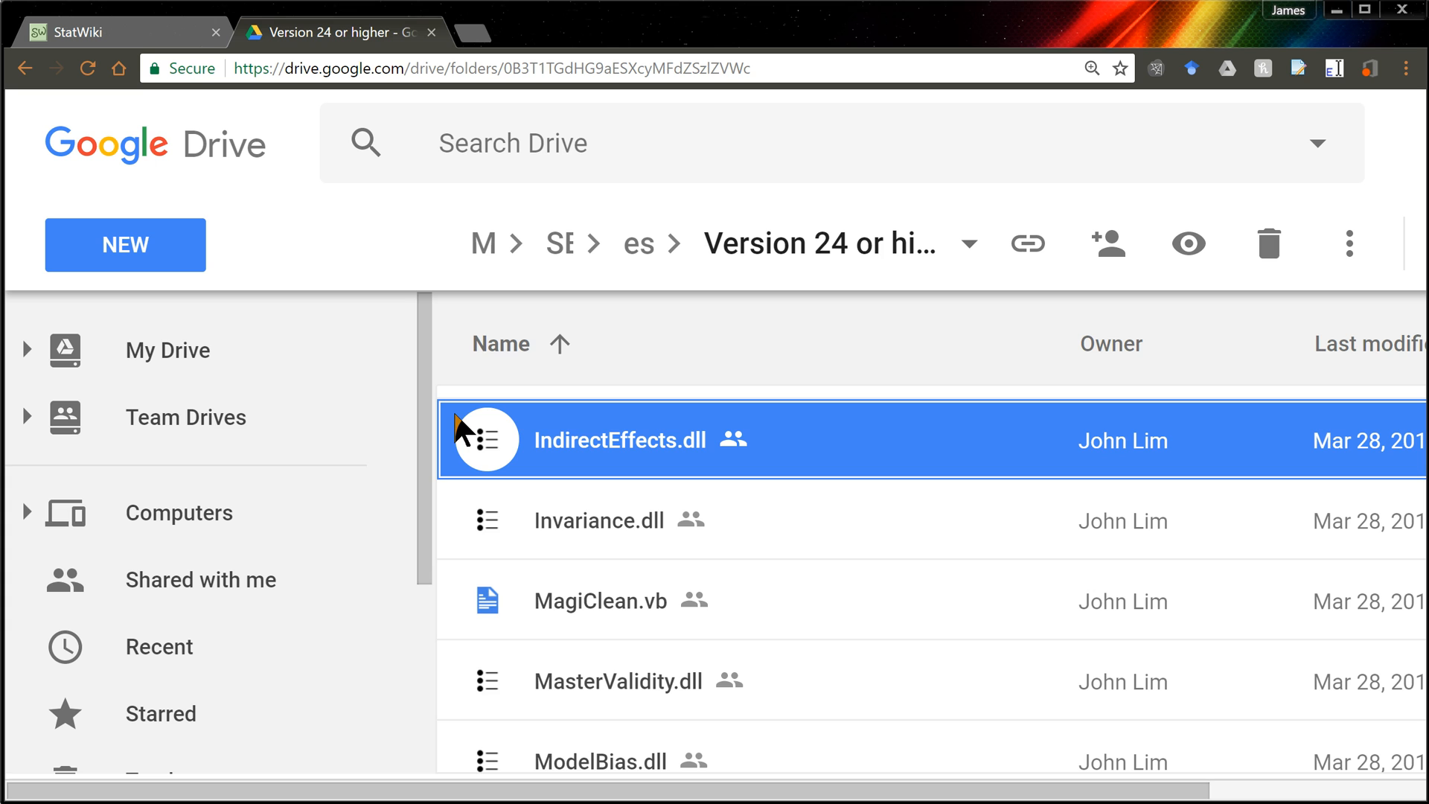
mouse_move(151, 43)
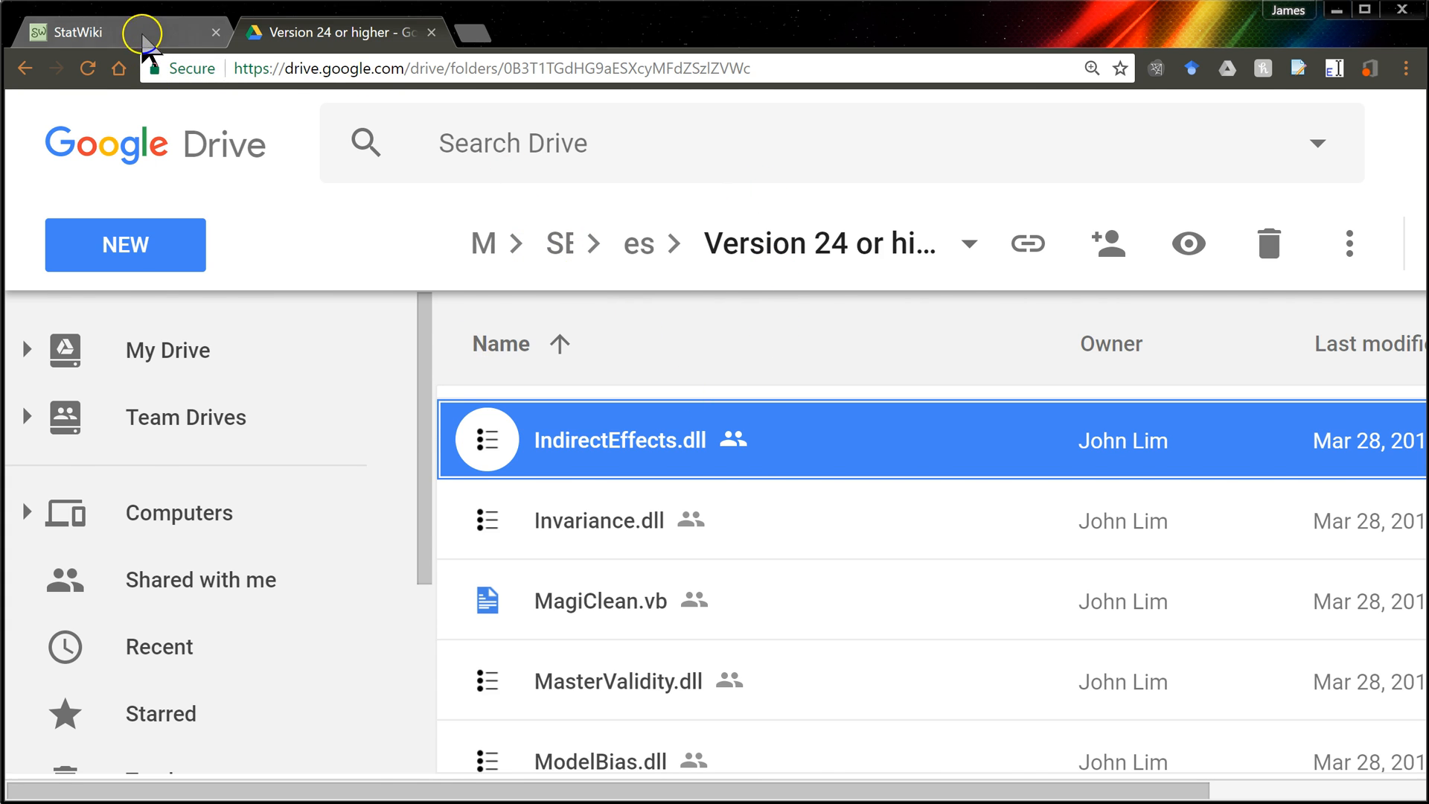
Step: Navigate up to the 'estimands and plugins' folder in Google Drive
left_click(90, 31)
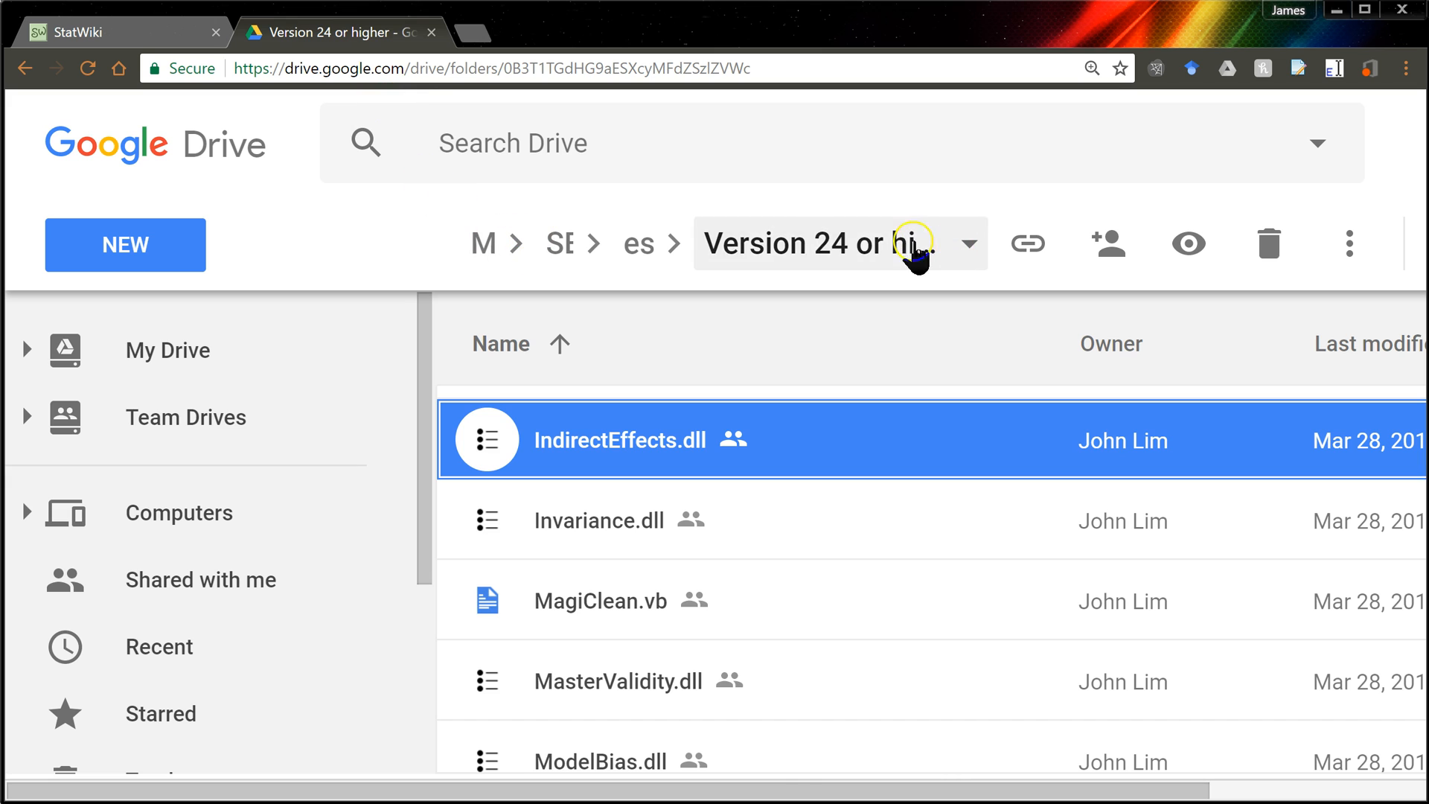
left_click(639, 243)
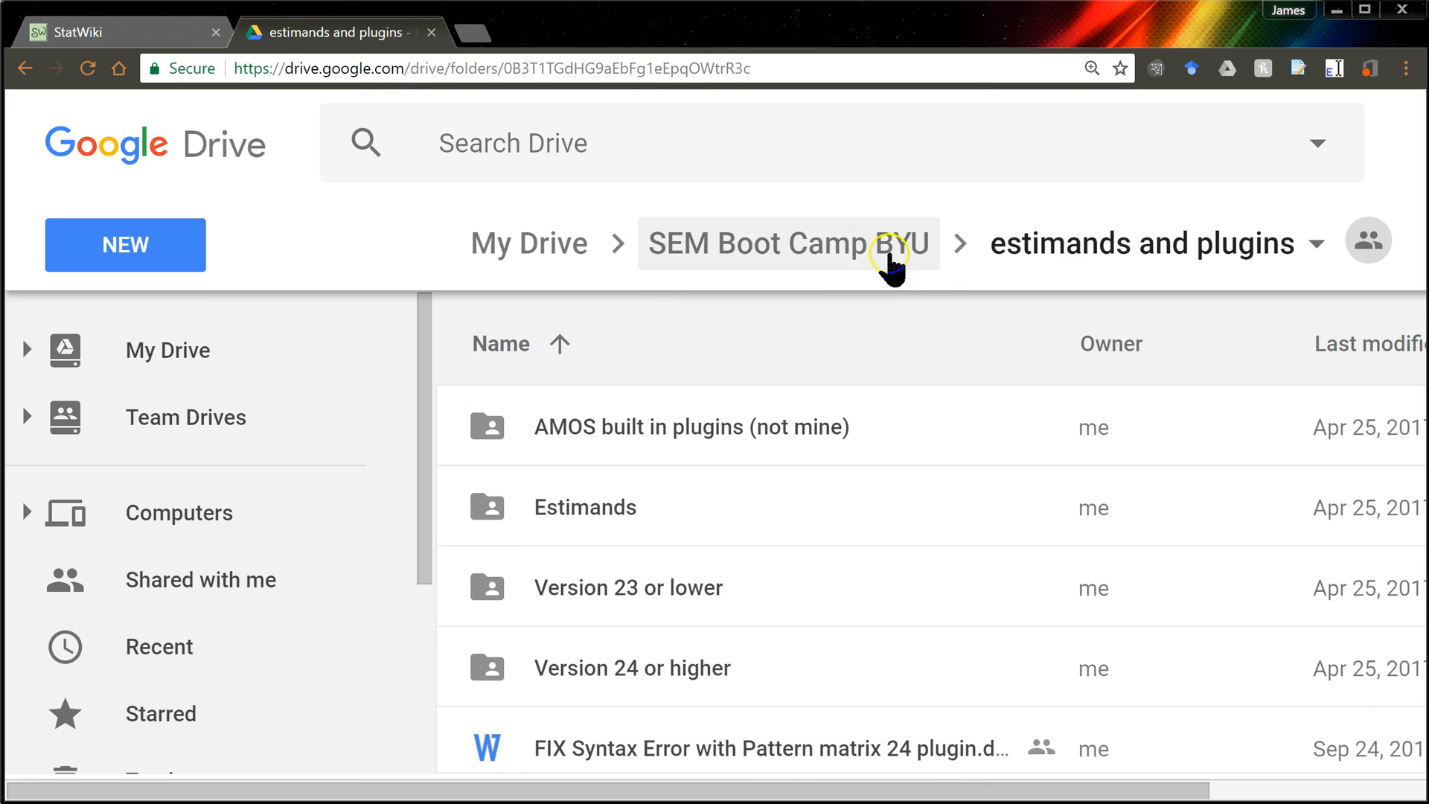
mouse_move(803, 555)
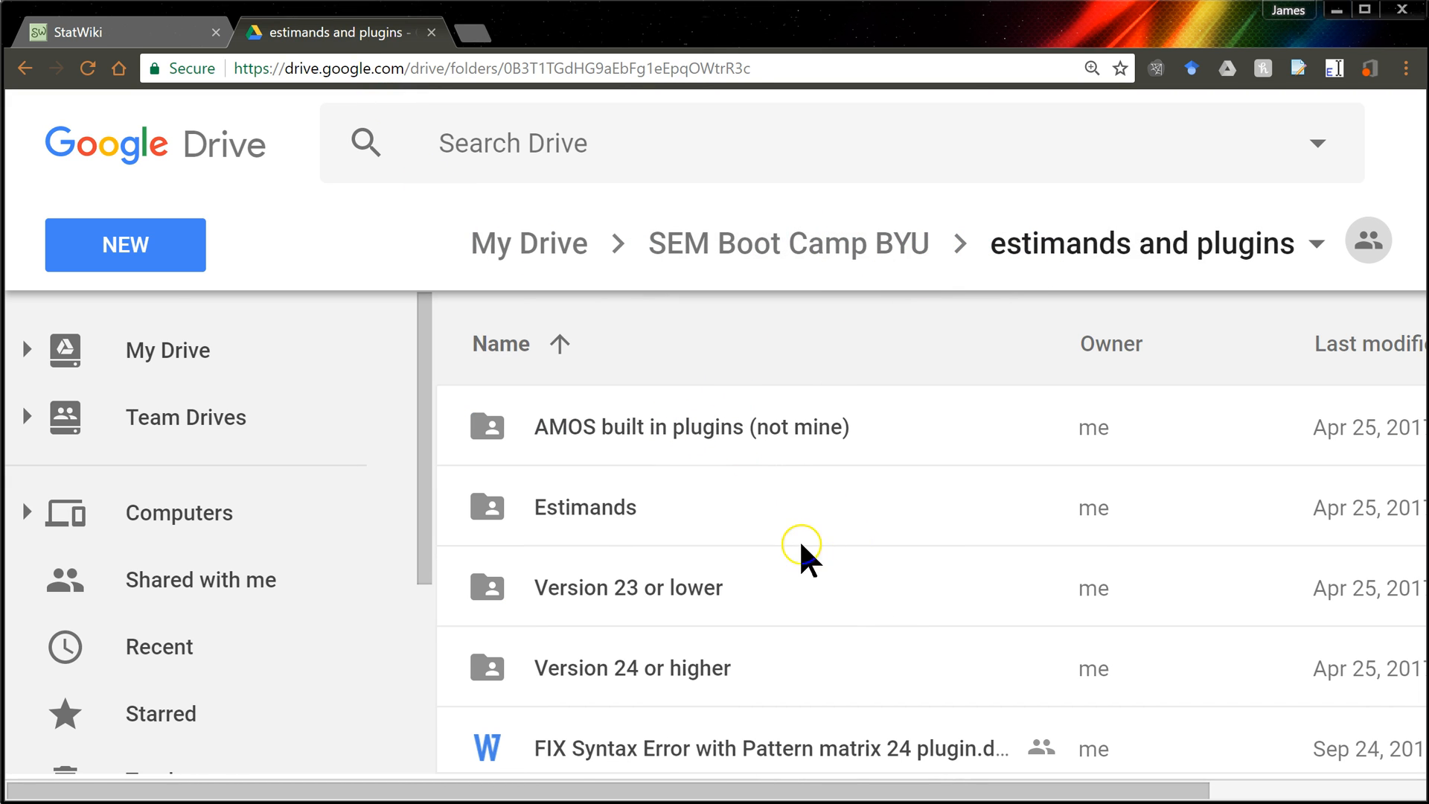
mouse_move(606, 515)
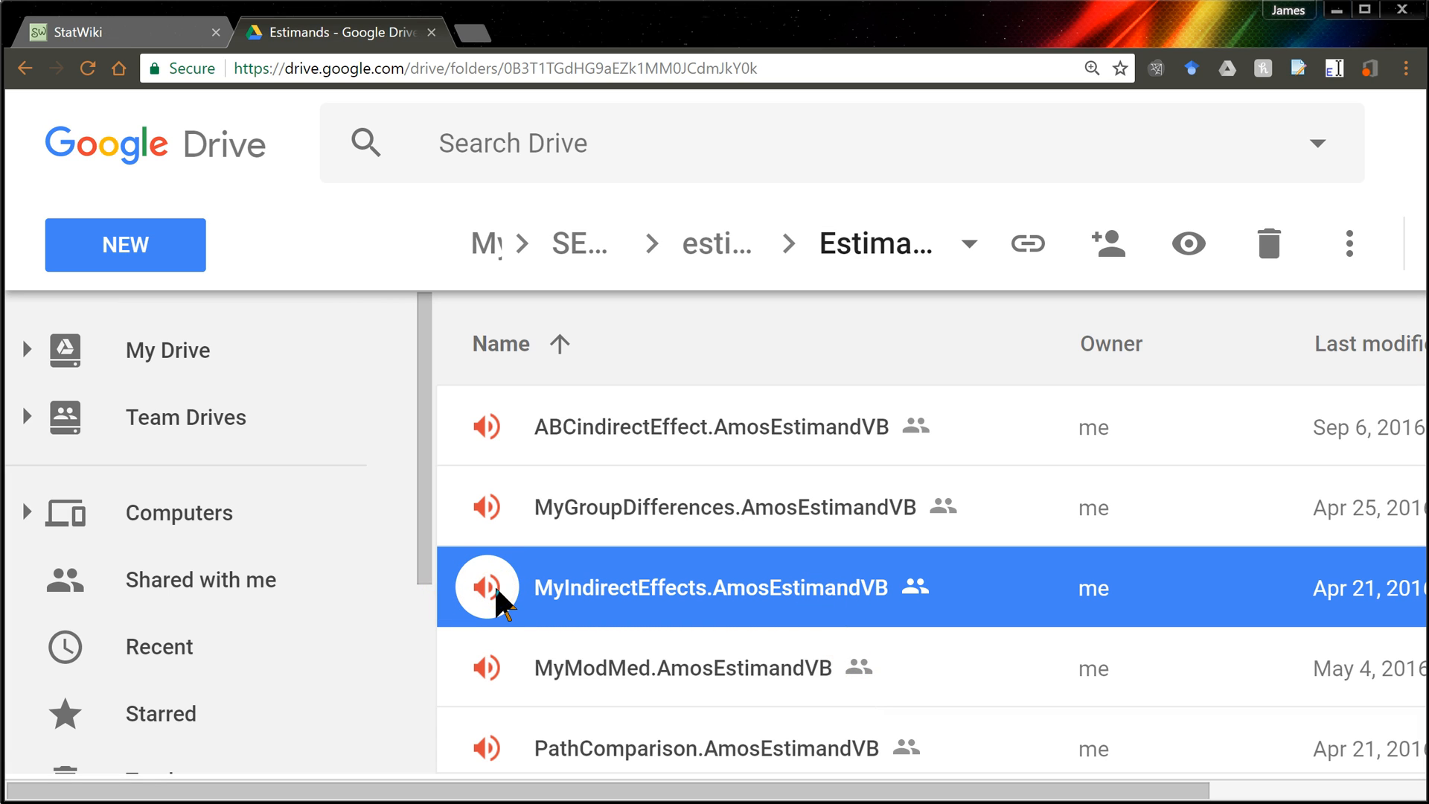
mouse_move(658, 604)
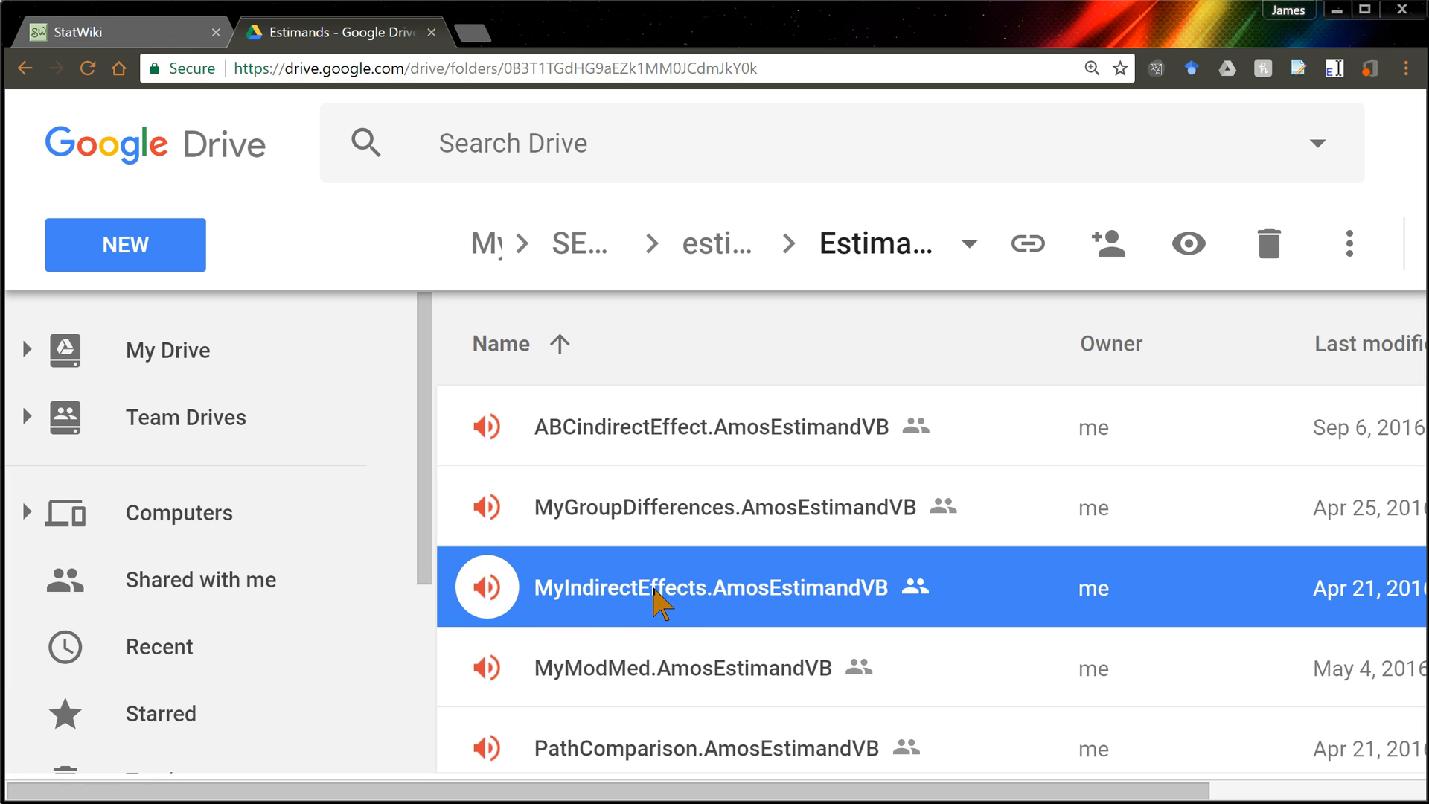
mouse_move(720, 243)
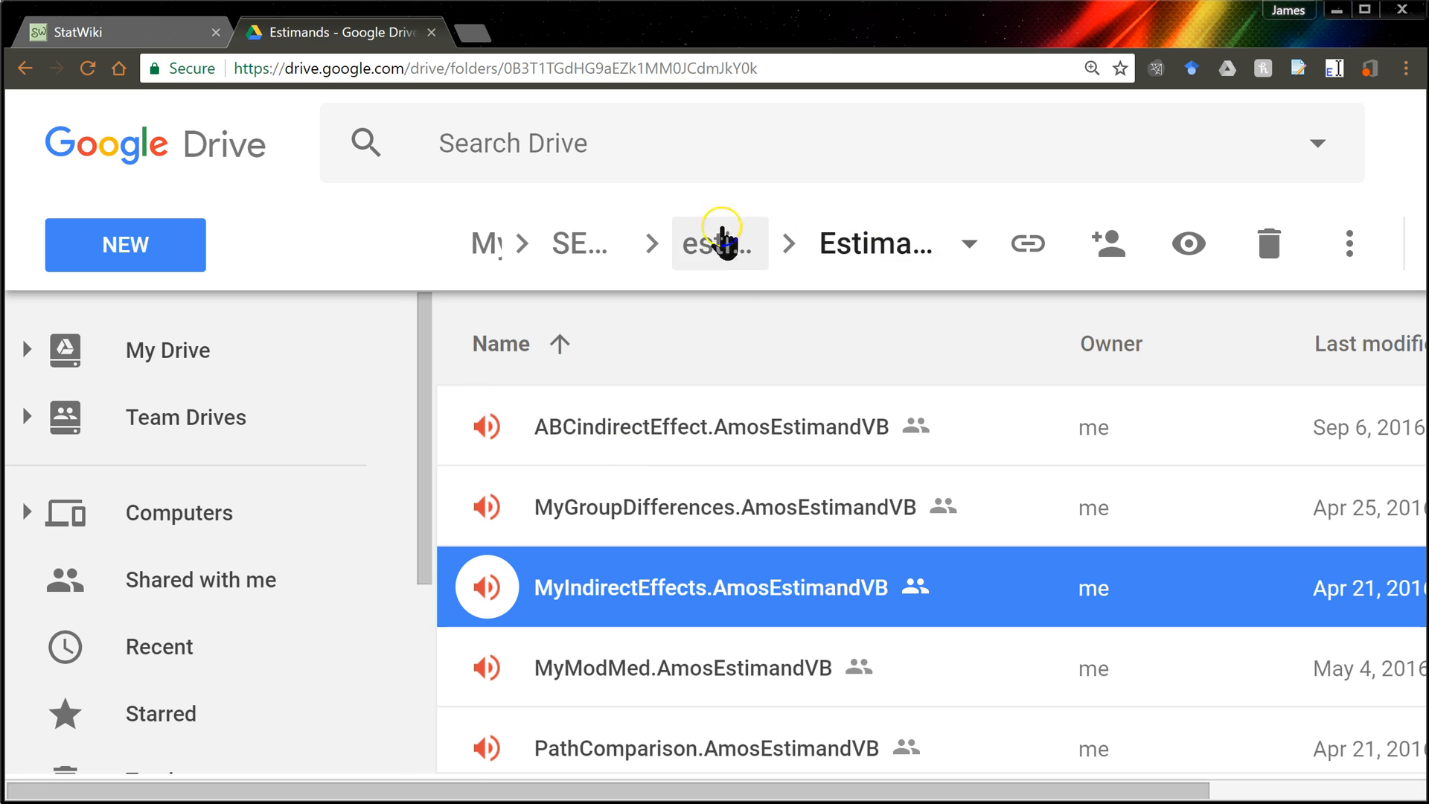
Step: Open the 'Version 24 or higher' folder and locate IndirectEffects.dll
left_click(720, 242)
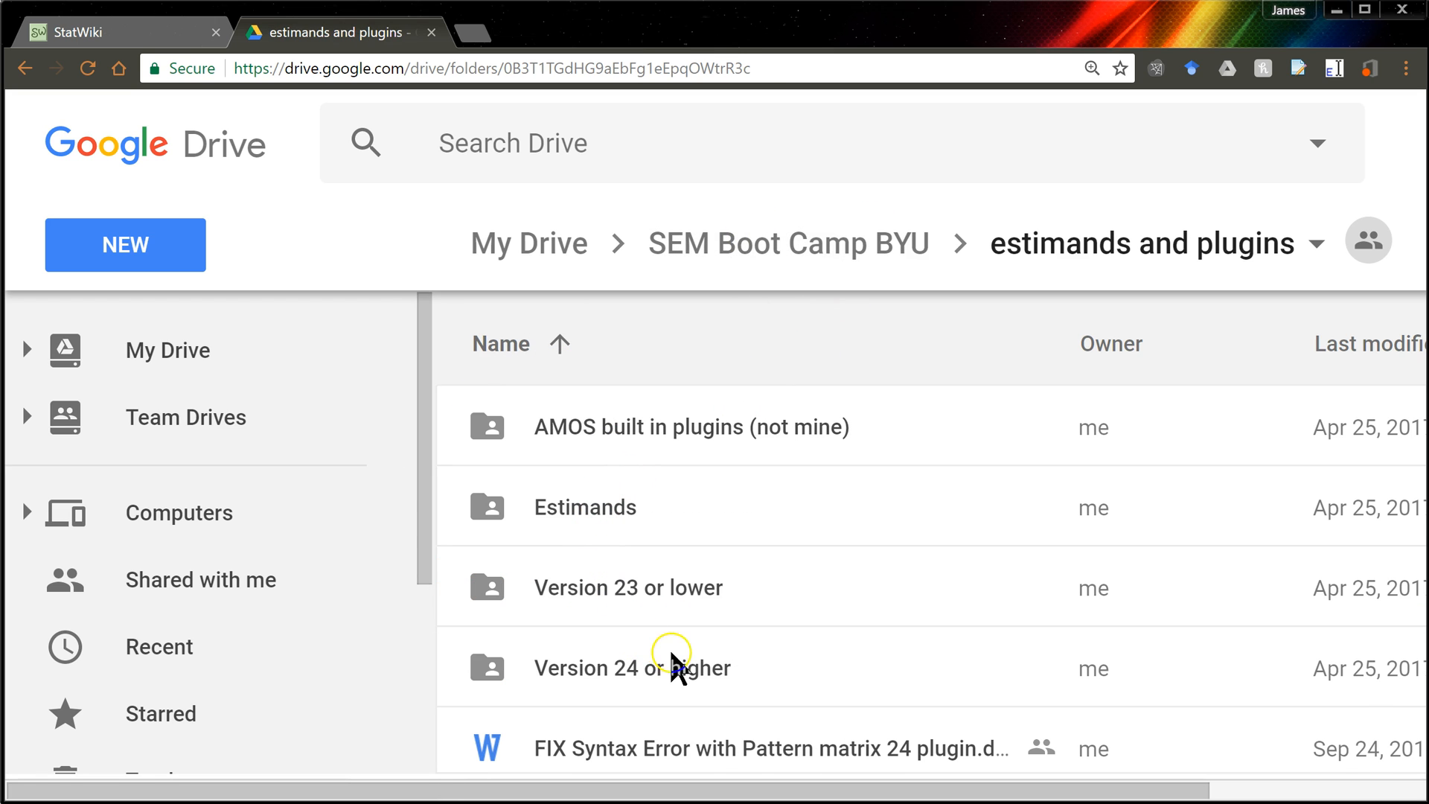
left_click(629, 669)
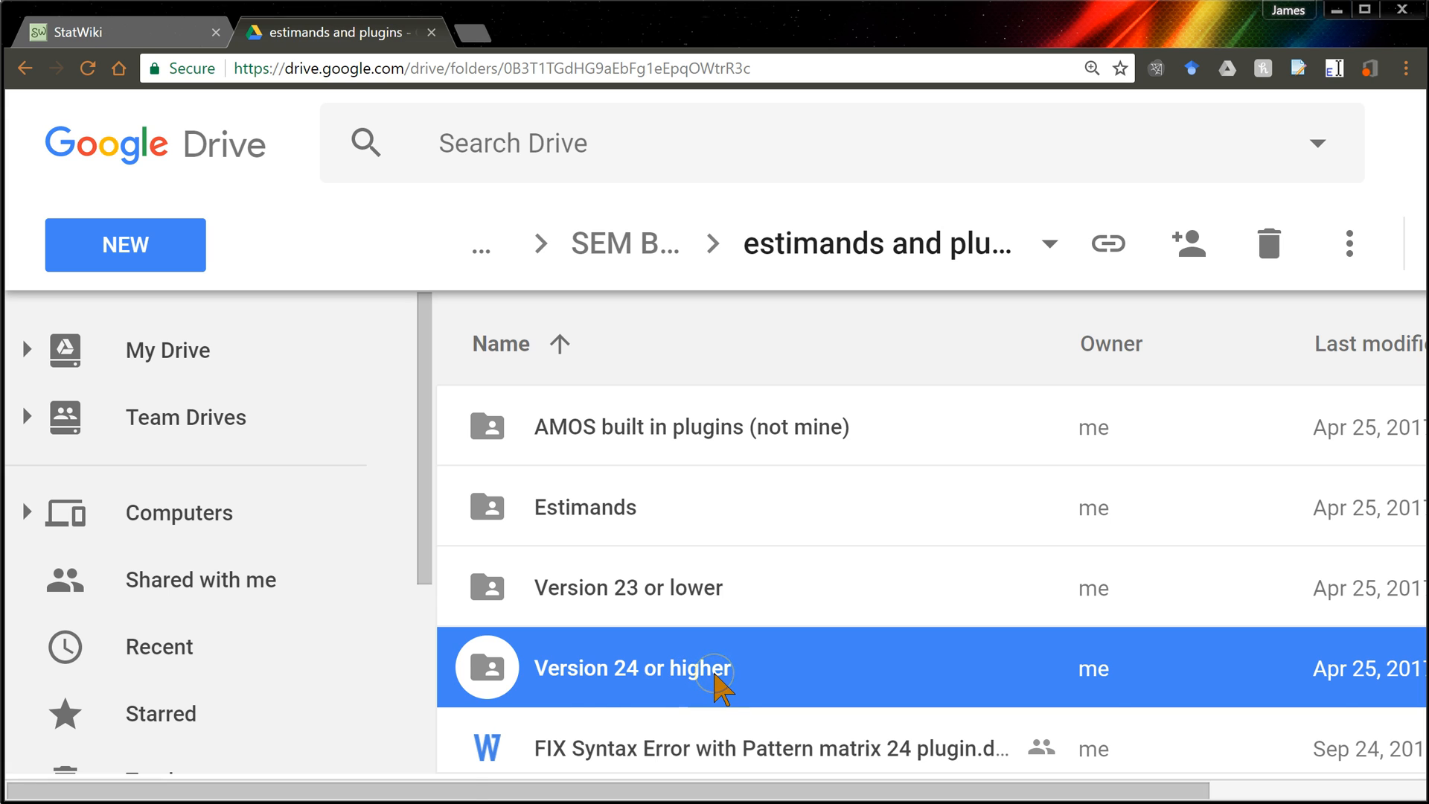
double_click(629, 669)
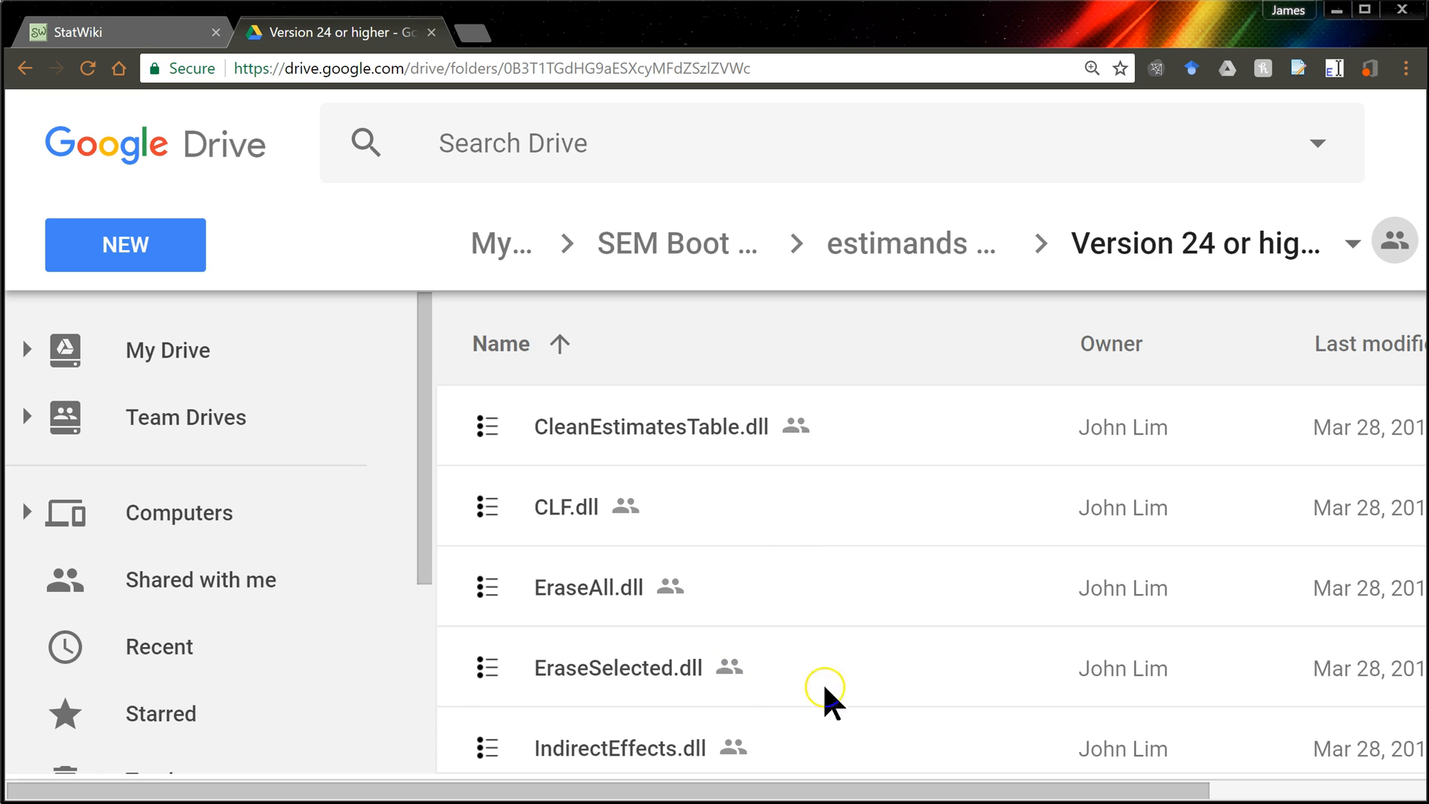
scroll("down", 3)
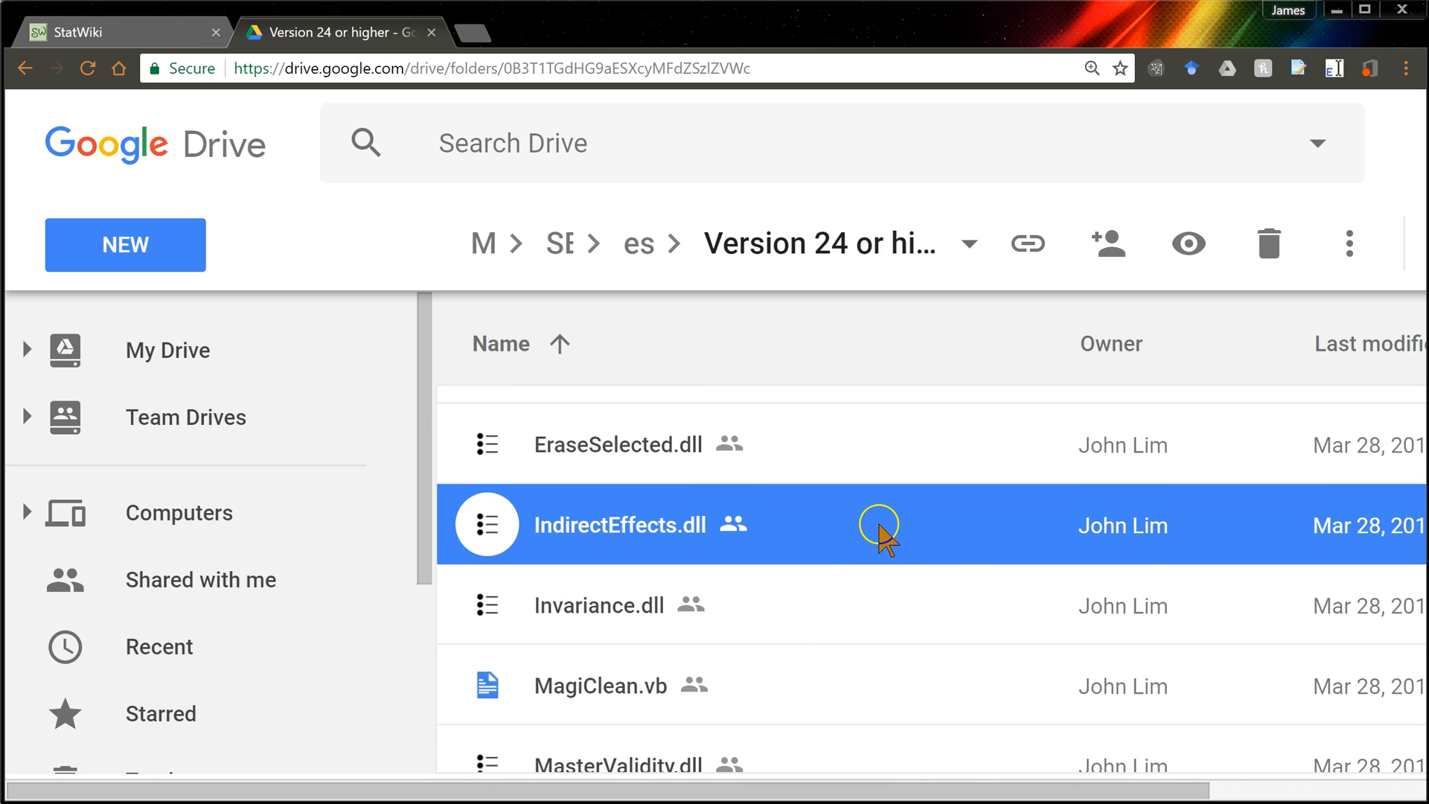
mouse_move(839, 533)
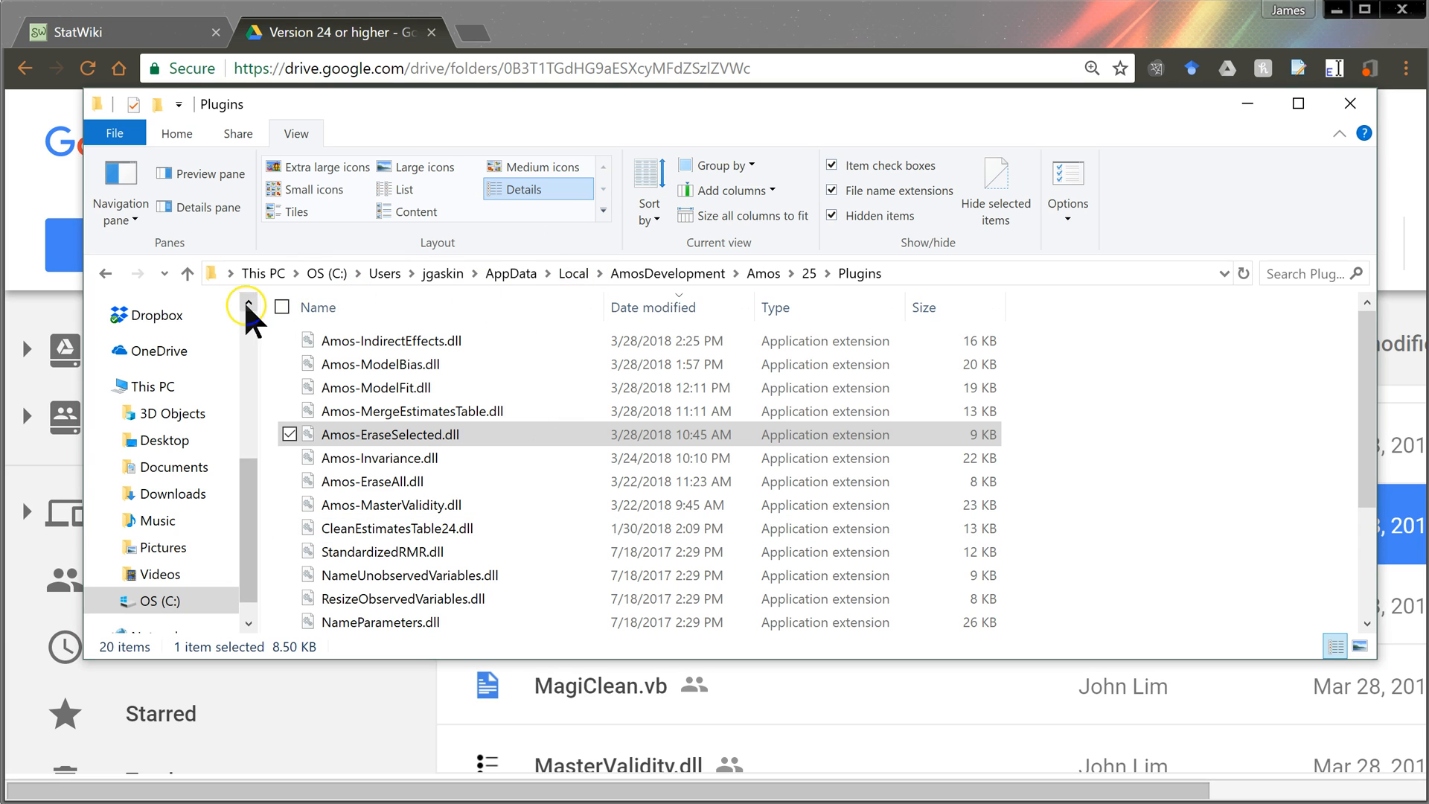
mouse_move(379, 272)
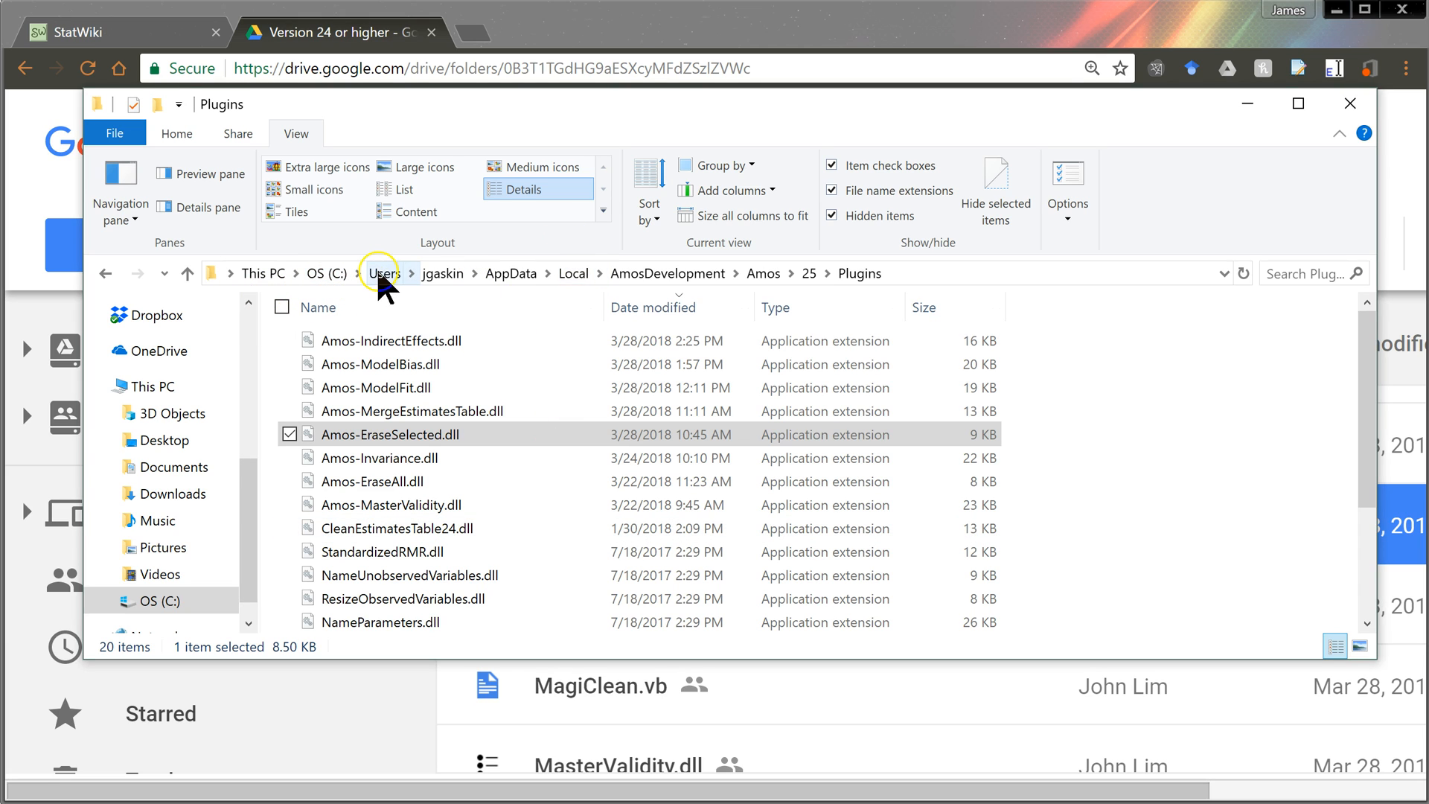
mouse_move(507, 274)
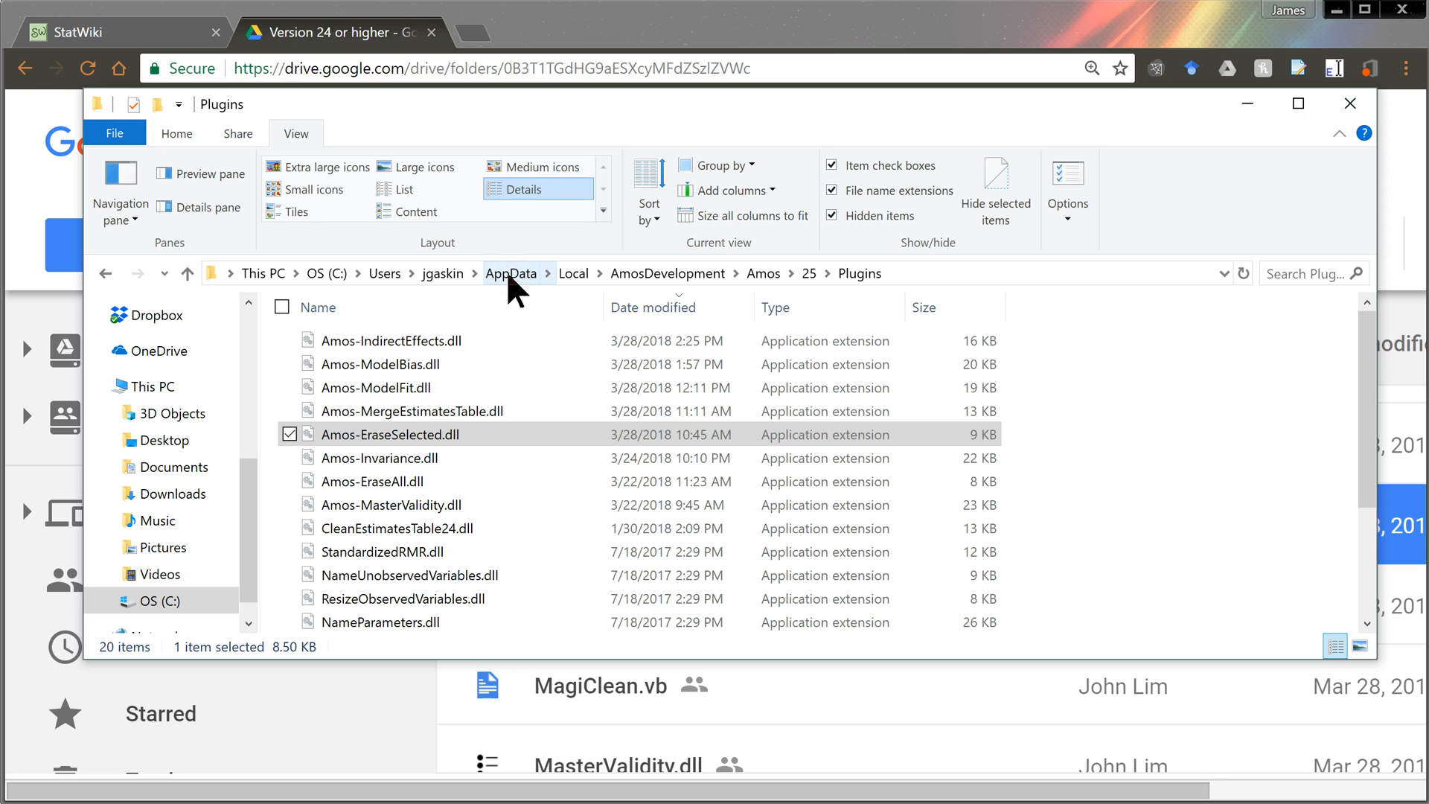
mouse_move(996, 189)
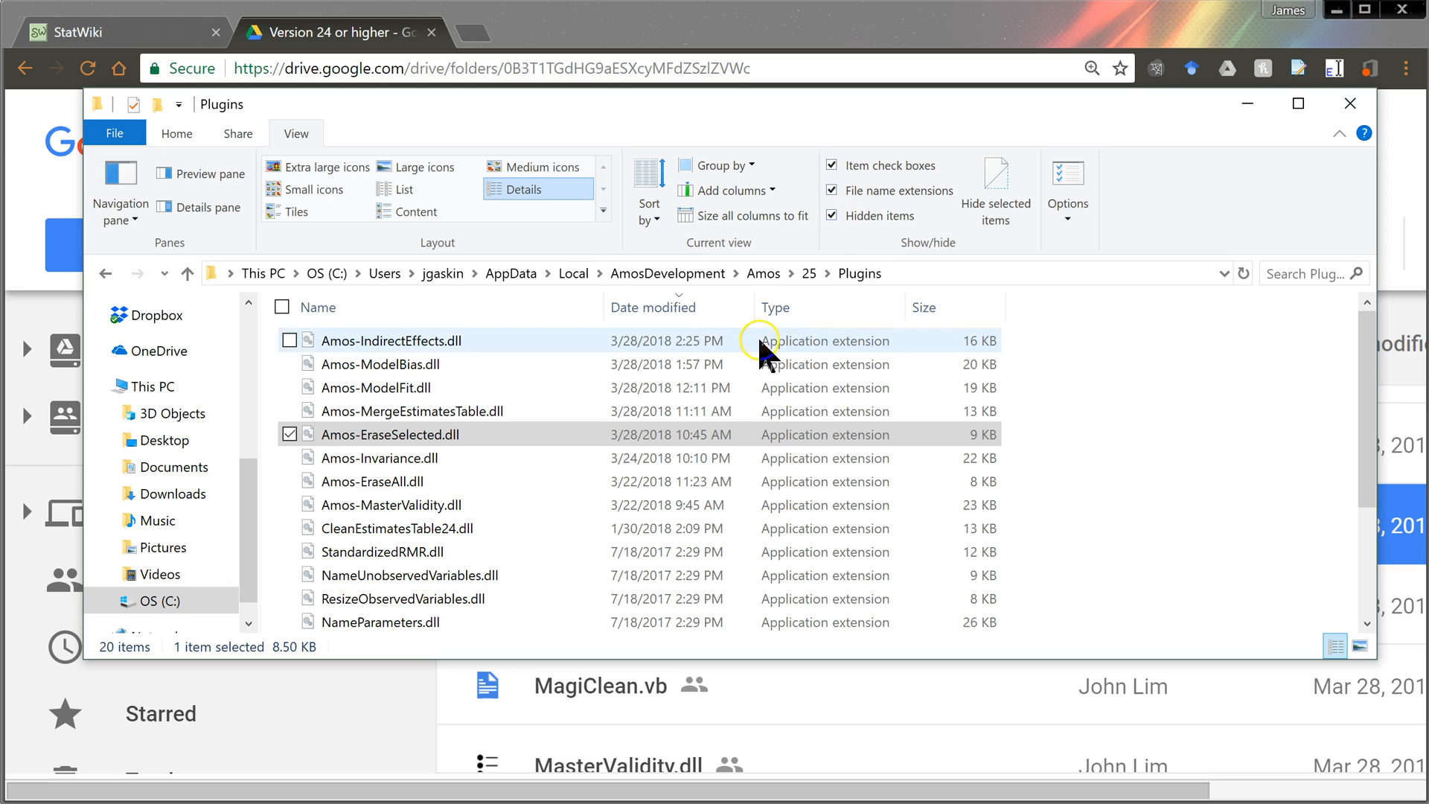
mouse_move(574, 273)
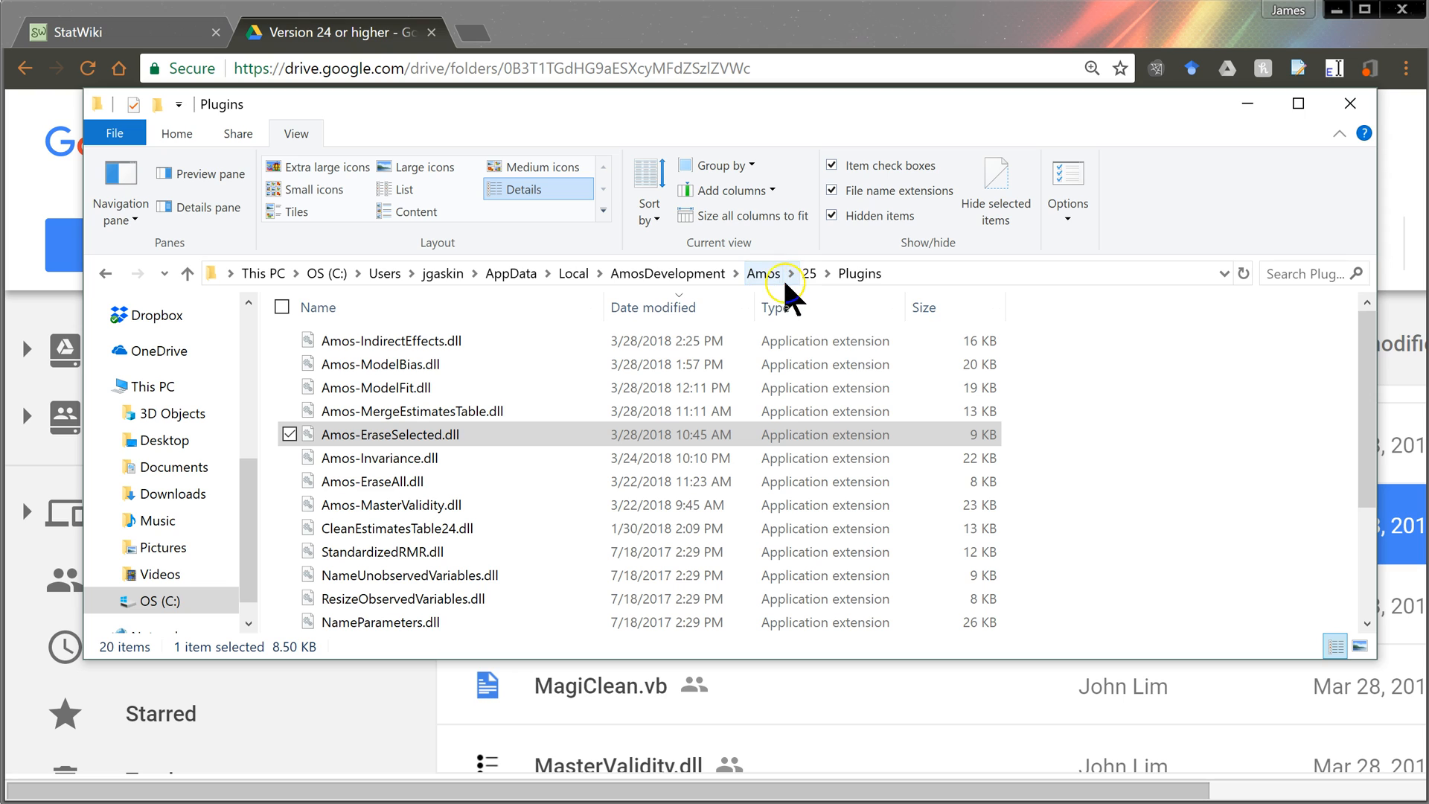
mouse_move(807, 287)
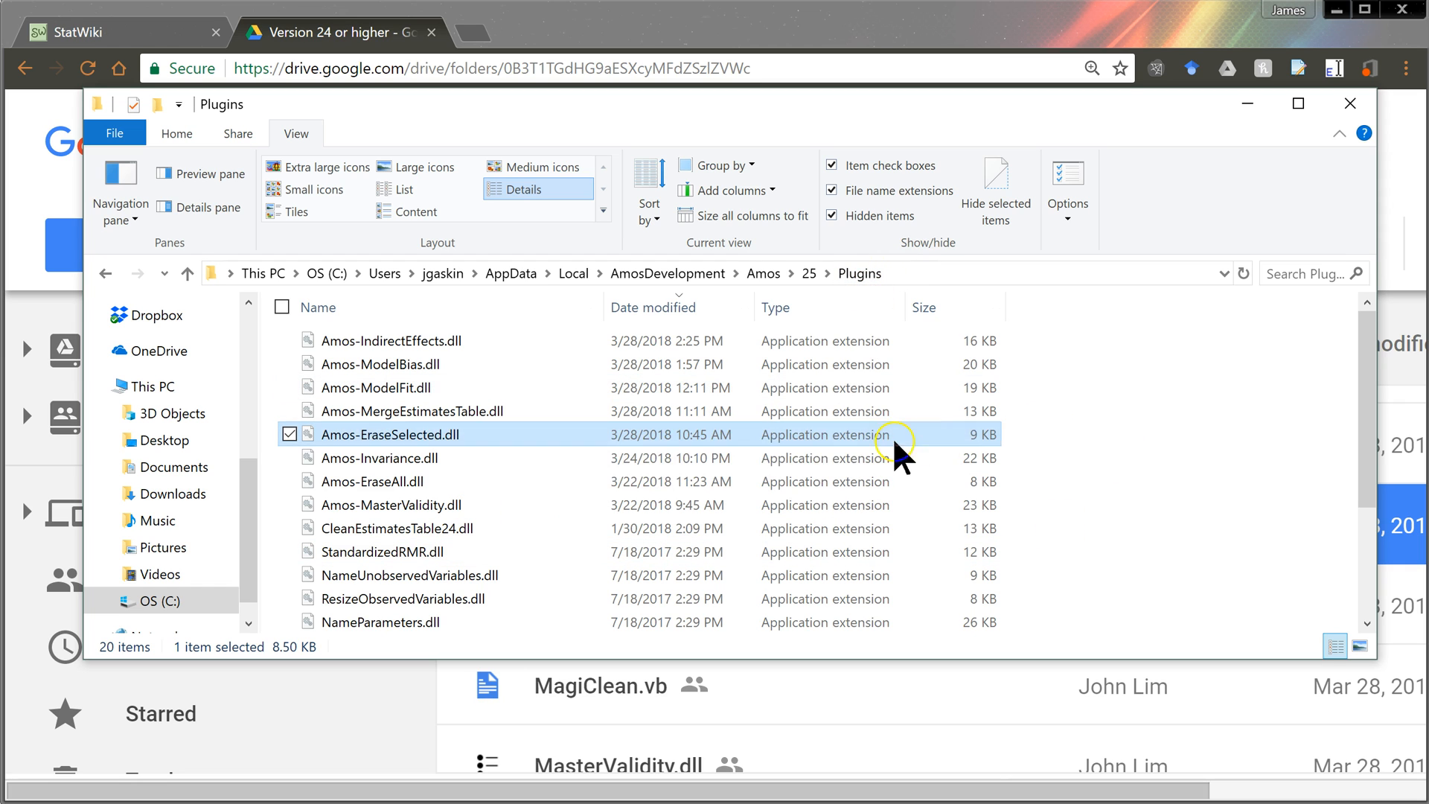
mouse_move(974, 535)
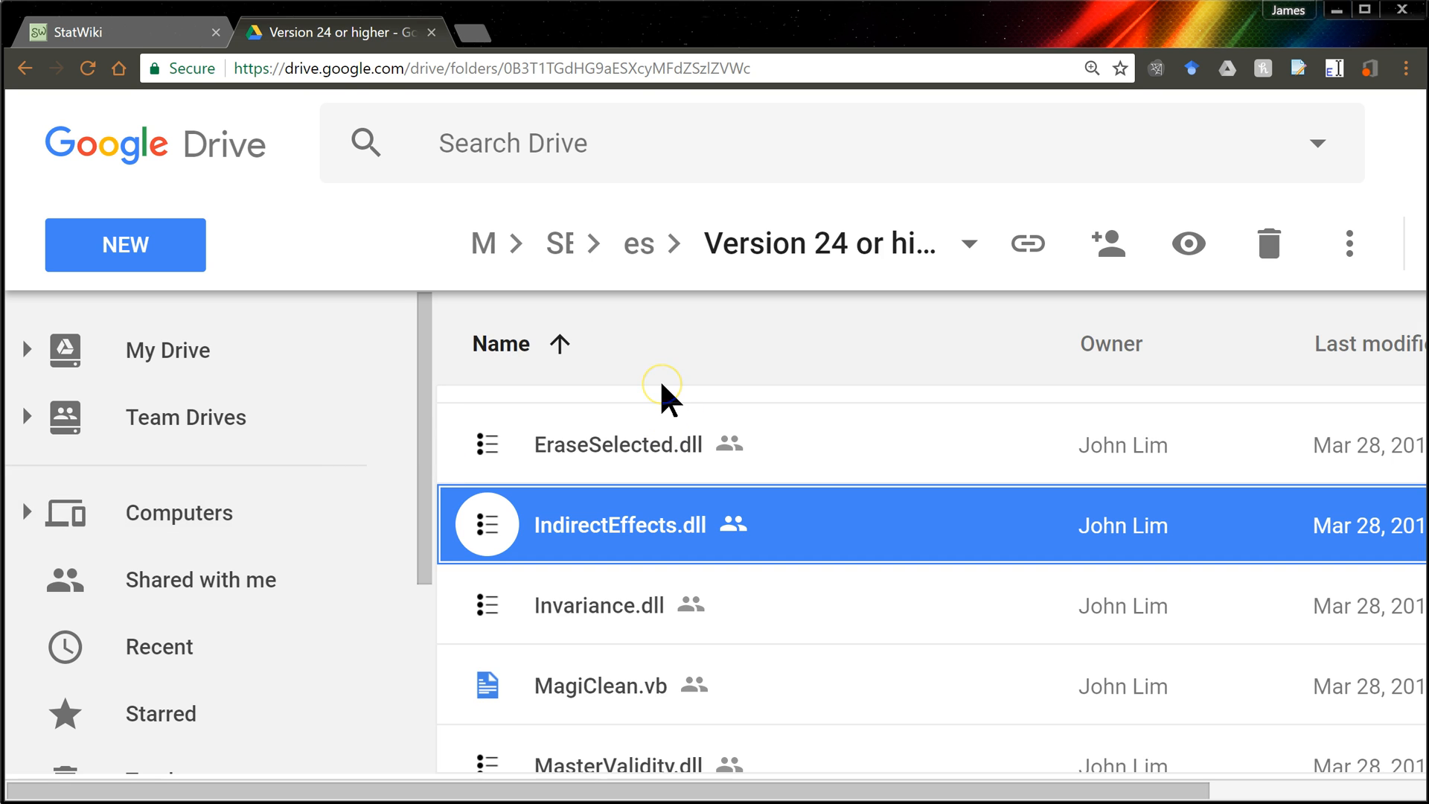
mouse_move(964, 401)
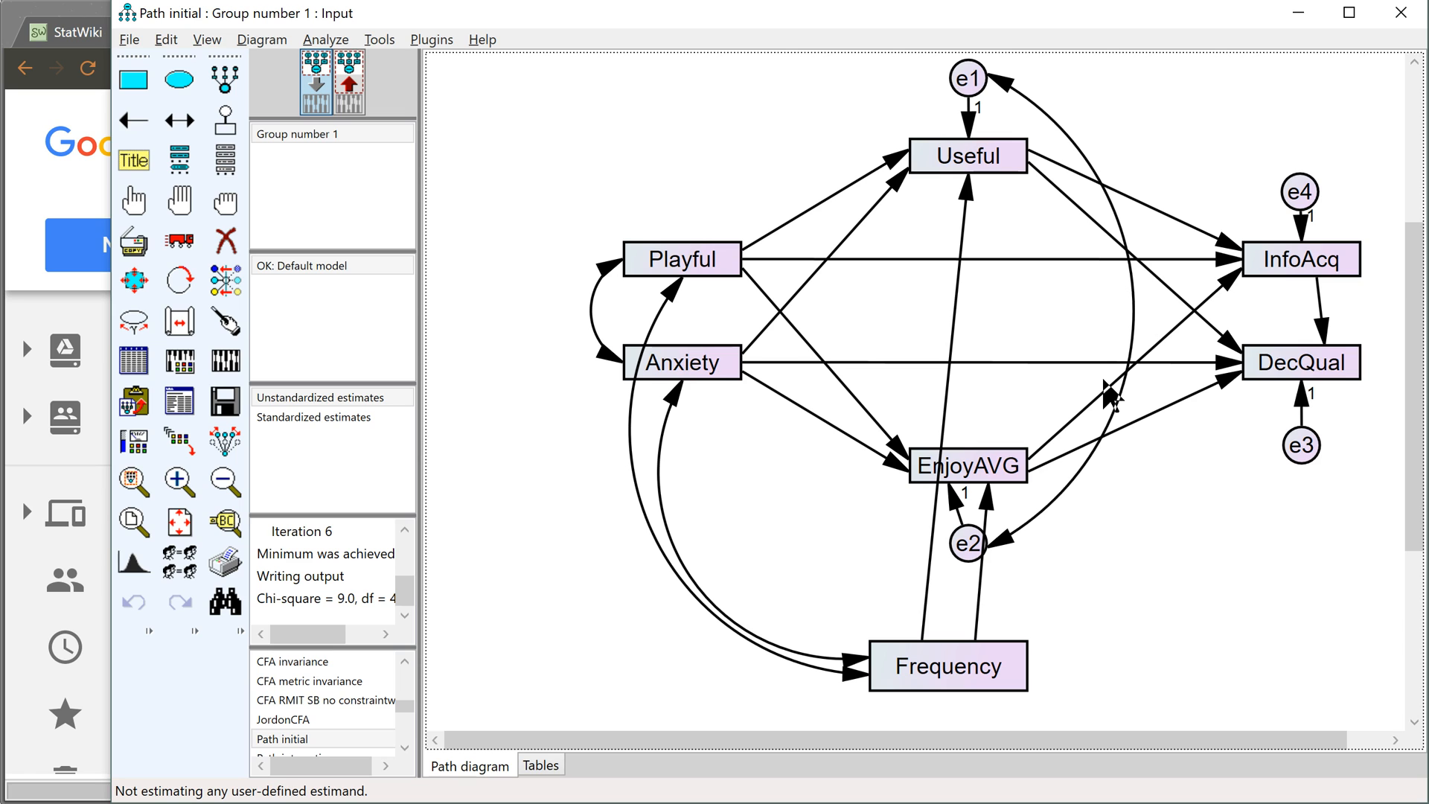
mouse_move(417, 570)
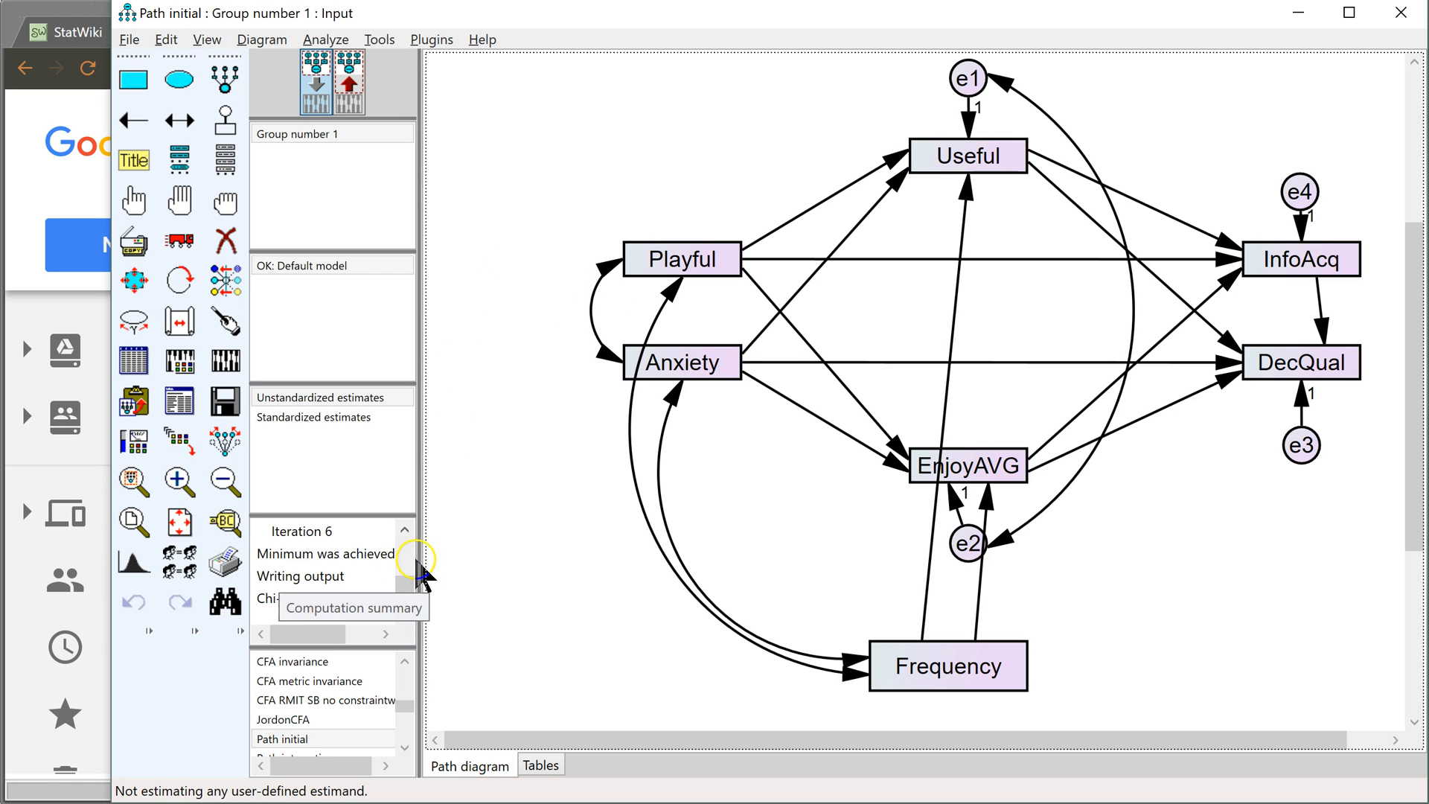
mouse_move(422, 785)
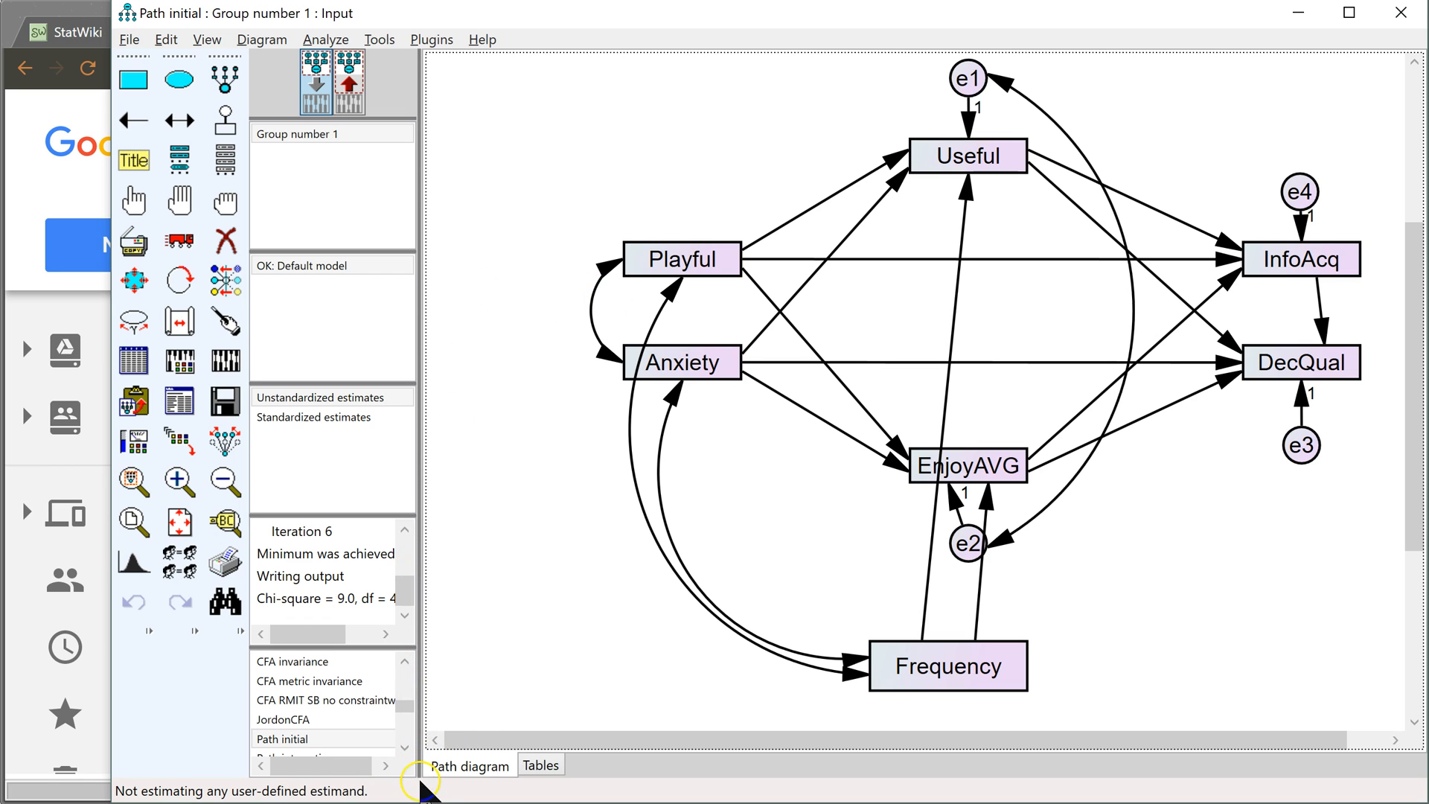
mouse_move(258, 798)
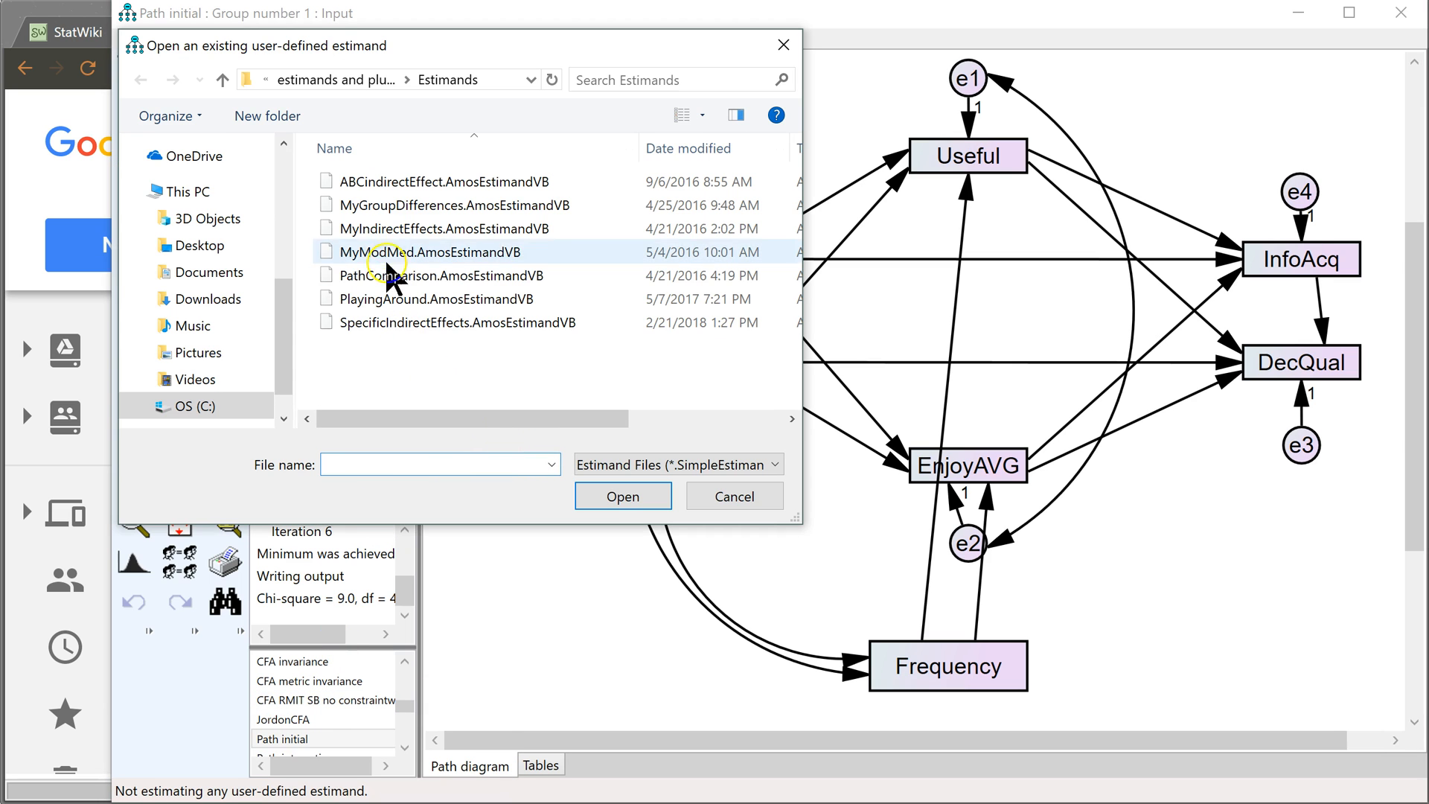
Step: Load the SpecificIndirectEffects.AmosEstimandVB estimand into the model
left_click(453, 322)
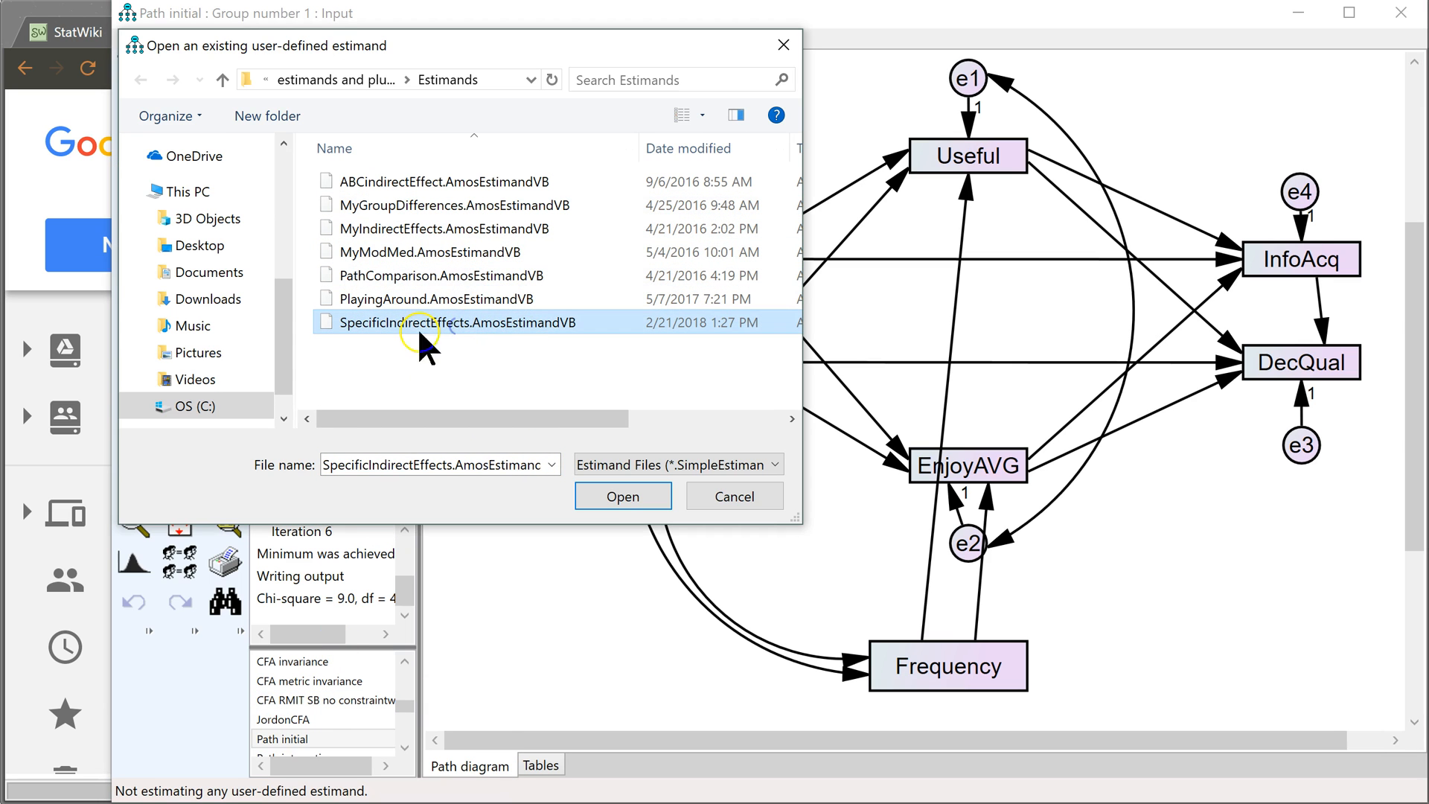
left_click(622, 496)
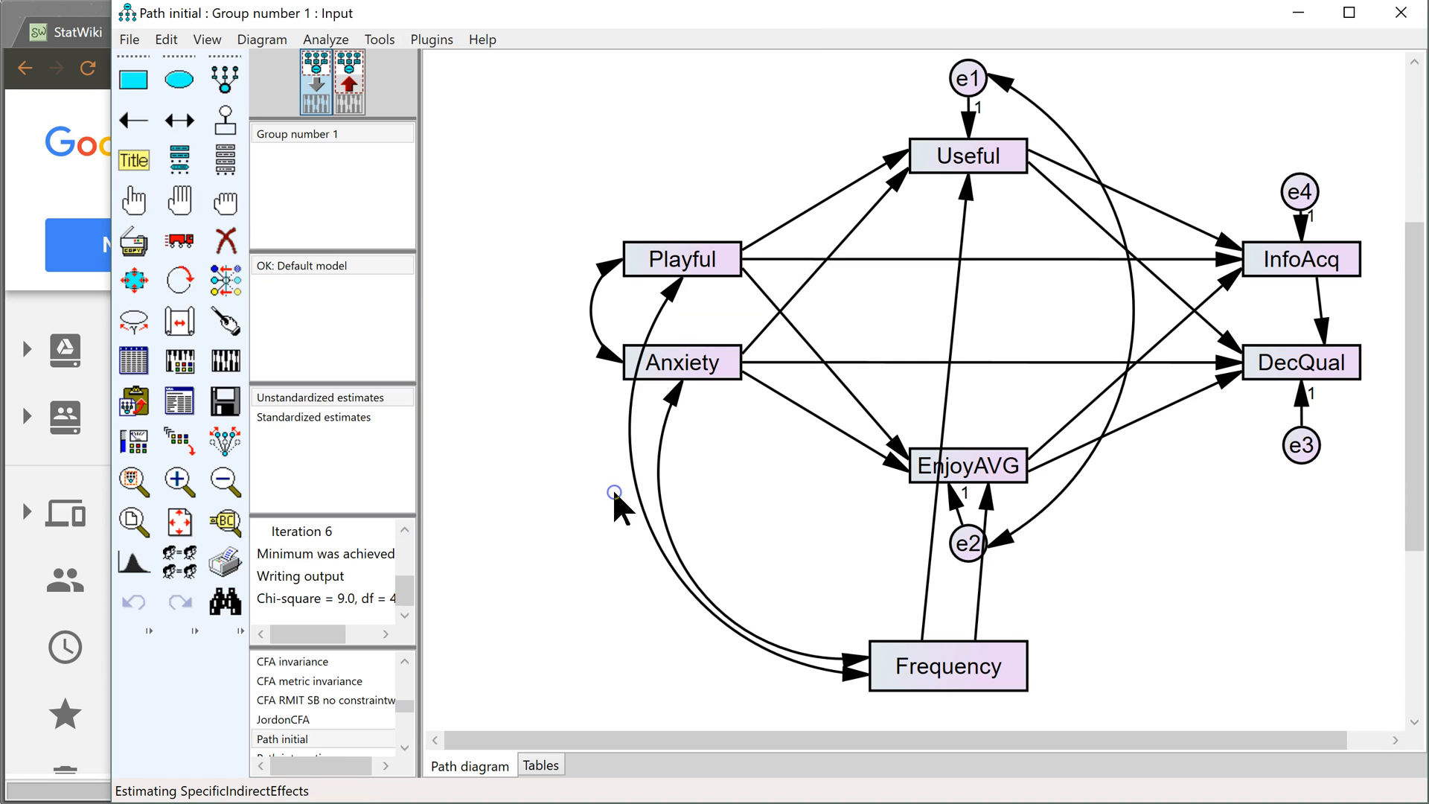
mouse_move(274, 794)
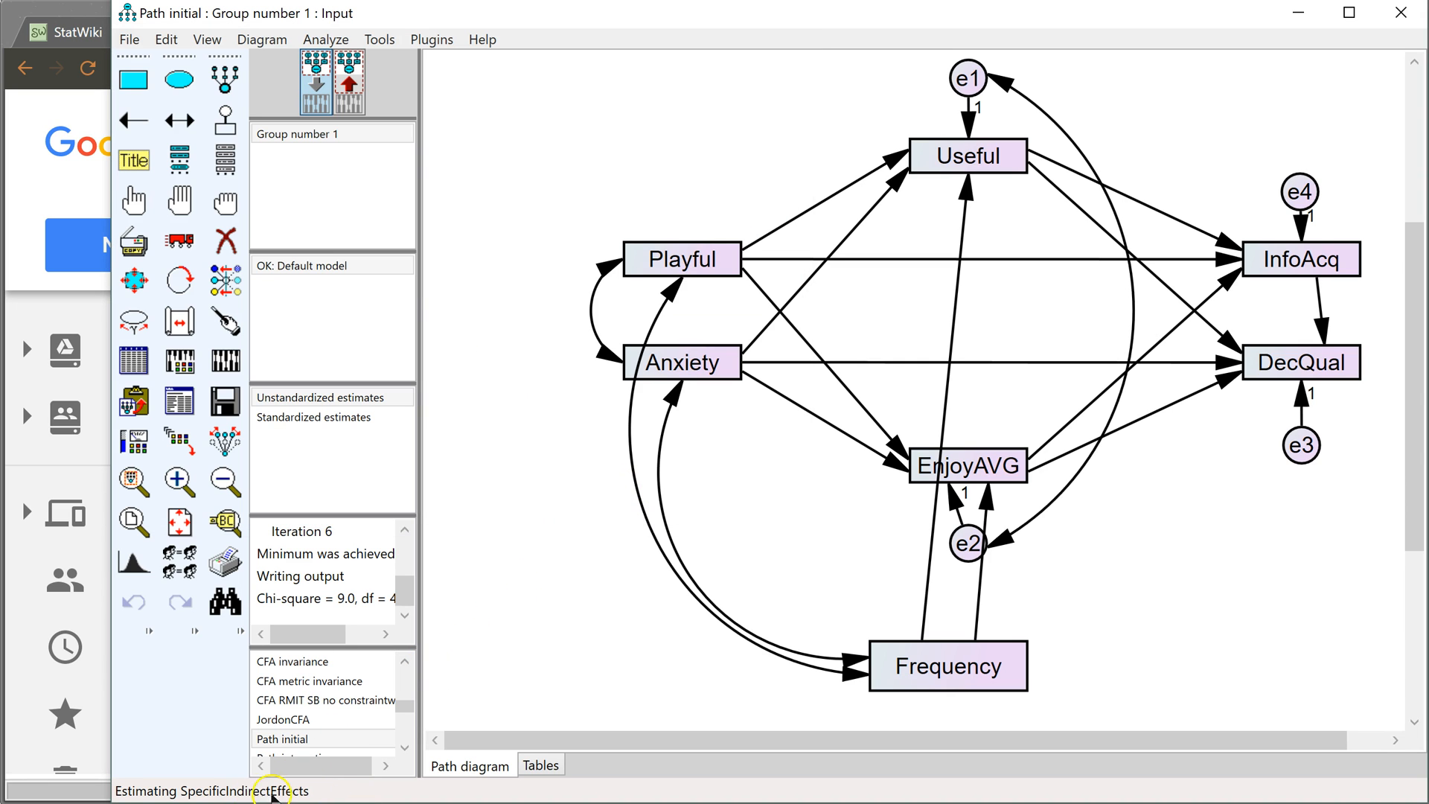
mouse_move(210, 798)
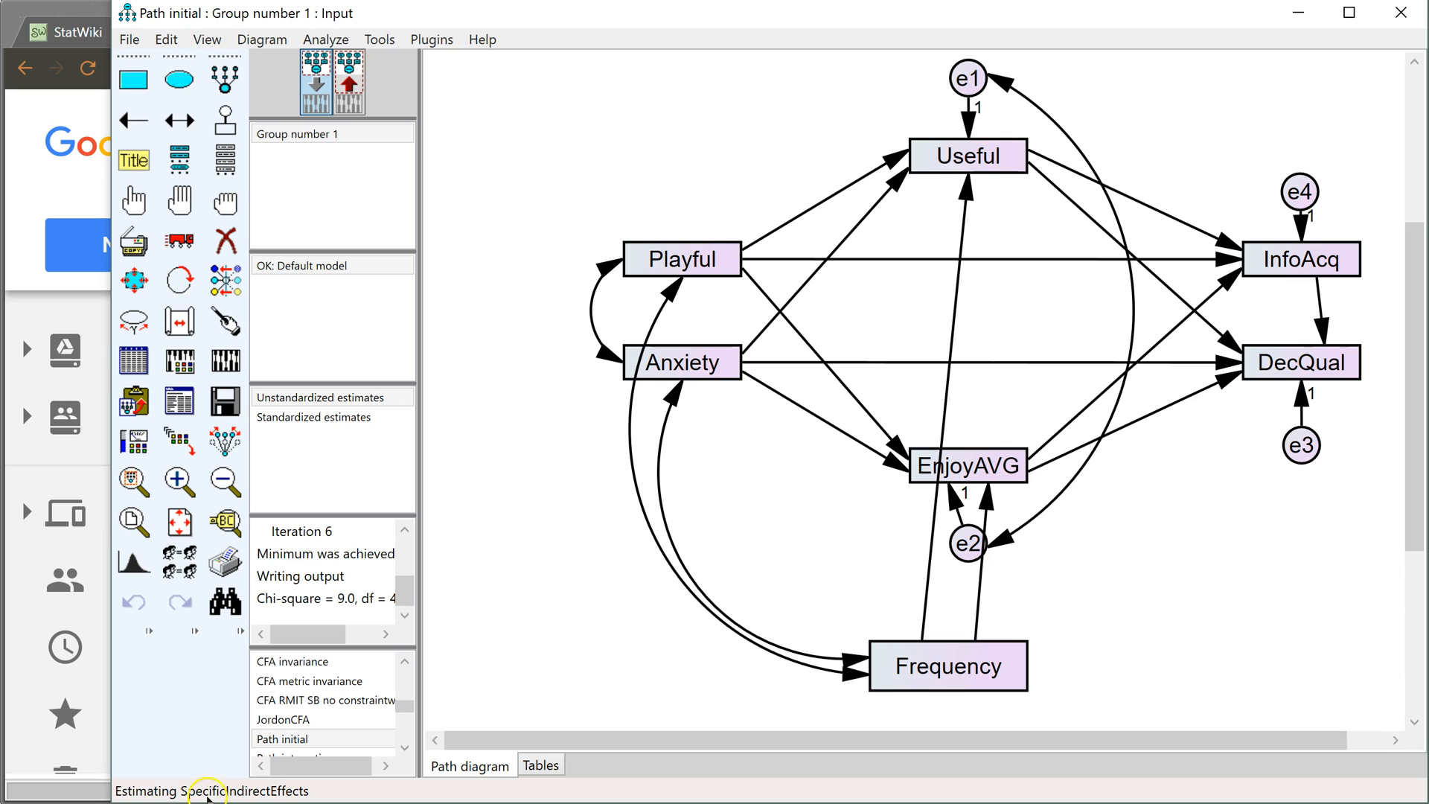
mouse_move(495, 174)
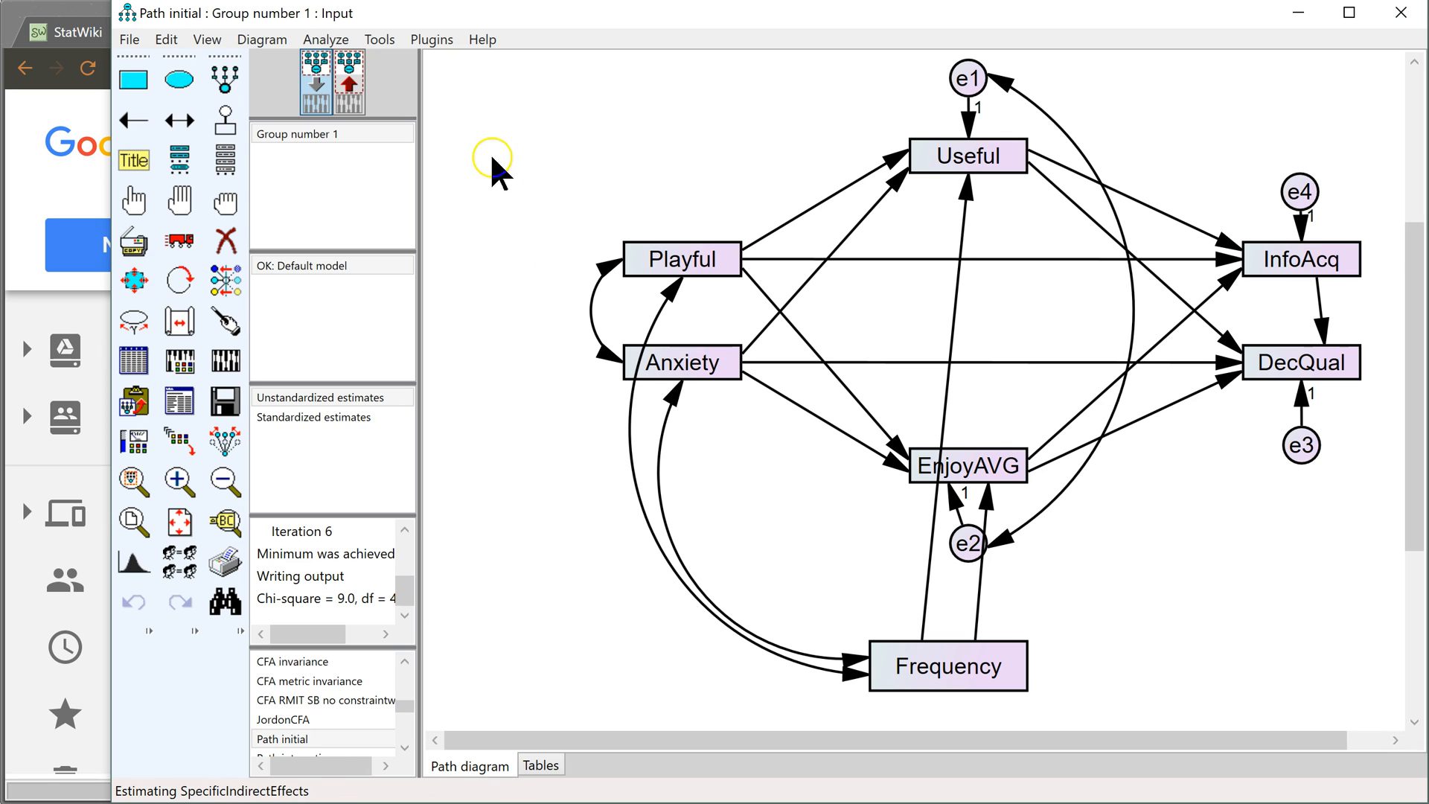
Step: Run the Indirect Effects plugin from the Plugins menu
left_click(431, 38)
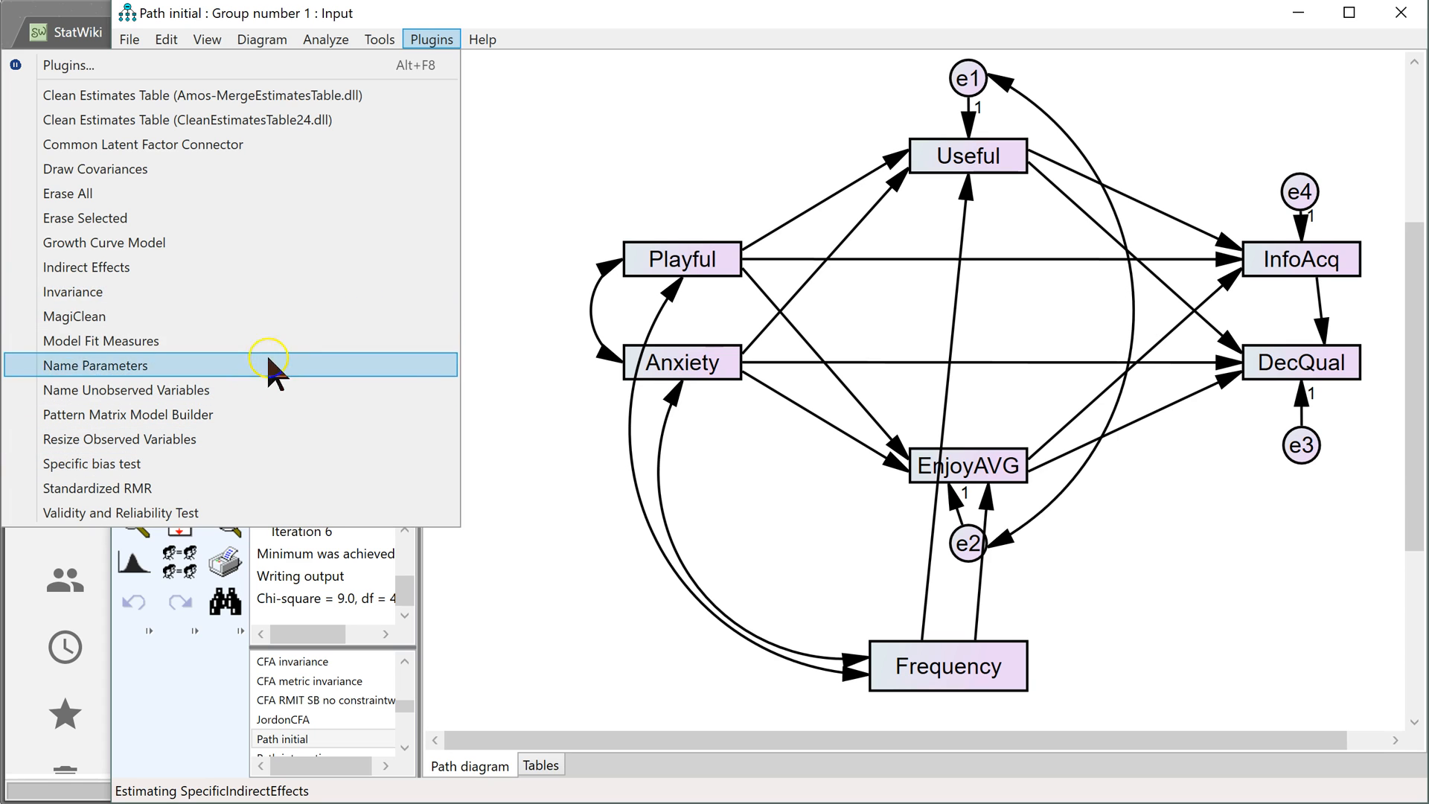
mouse_move(293, 266)
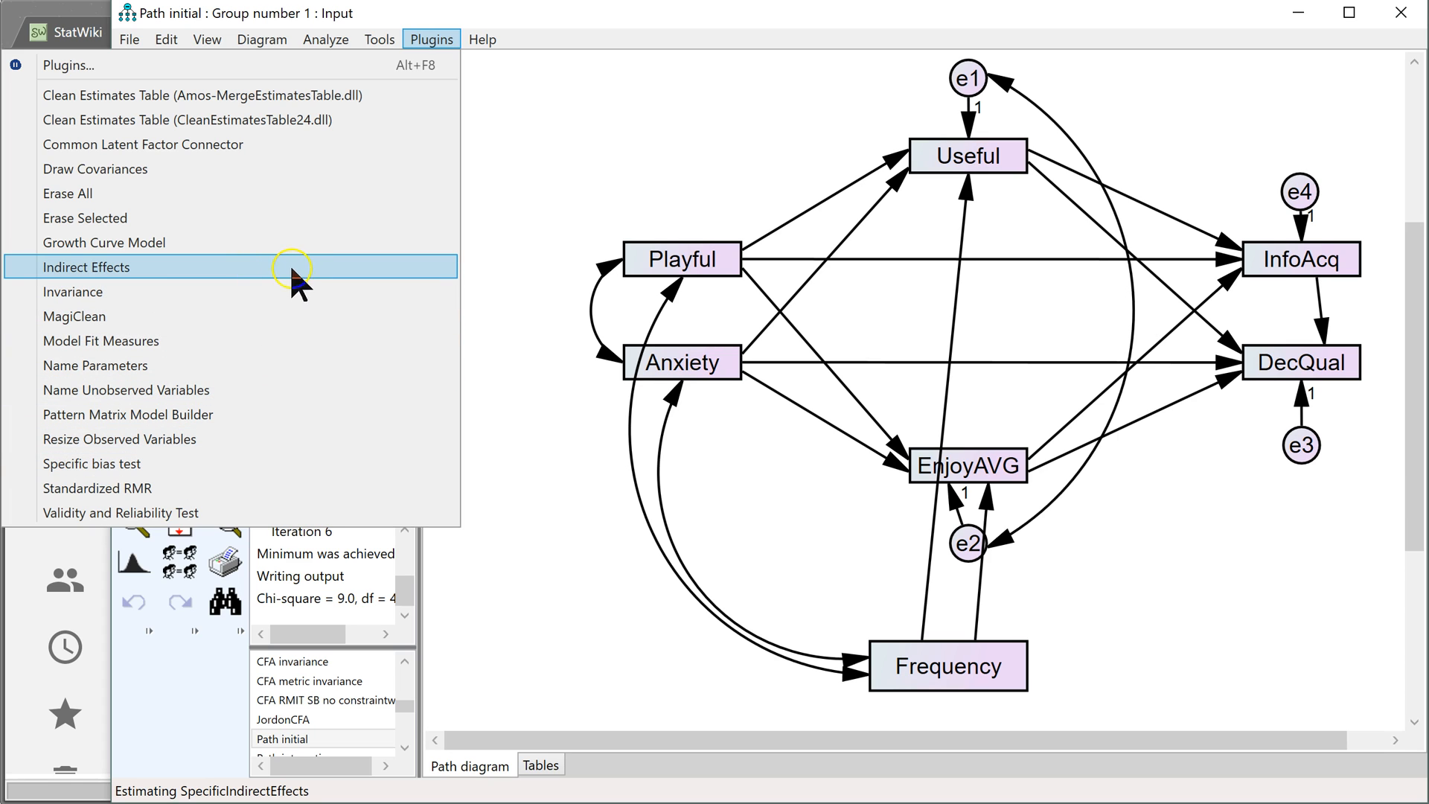
left_click(87, 266)
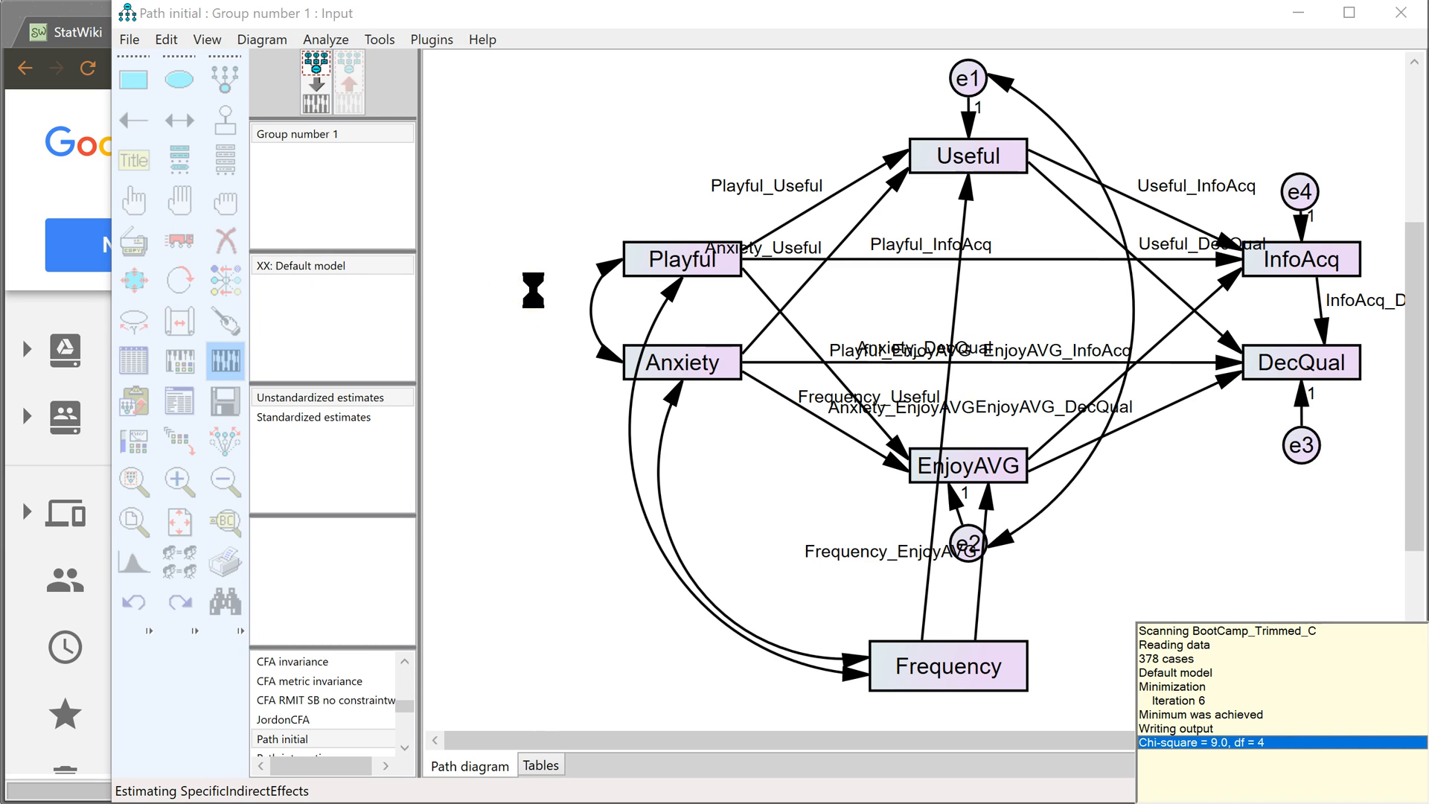
mouse_move(1401, 13)
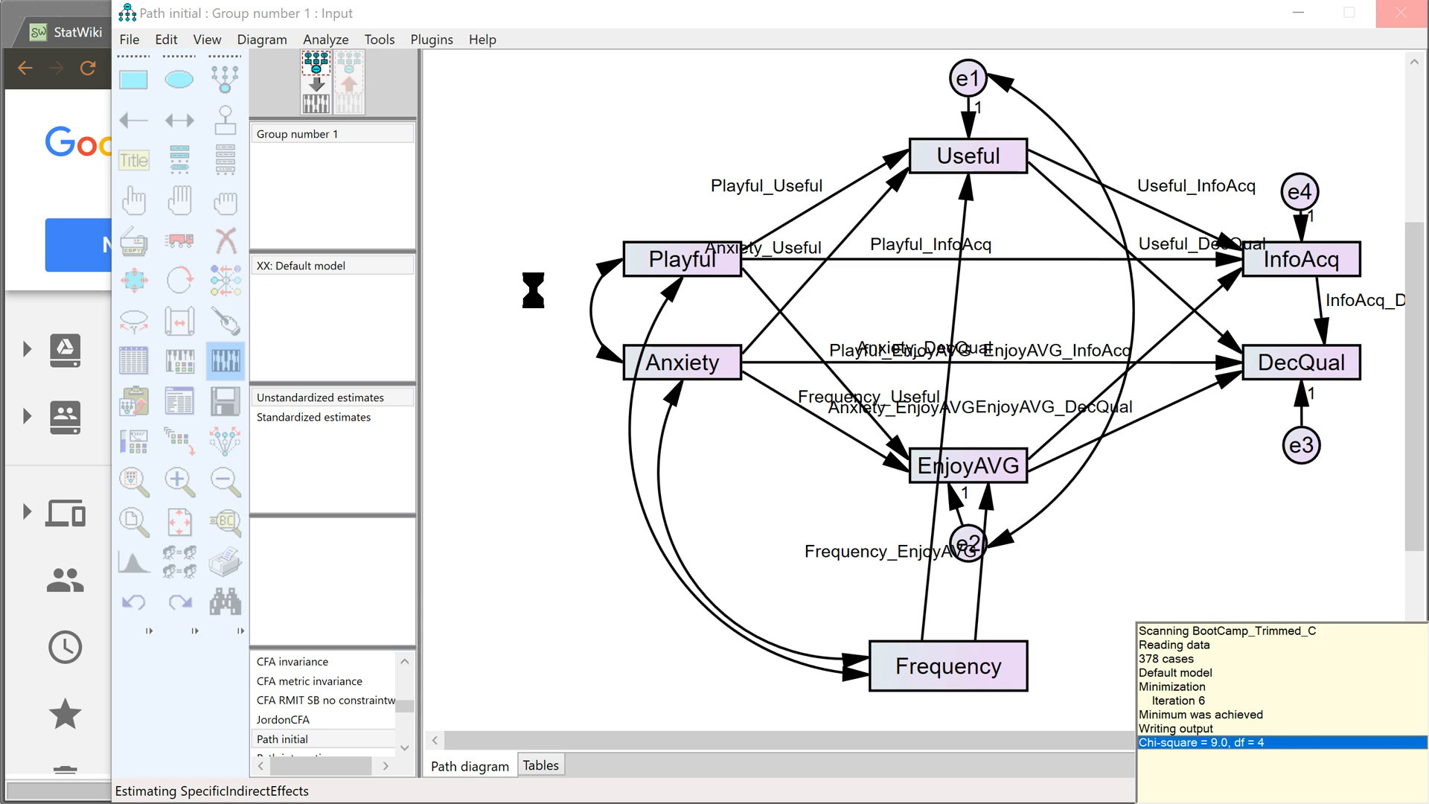
mouse_move(848, 176)
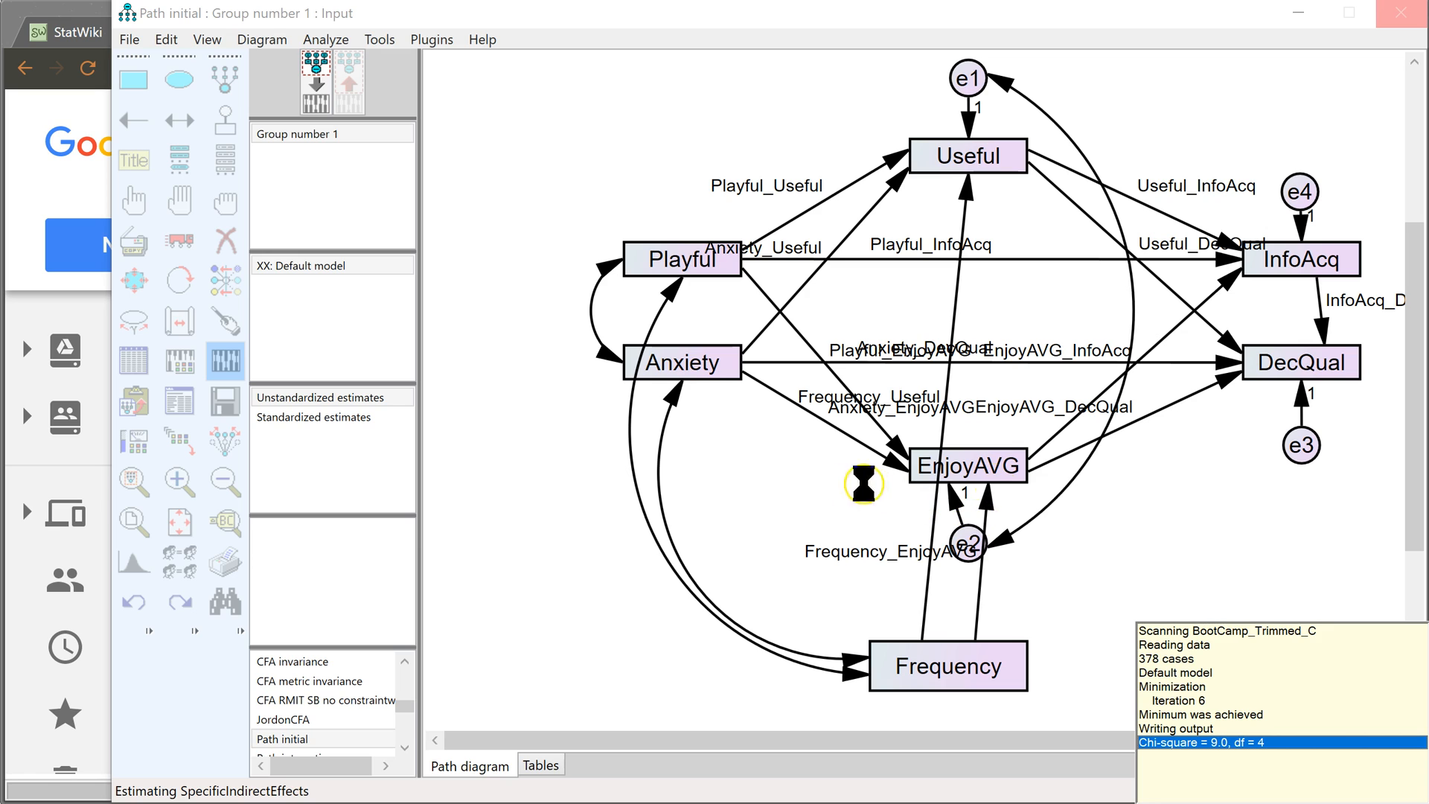
mouse_move(1021, 478)
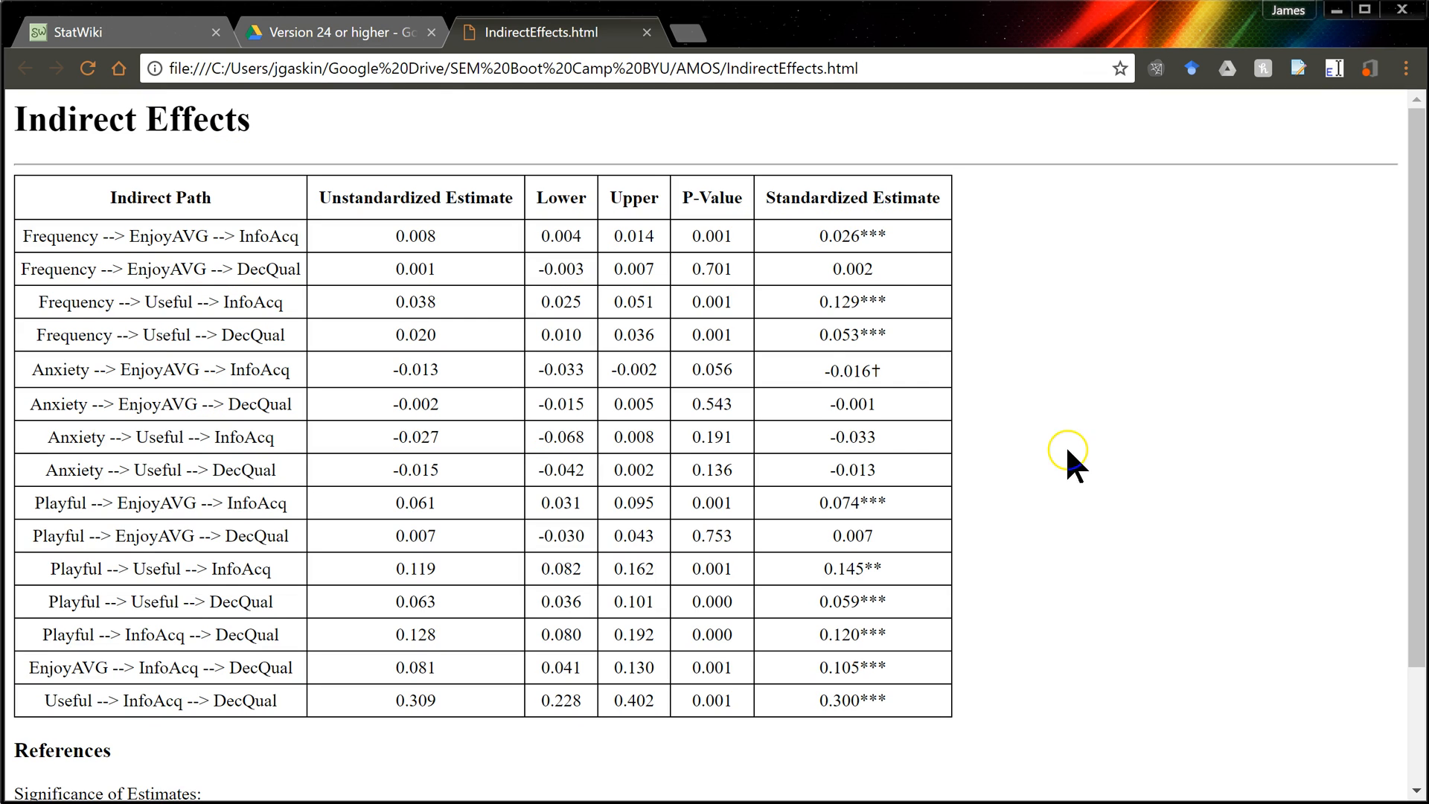
mouse_move(540, 215)
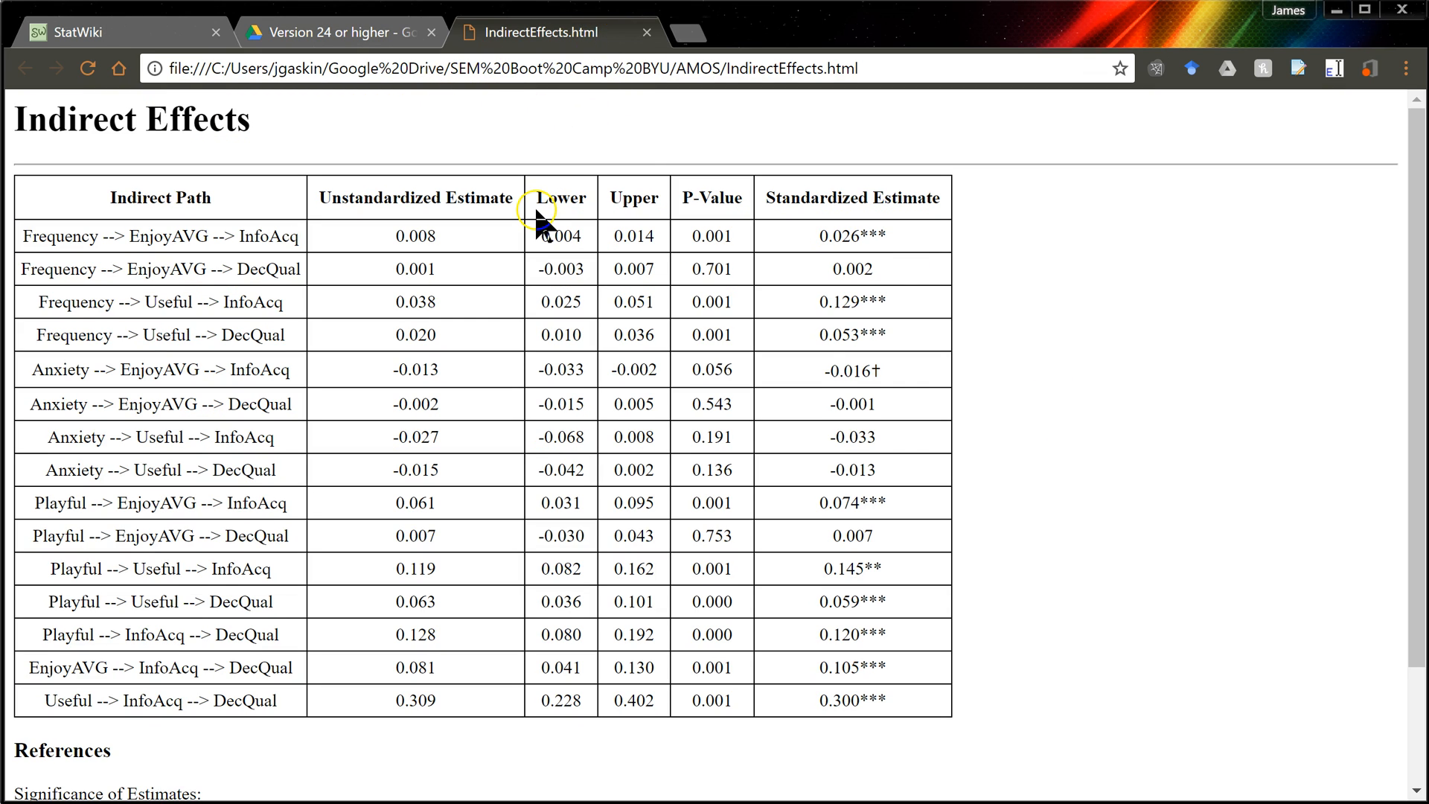
mouse_move(324, 411)
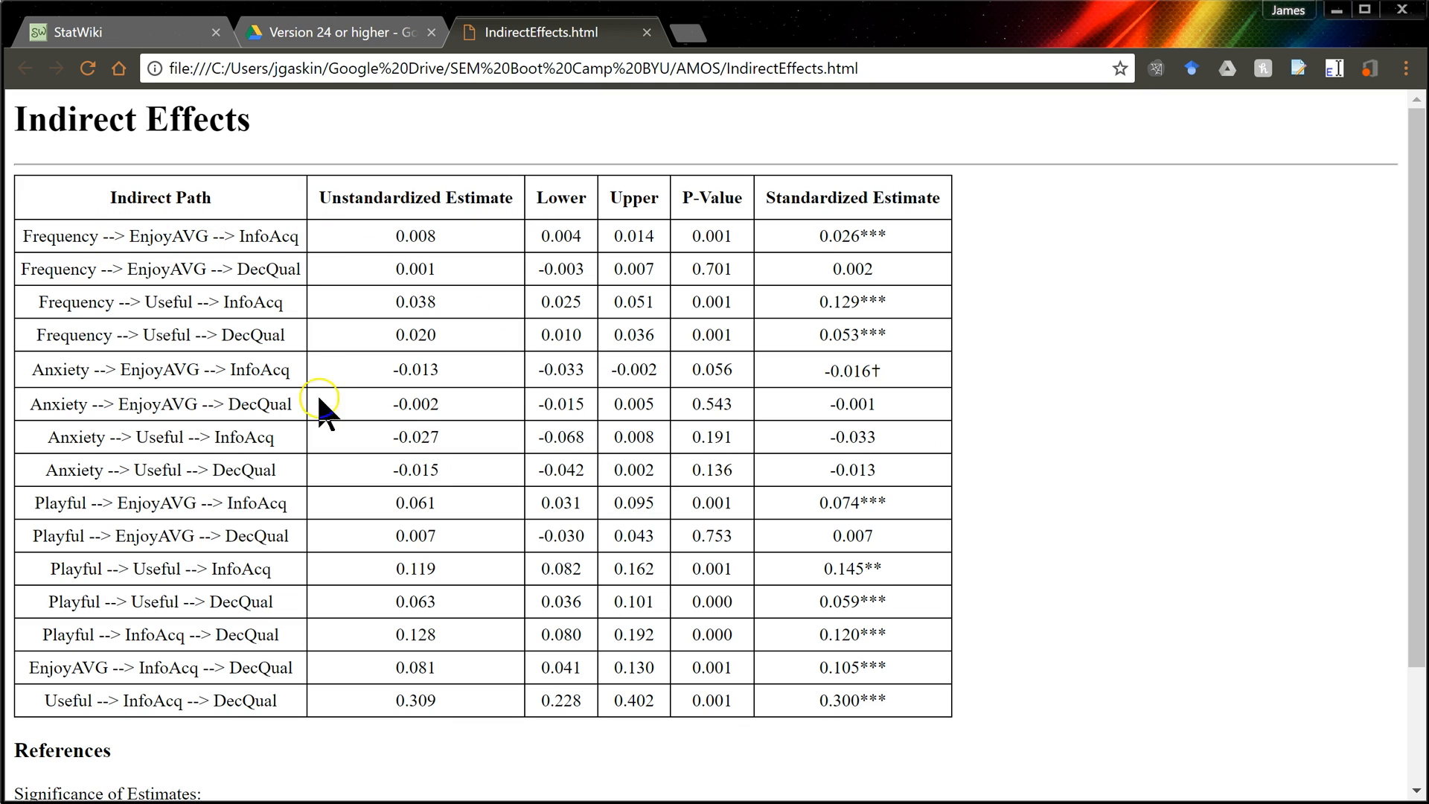
mouse_move(82, 436)
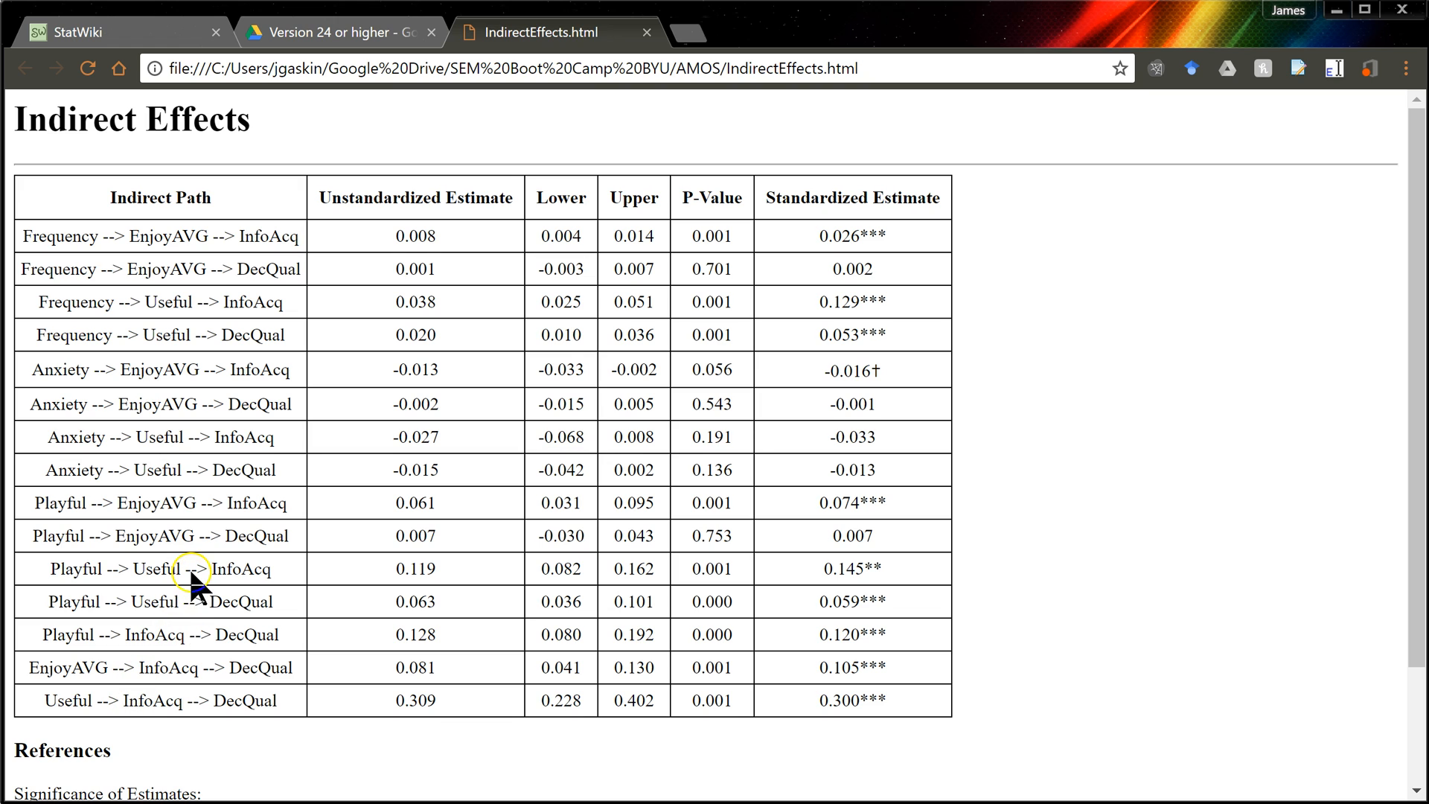
mouse_move(429, 233)
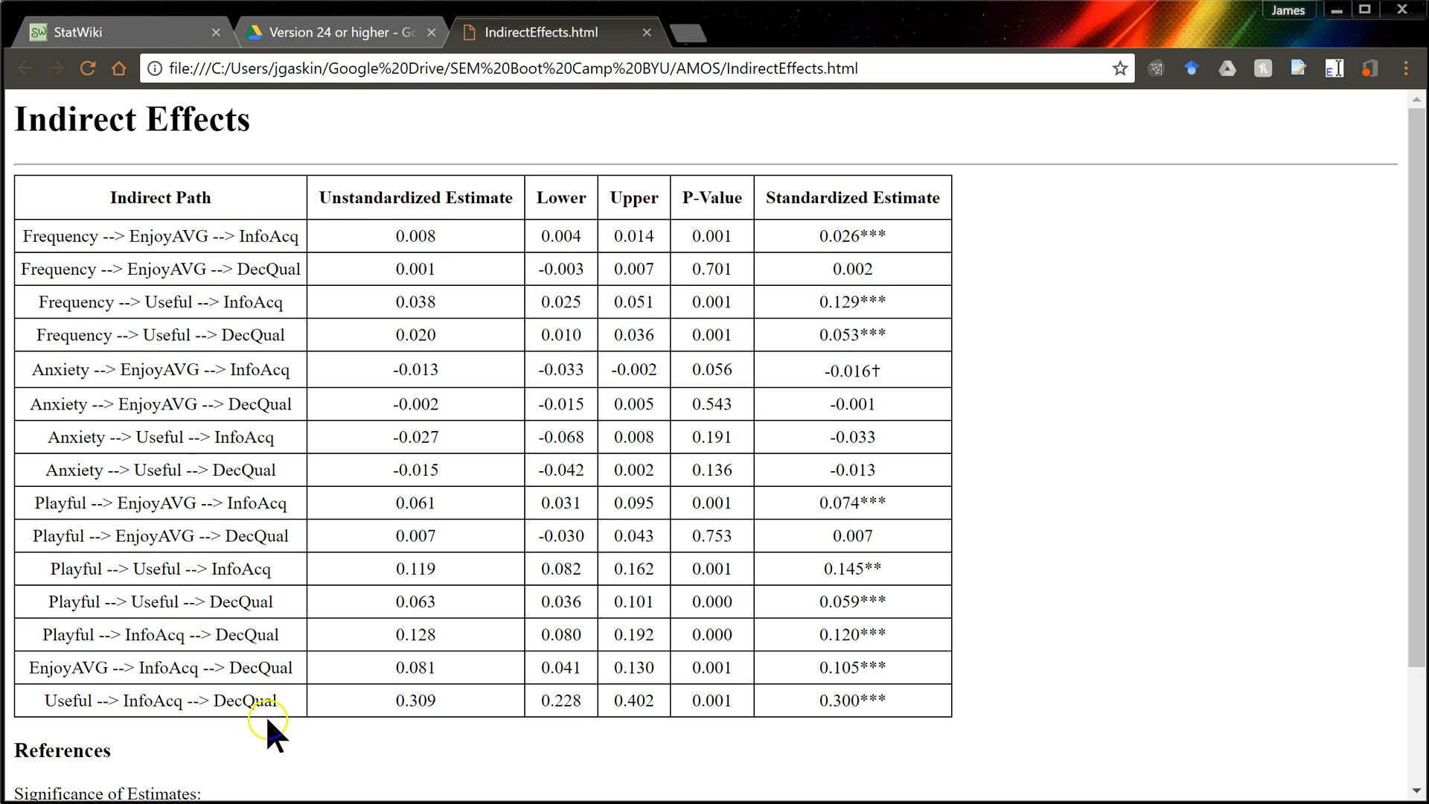
mouse_move(465, 735)
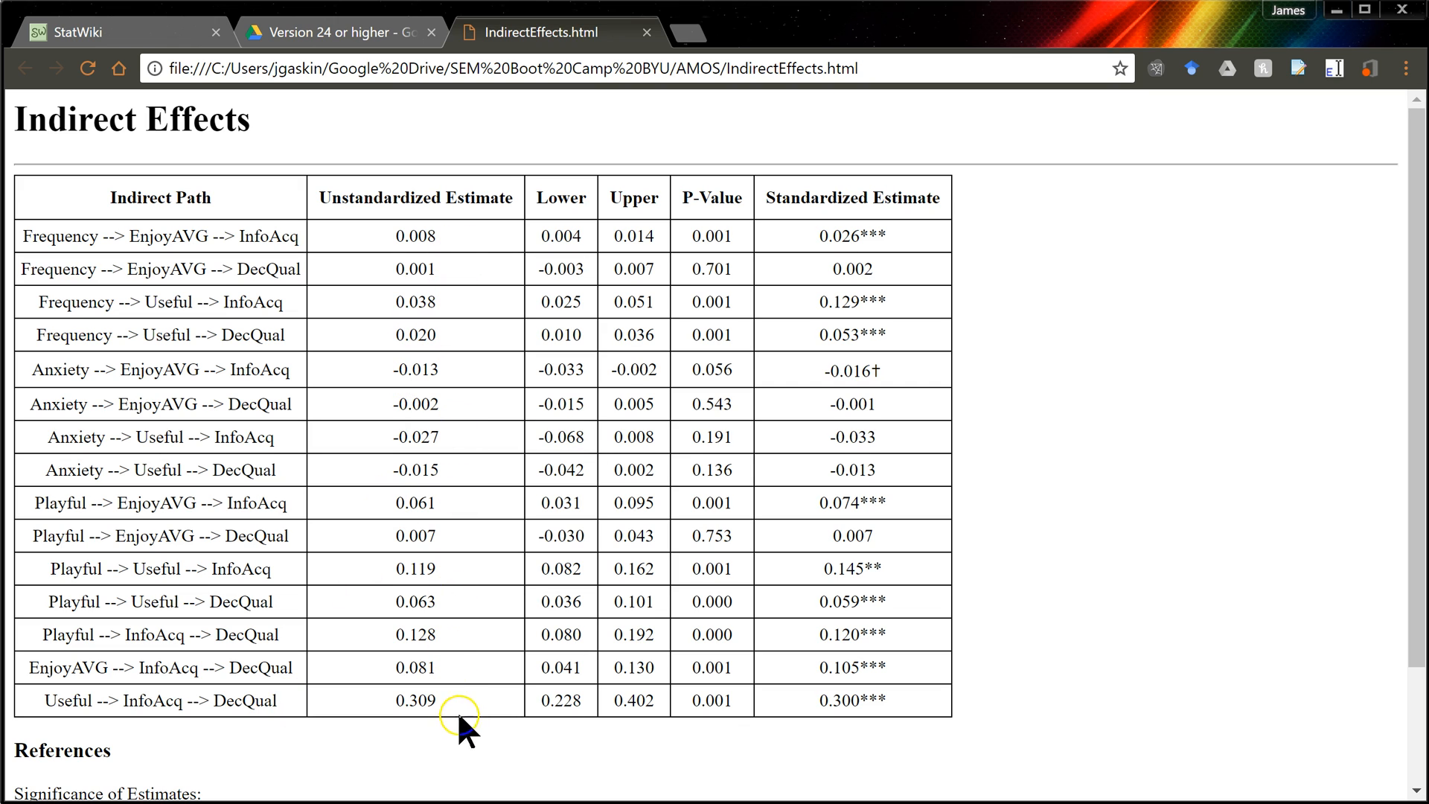
mouse_move(519, 244)
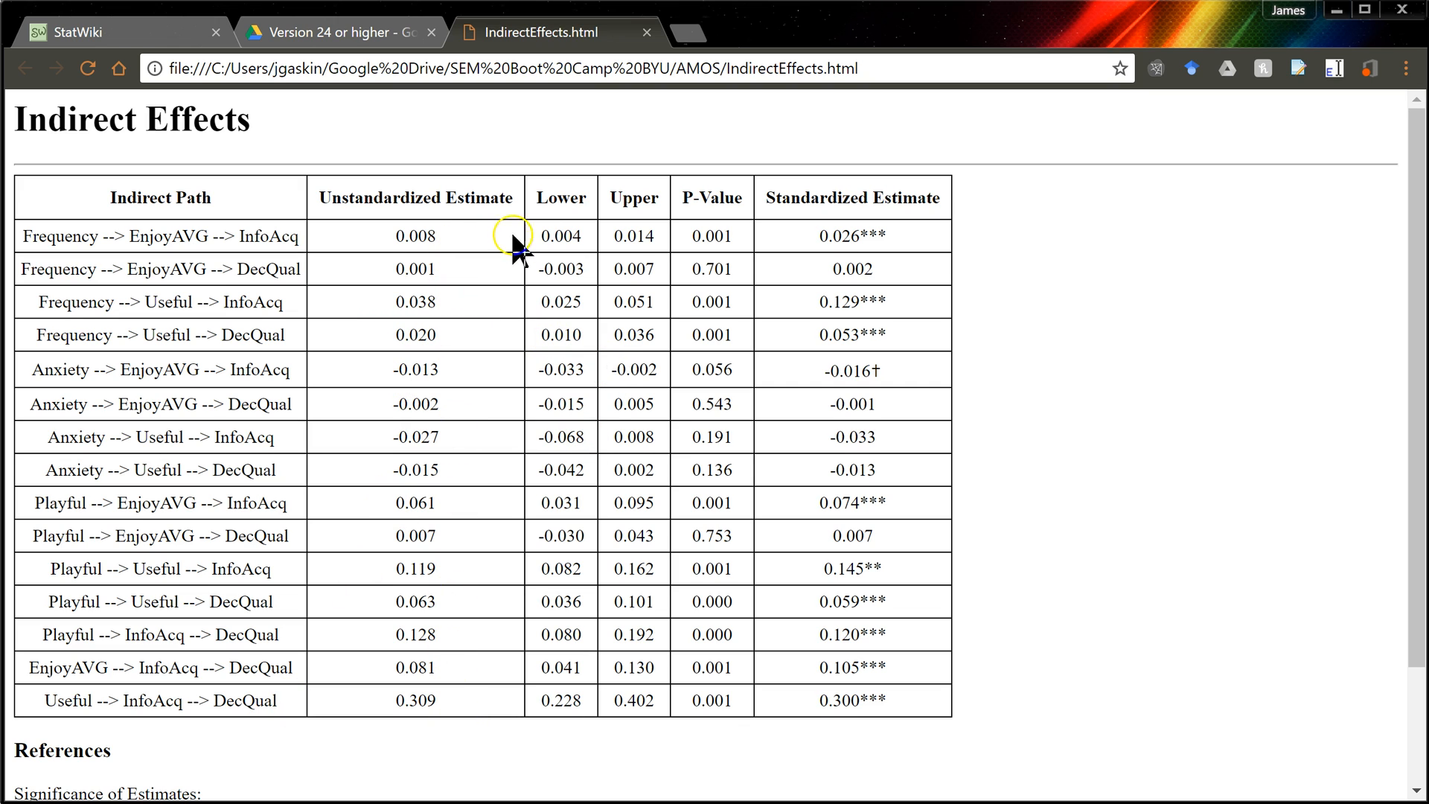
mouse_move(679, 253)
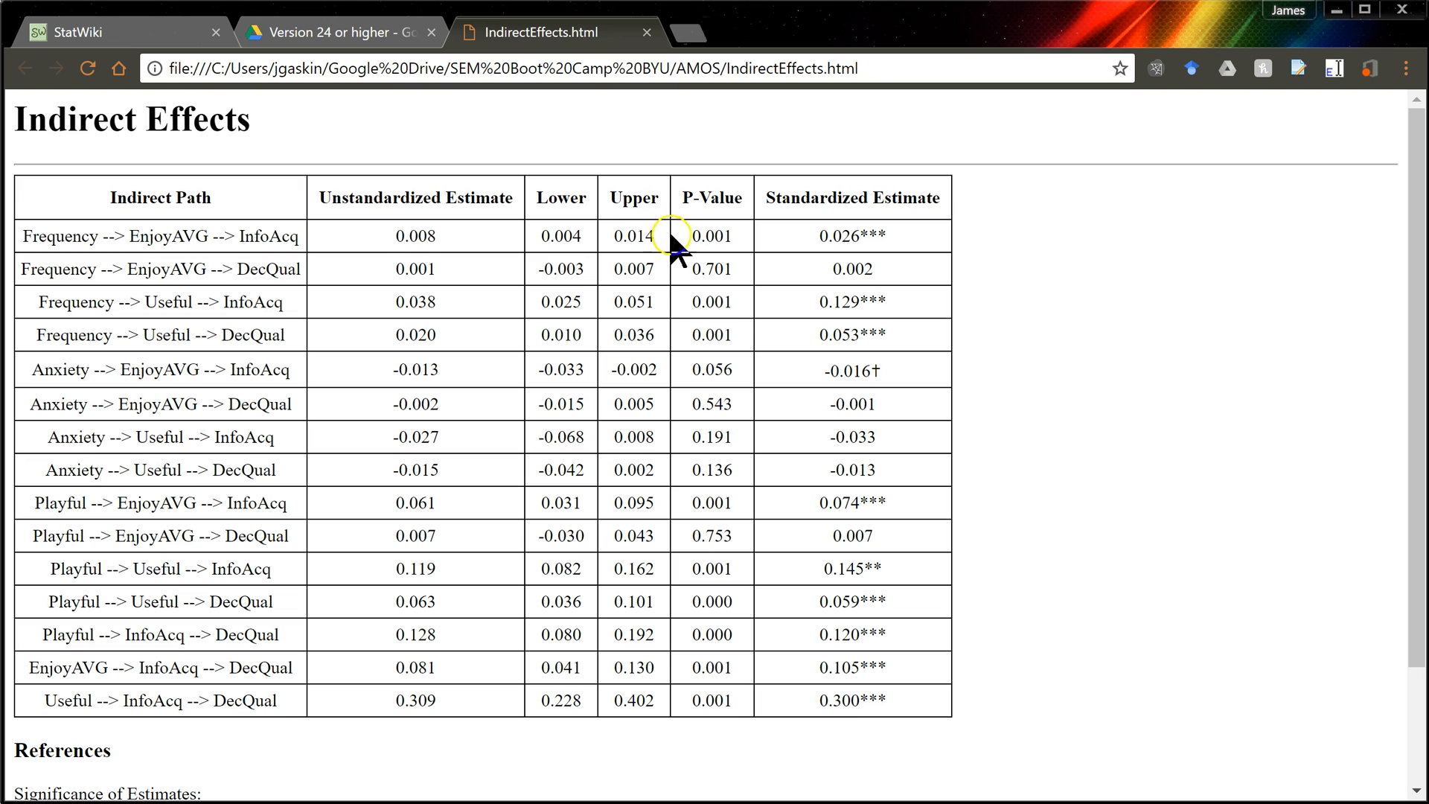
double_click(712, 237)
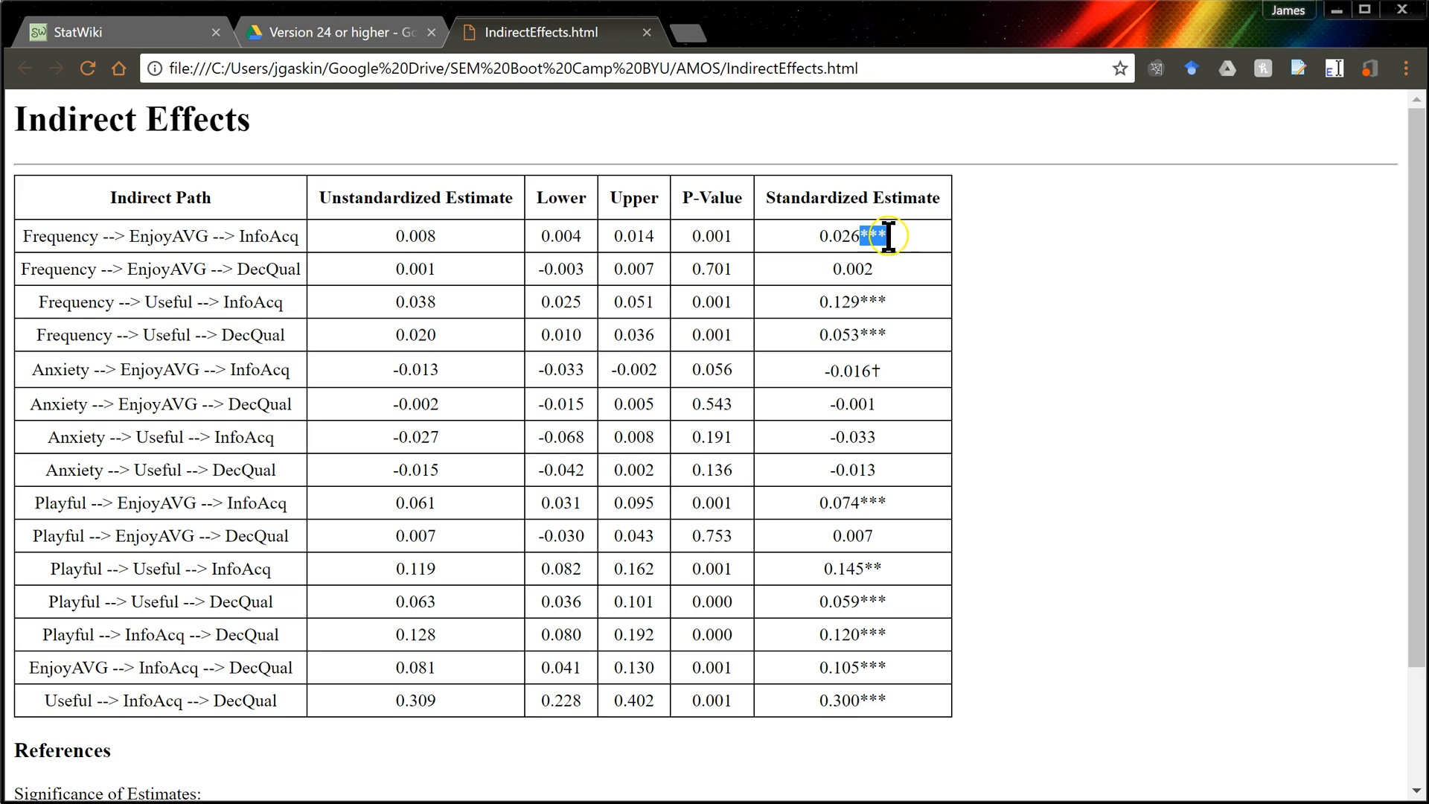
scroll("down", 3)
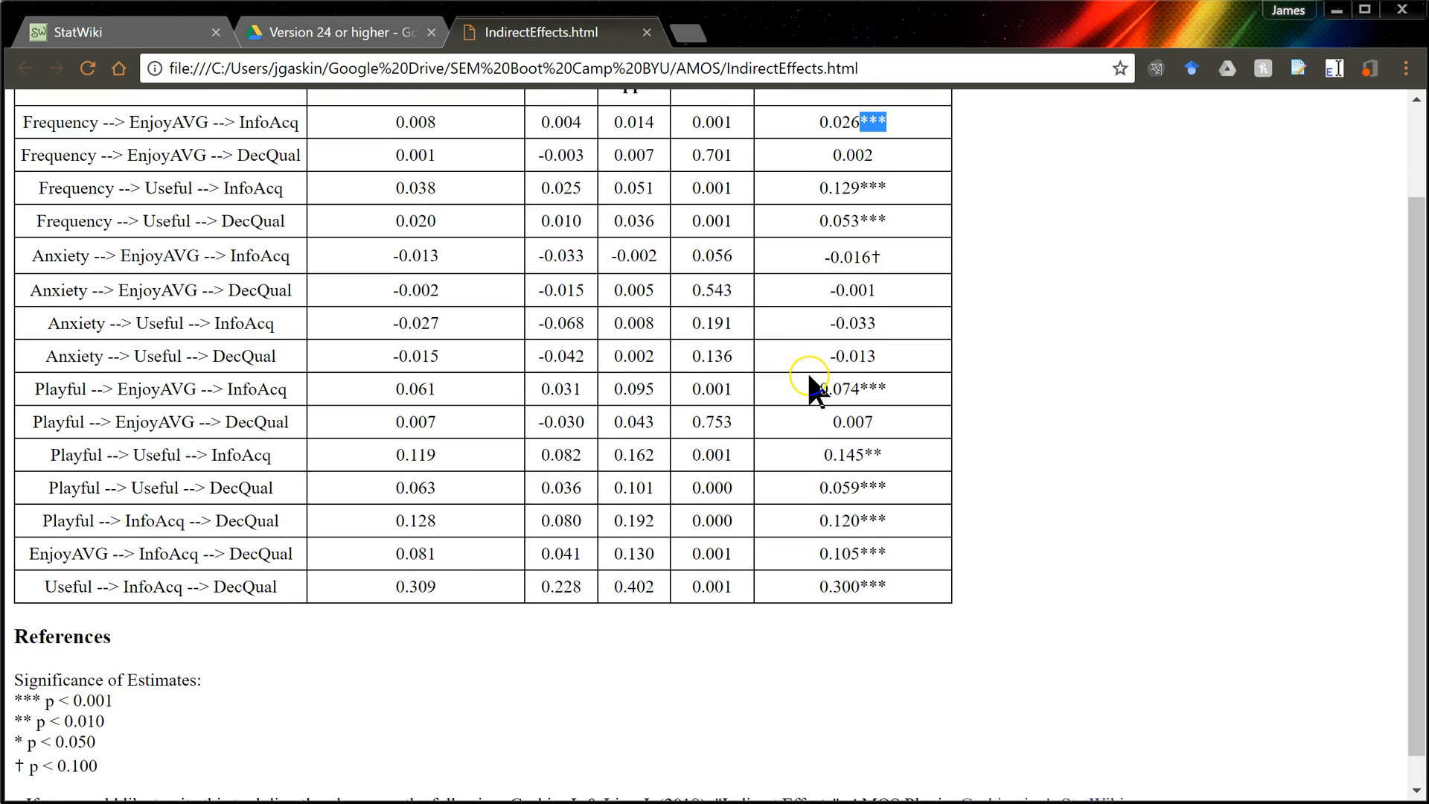
scroll("down", 3)
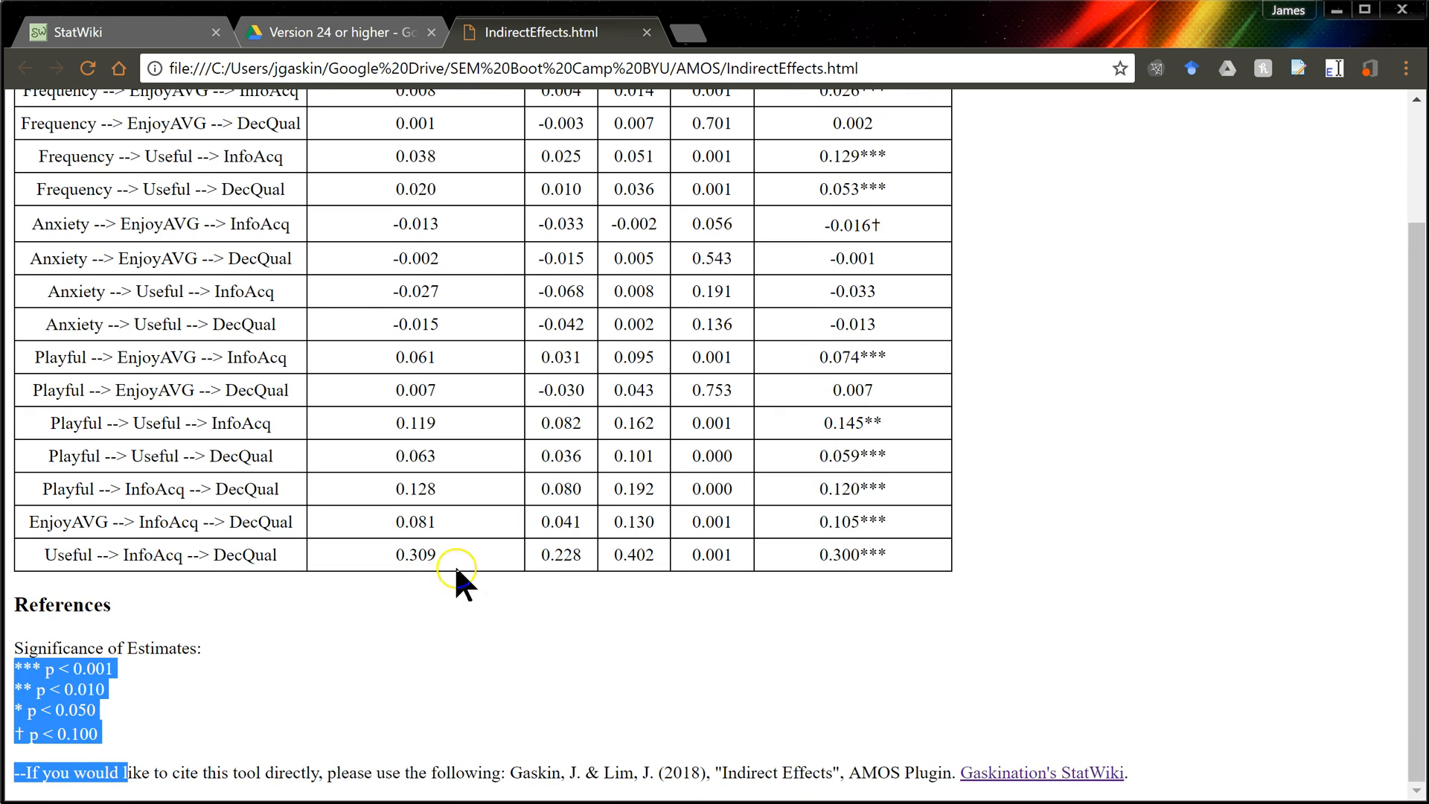
scroll("up", 3)
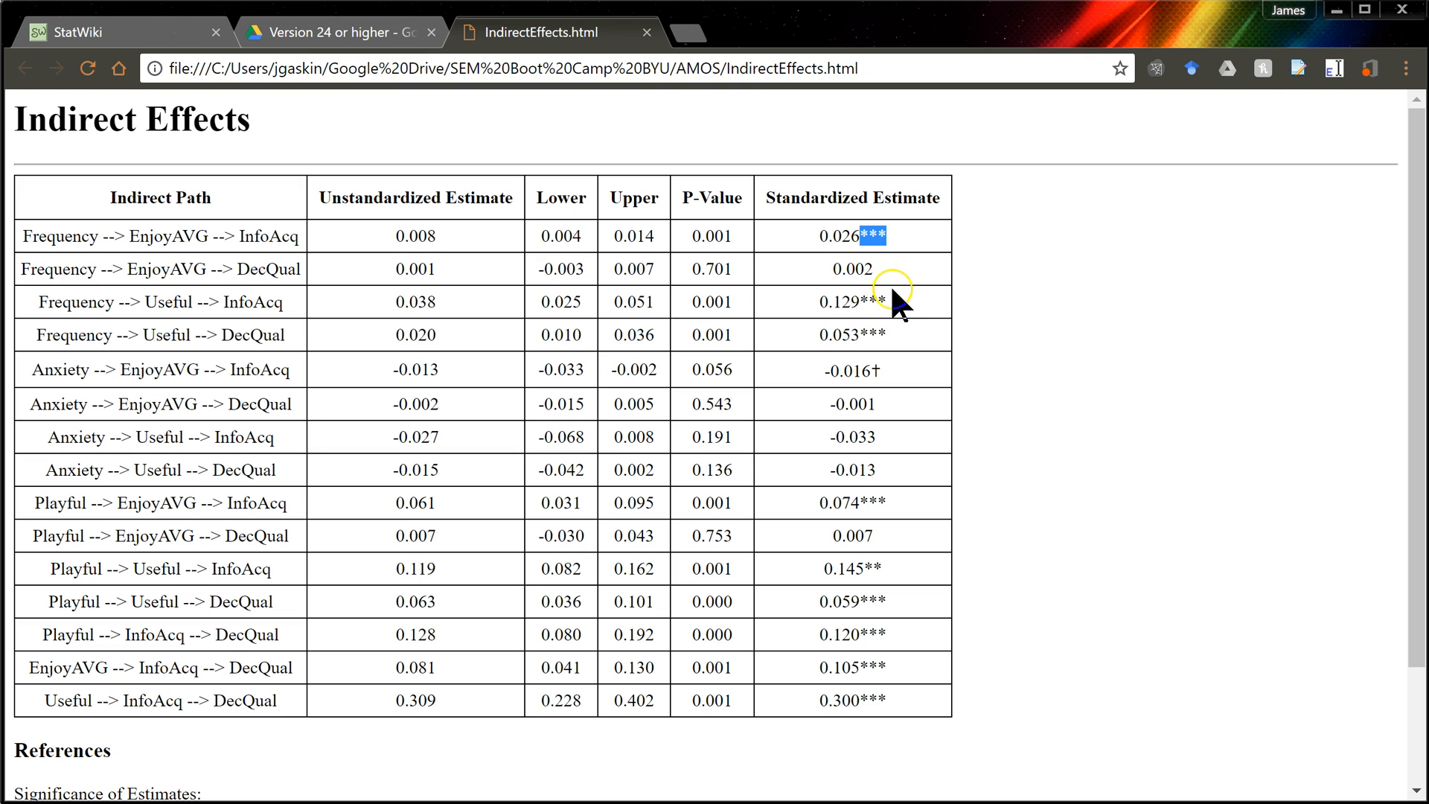
mouse_move(889, 378)
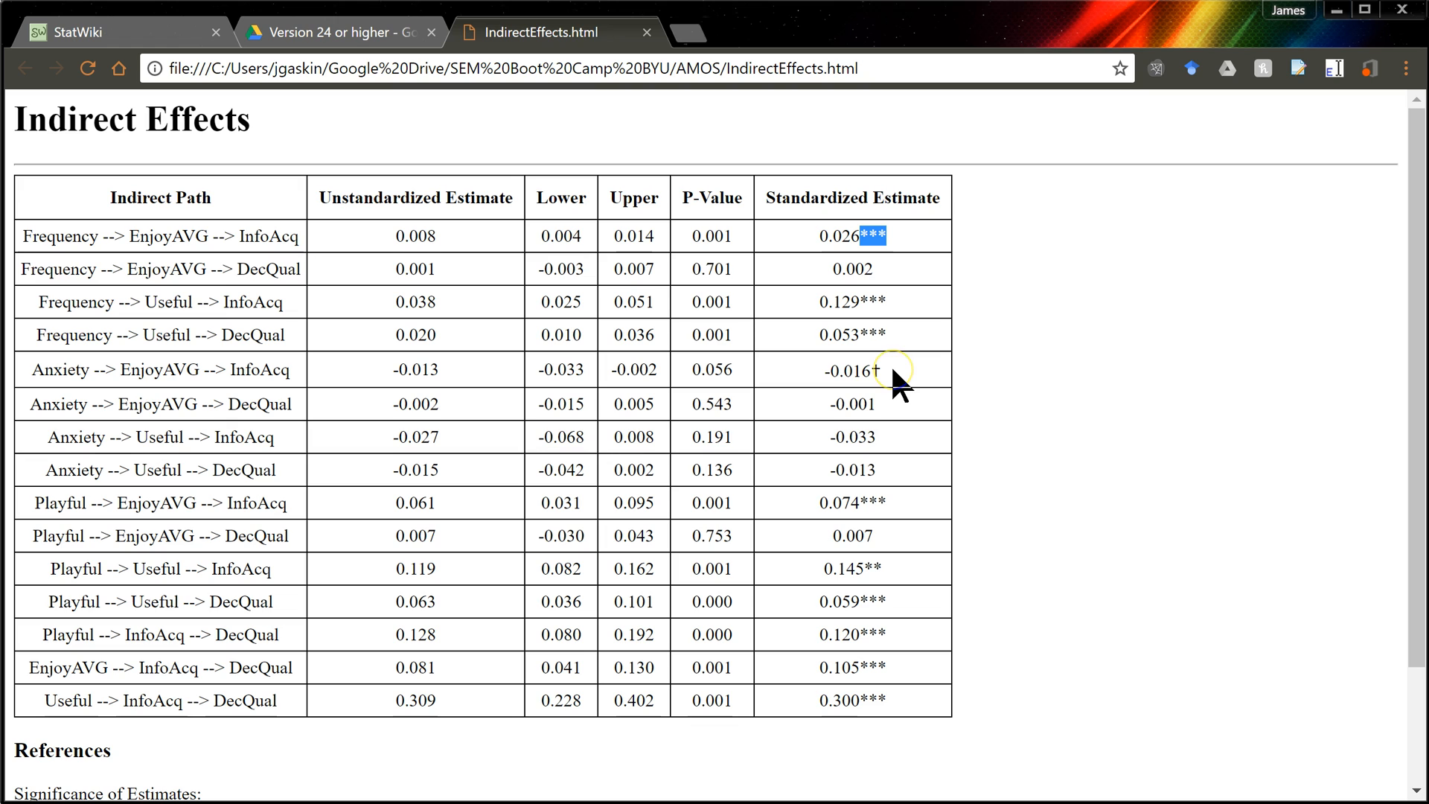
mouse_move(374, 446)
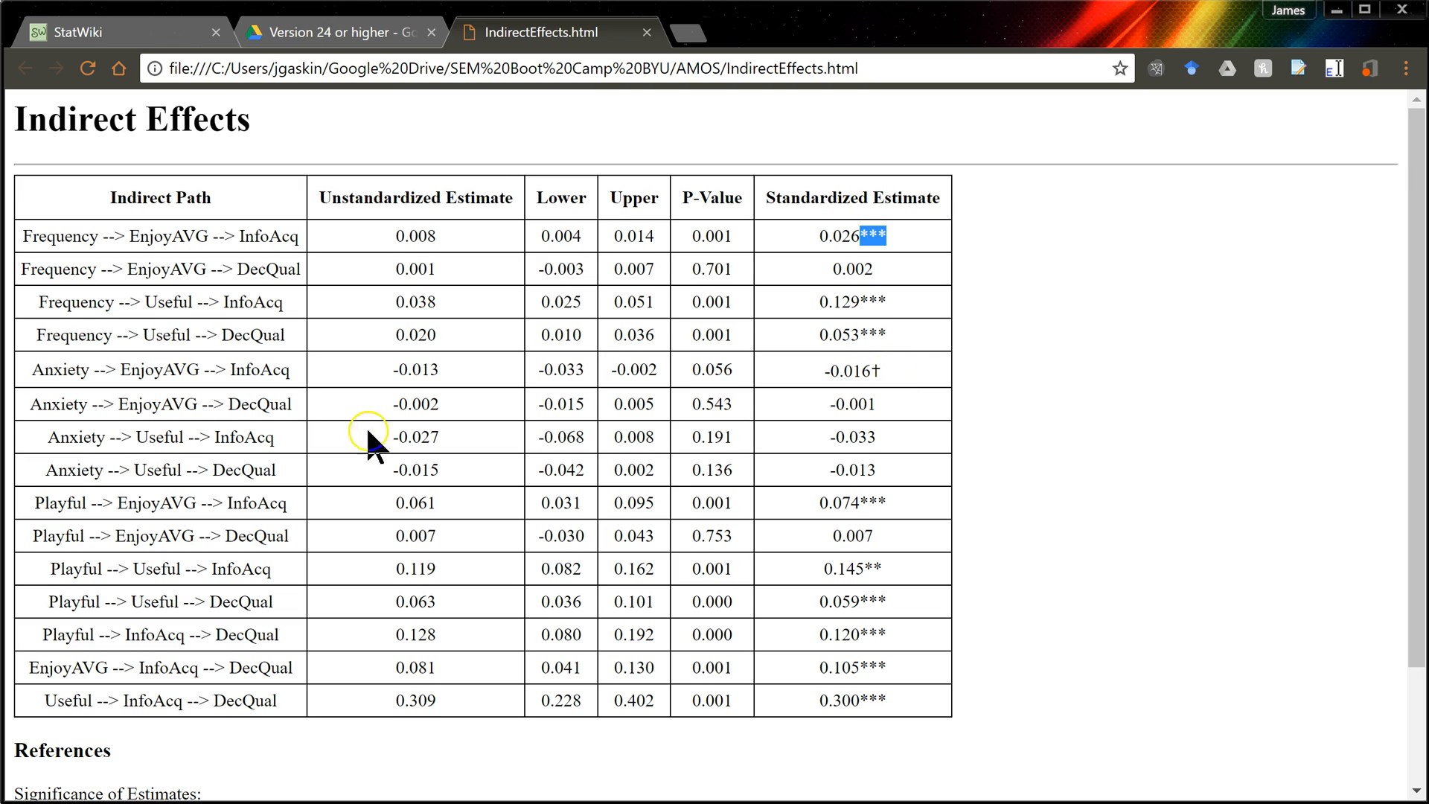